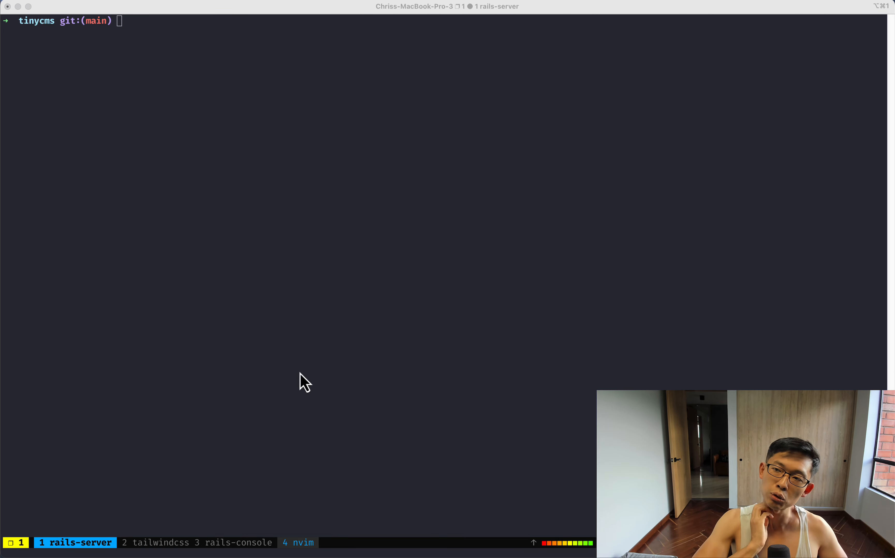
pyautogui.moveTo(383, 277)
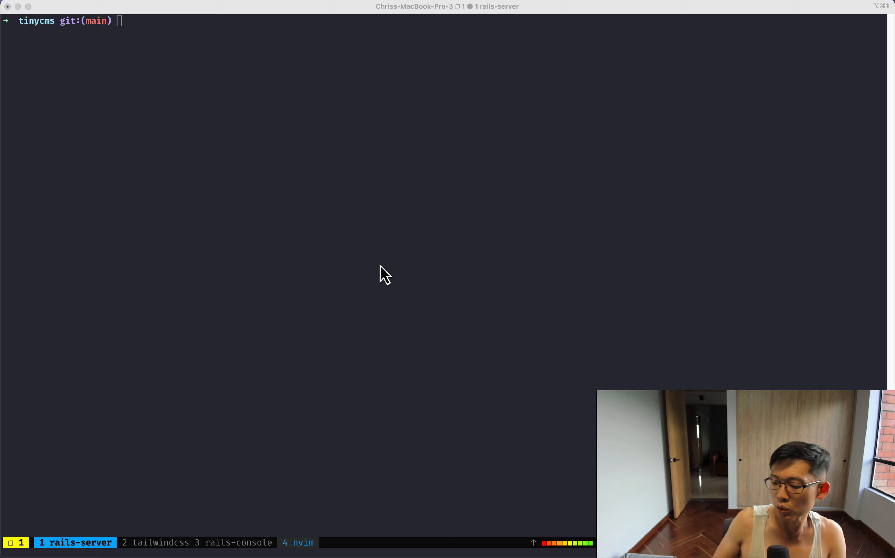
# - Raise the macOS app switcher from the idle tinycms shell in iTerm
pyautogui.press('cmd+tab')
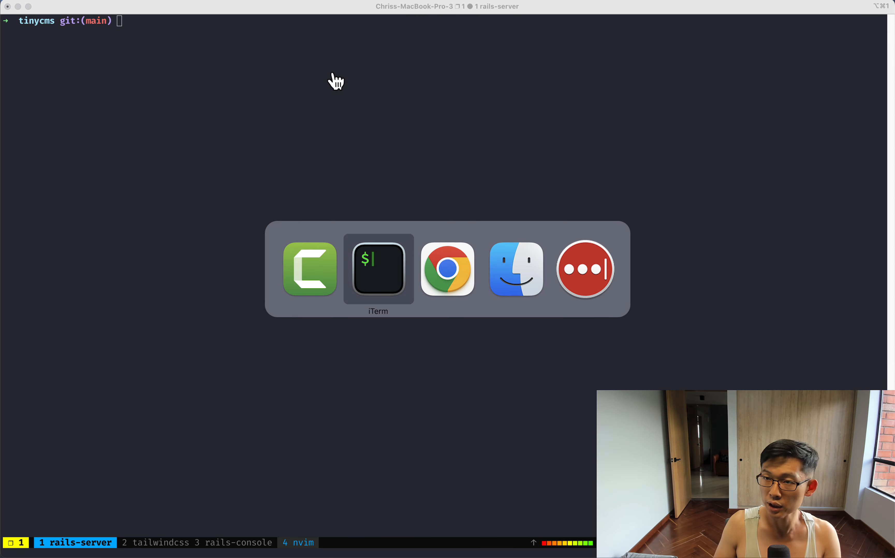
# - Search for a headless CMS in Chrome and land on the ButterCMS pricing plans
pyautogui.click(447, 268)
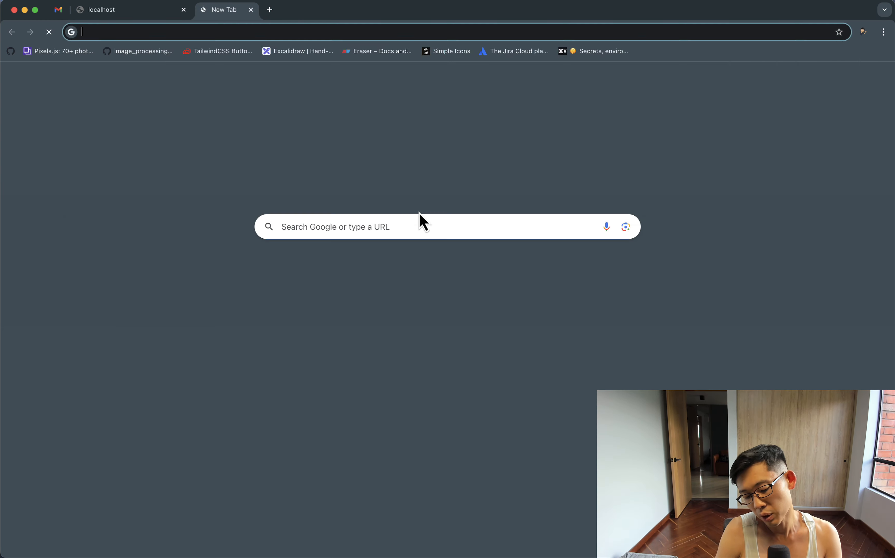
pyautogui.write('healdess')
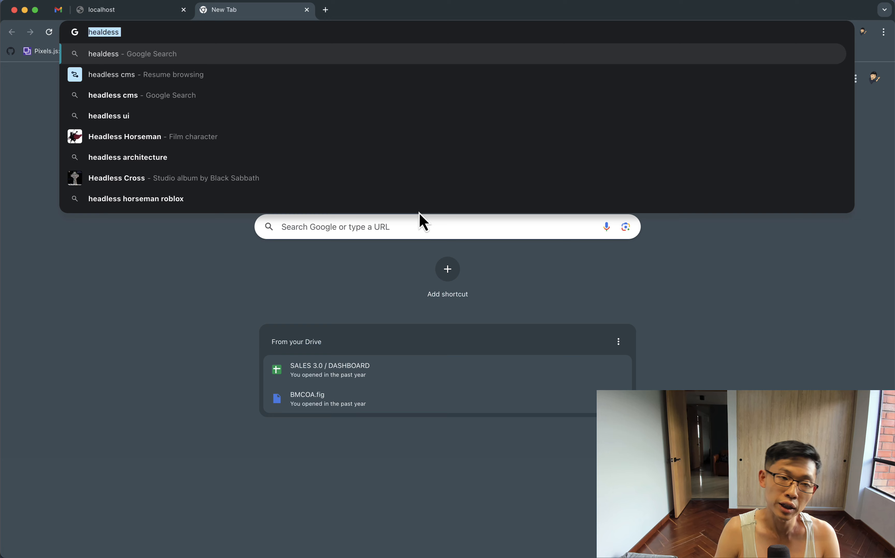
pyautogui.write('wordpress')
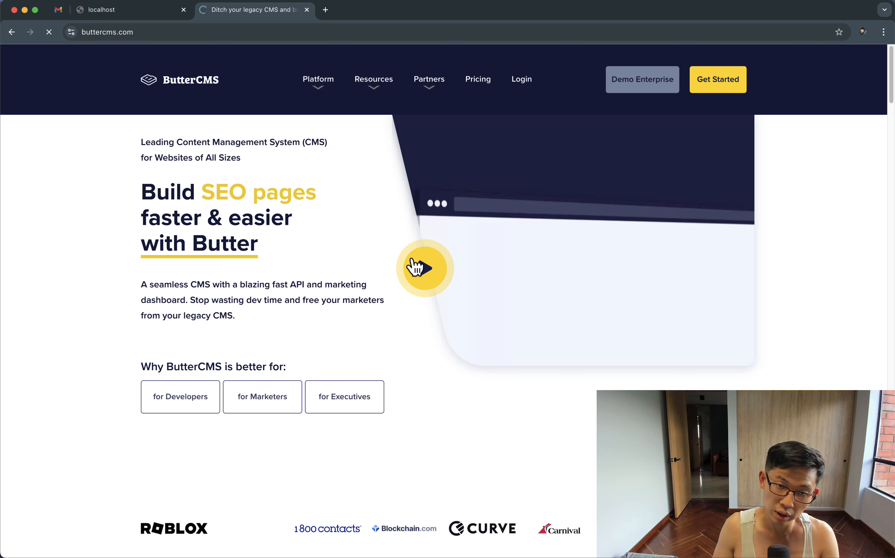
pyautogui.click(478, 79)
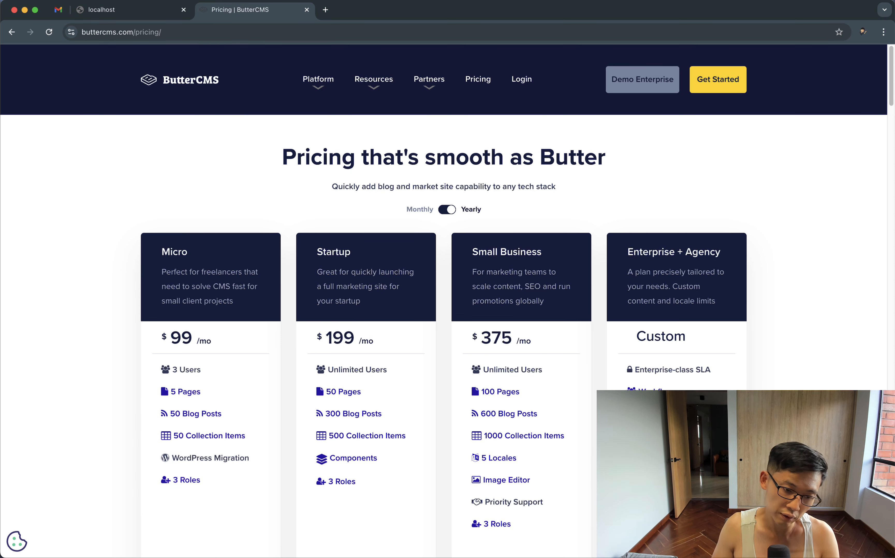
pyautogui.moveTo(183, 458)
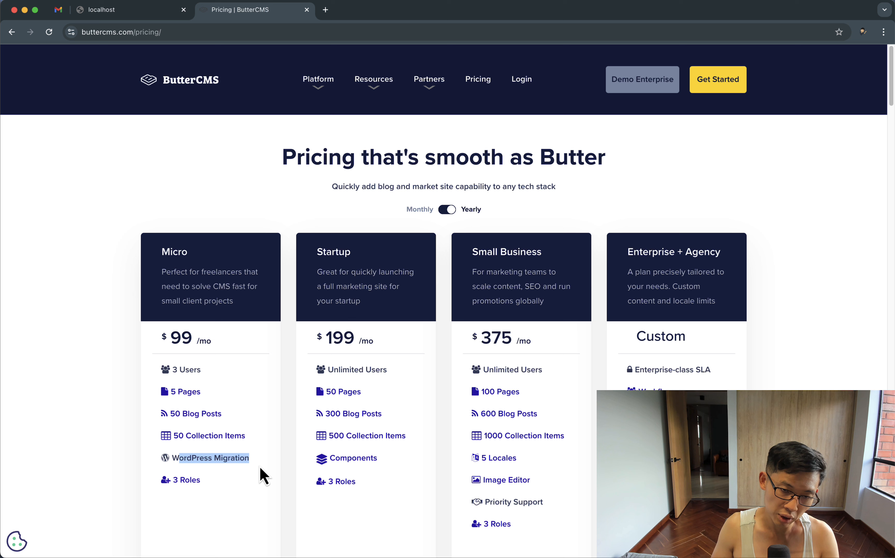
pyautogui.moveTo(84, 299)
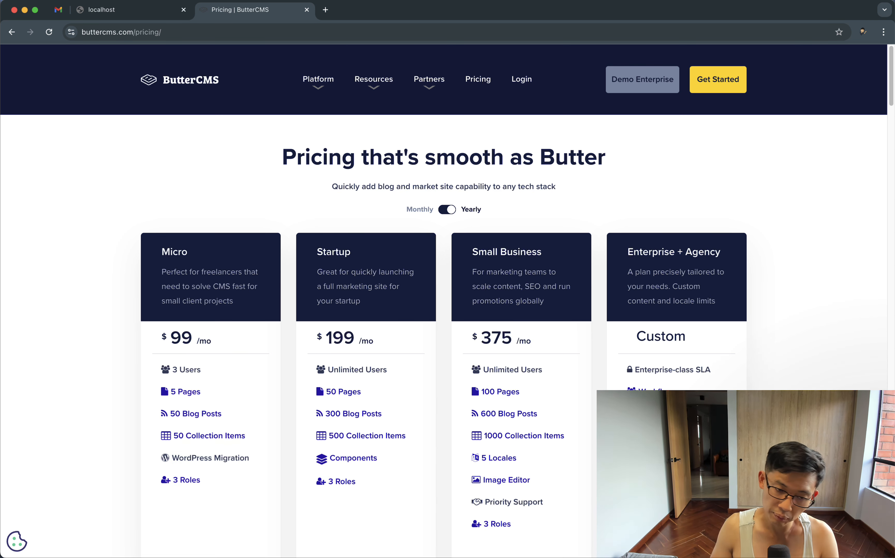
# - Enter a bundle exec rails tailwindcss: command in the tmux tailwindcss window
pyautogui.press('cmd+tab')
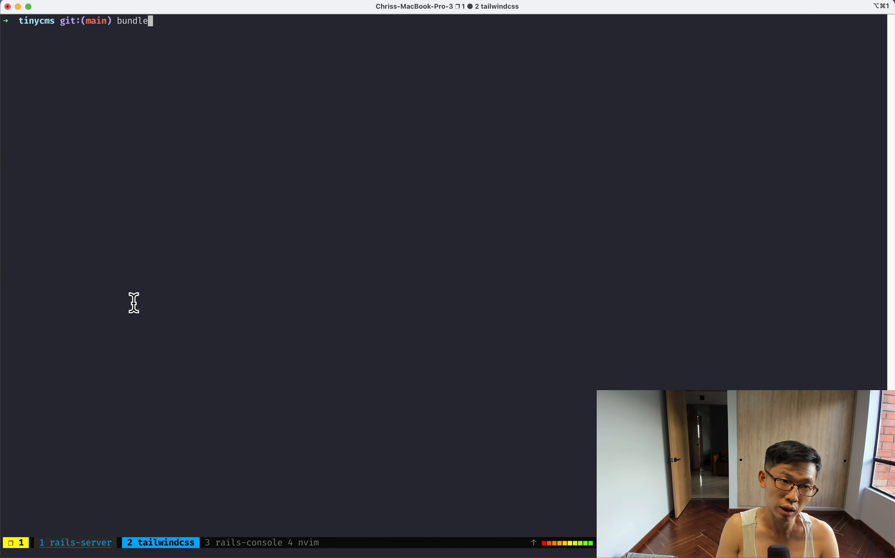
pyautogui.write('exec rails tailwindcss:')
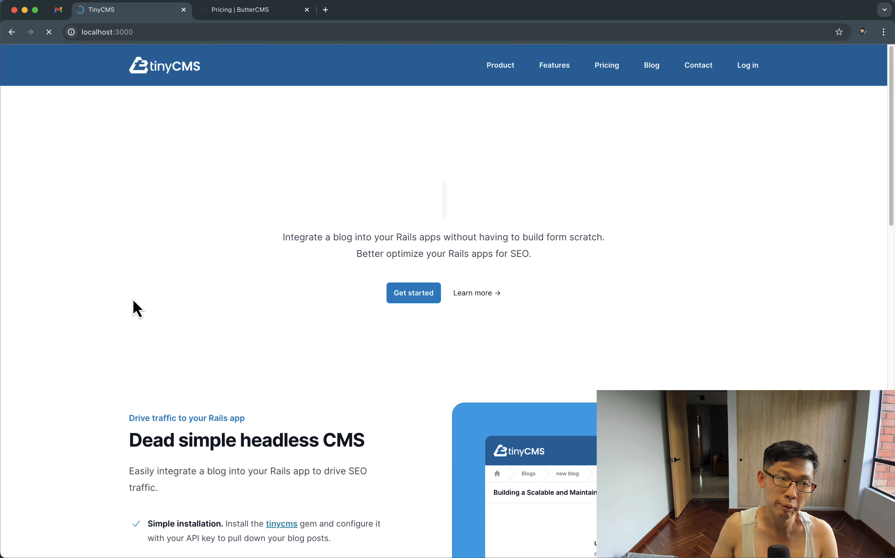
# - Reach the pinned Gmail tab holding the Stripe webhook delivery issues email for tinycms.app
pyautogui.rightClick(131, 10)
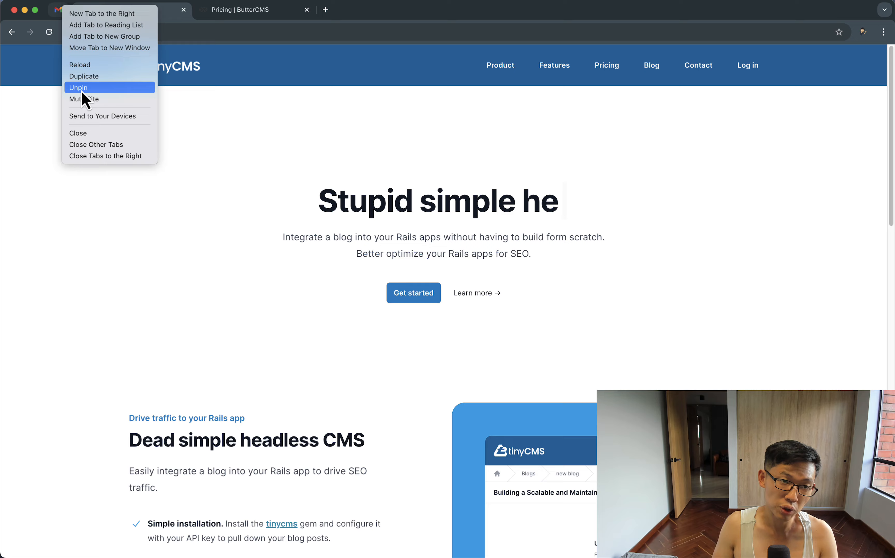
pyautogui.click(79, 88)
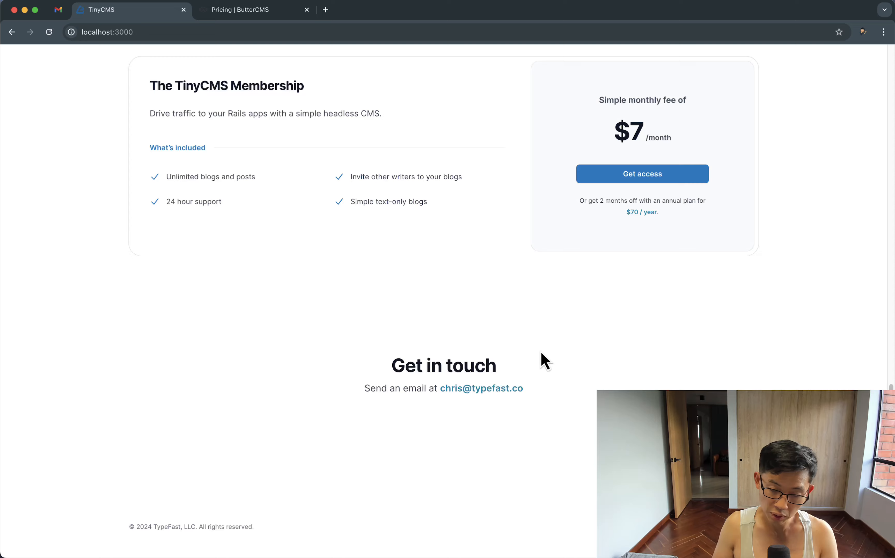
pyautogui.moveTo(57, 10)
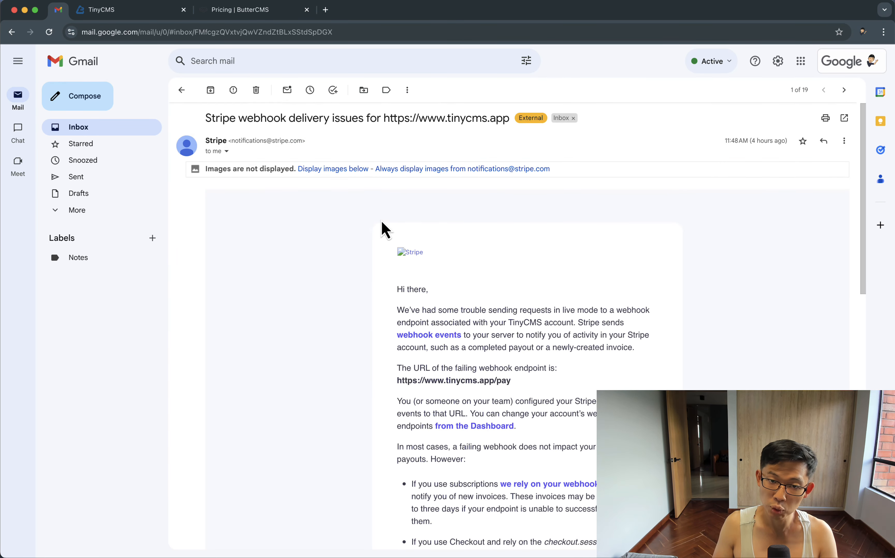
pyautogui.scroll(-3)
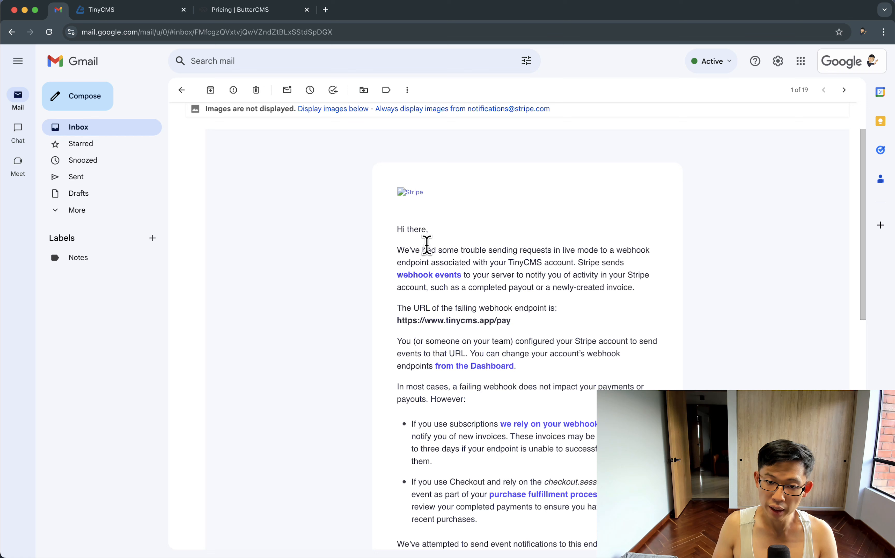
pyautogui.moveTo(509, 277)
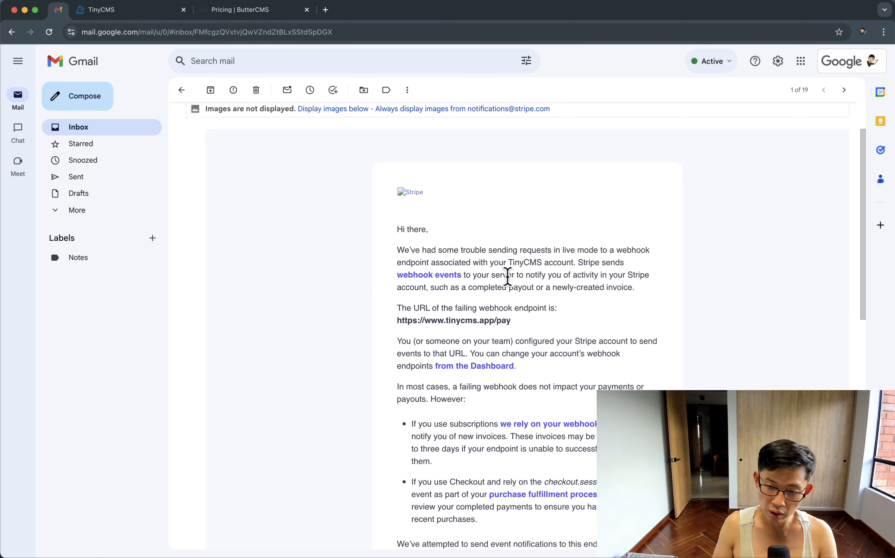
pyautogui.moveTo(382, 252)
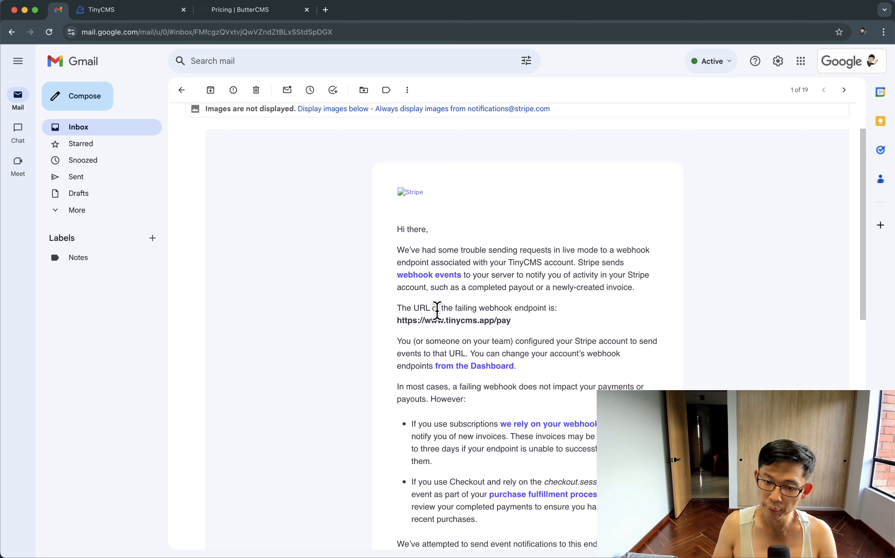
pyautogui.moveTo(409, 327)
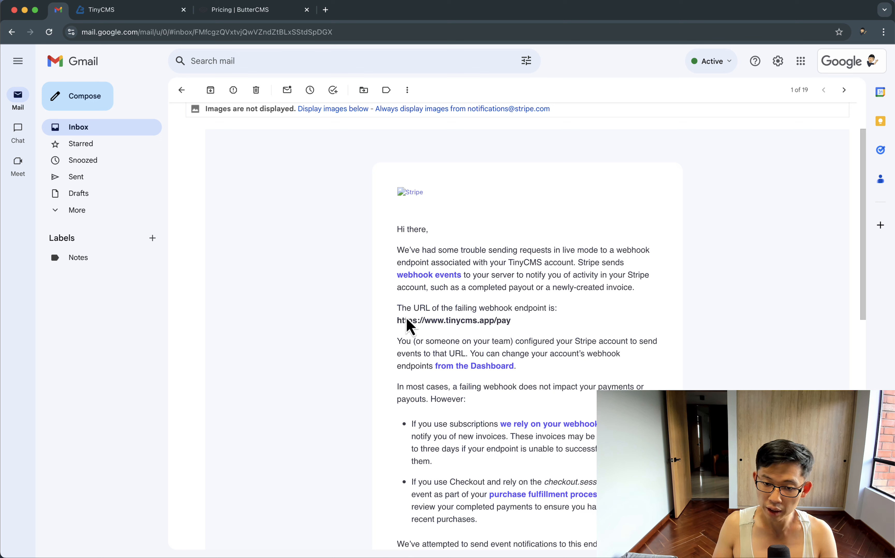
pyautogui.moveTo(433, 287)
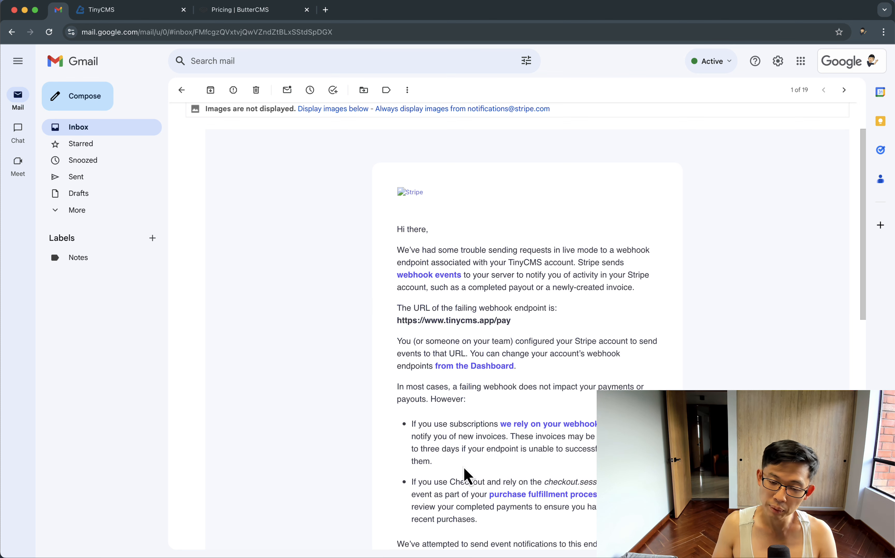
pyautogui.press('cmd+tab')
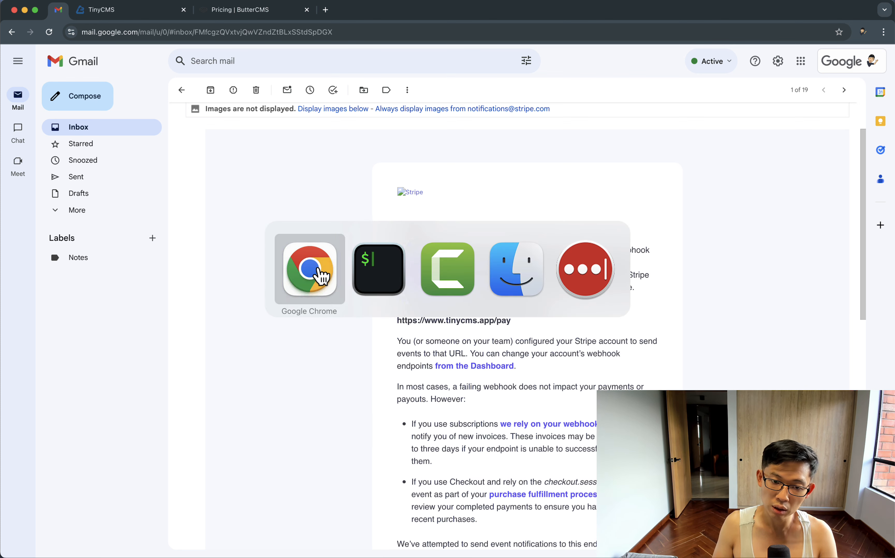
# - Return to Chrome and read through the pay-rails/pay repository README on GitHub
pyautogui.click(309, 269)
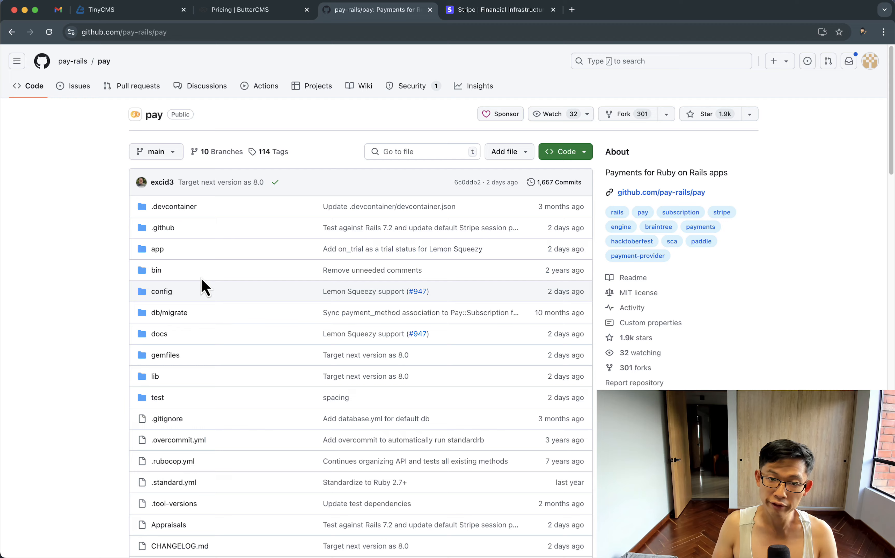
pyautogui.scroll(-3)
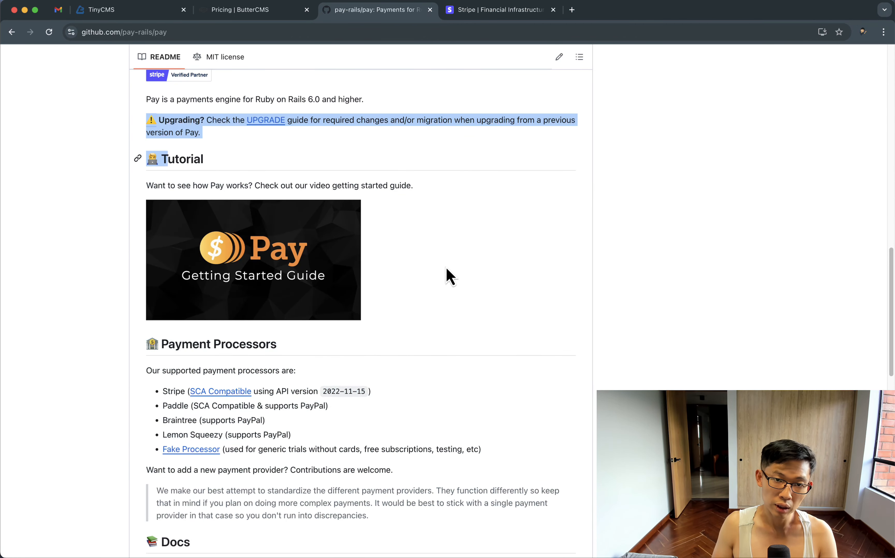
pyautogui.scroll(-3)
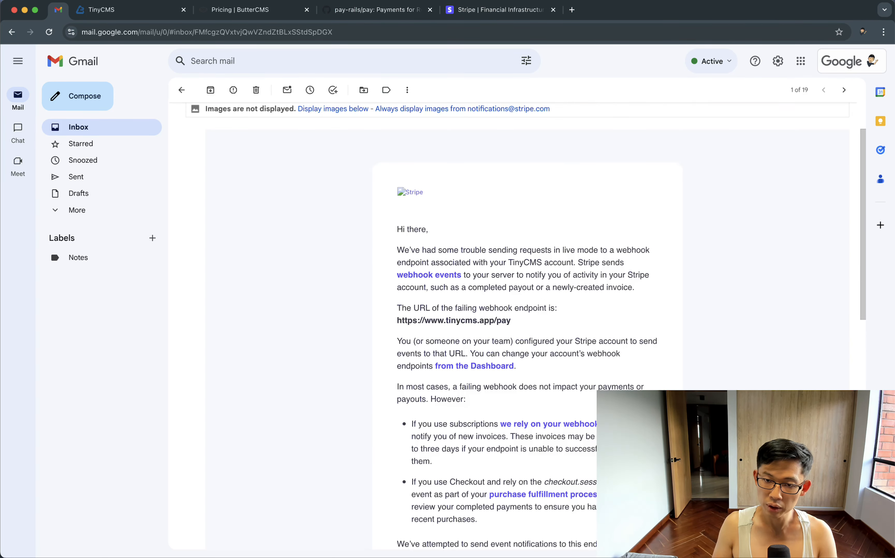
pyautogui.scroll(-3)
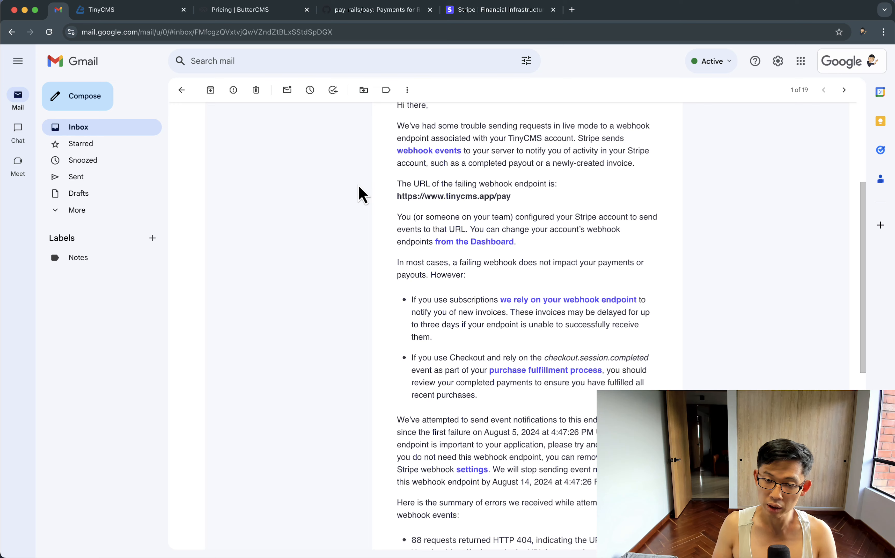
pyautogui.moveTo(468, 214)
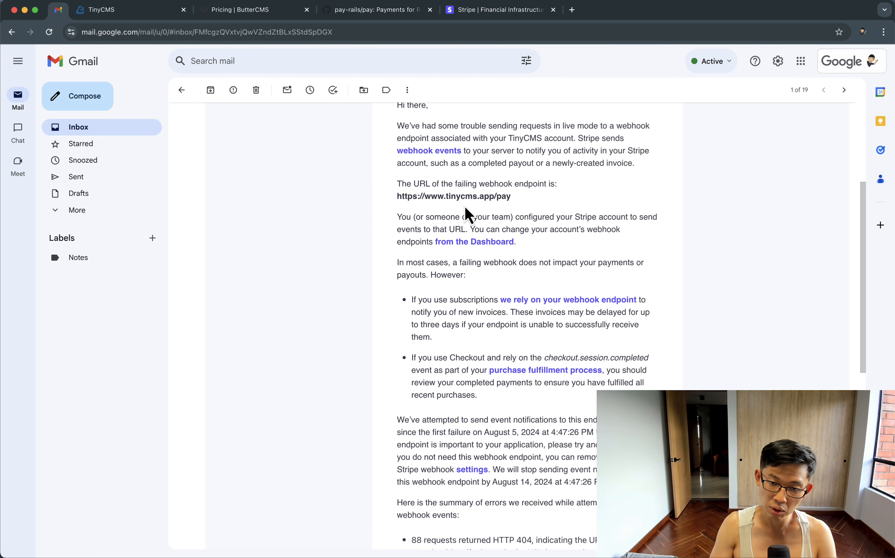
pyautogui.click(571, 10)
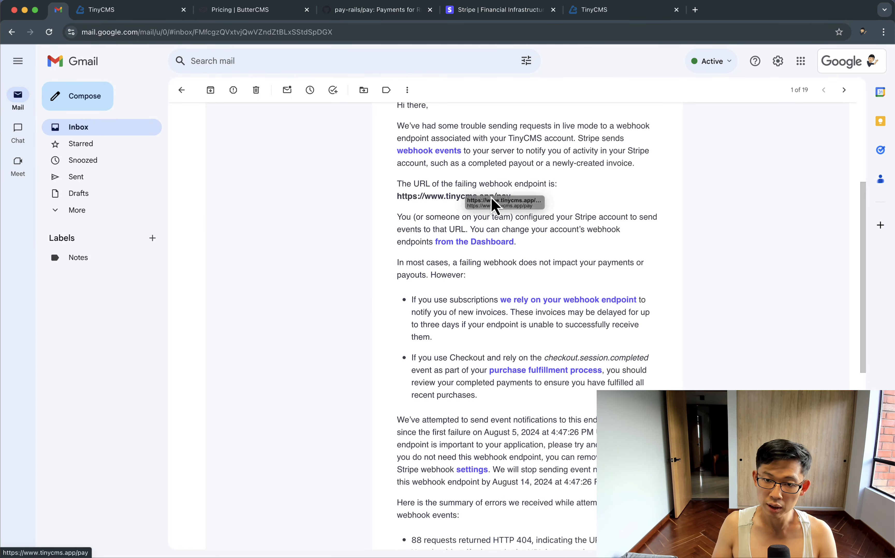
pyautogui.moveTo(377, 10)
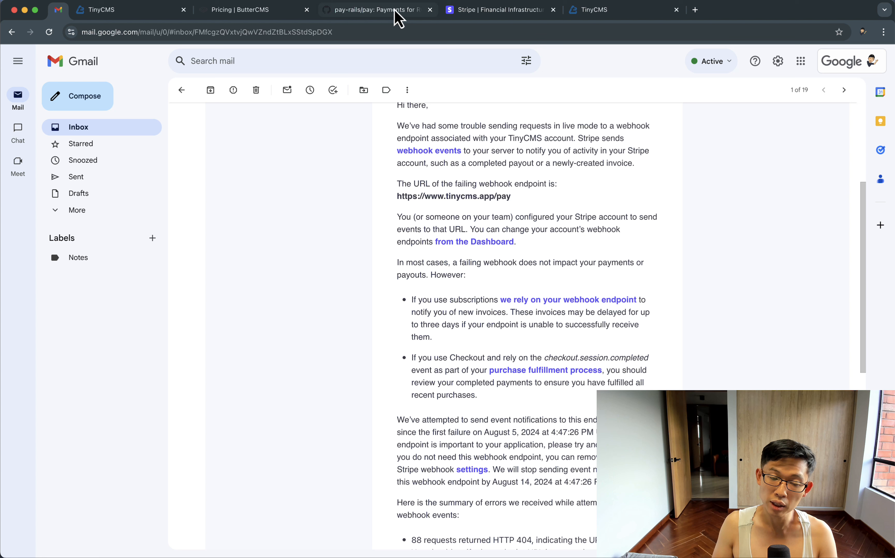
# - Read the pay gem's Routes & Webhooks doc showing webhooks mounted at /pay/webhooks/:provider
pyautogui.click(377, 10)
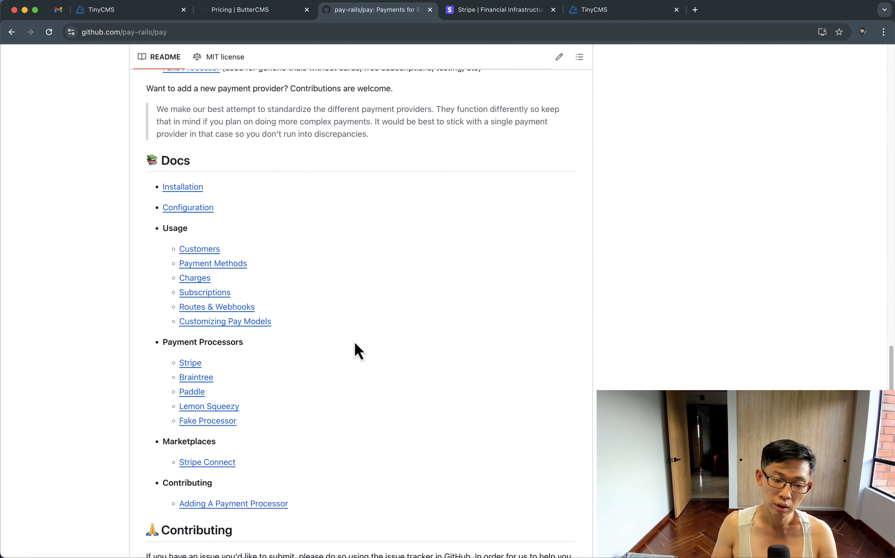
pyautogui.click(217, 307)
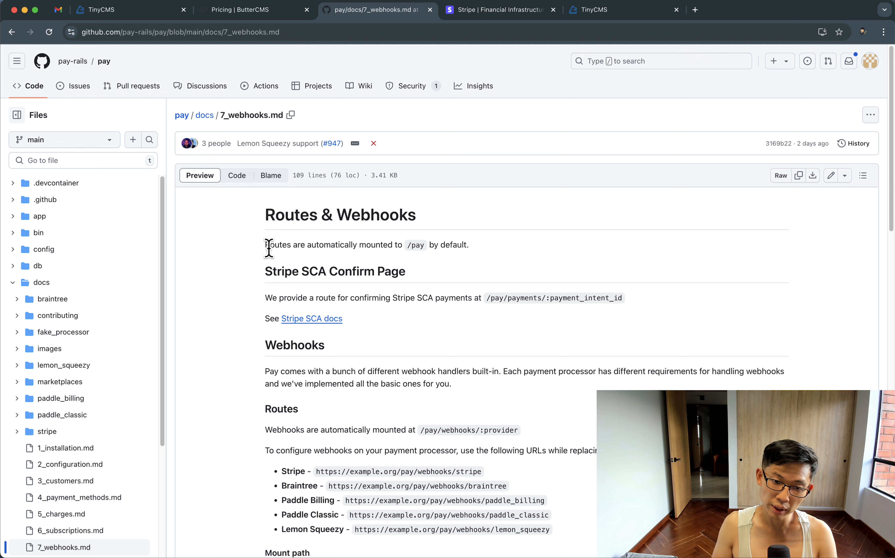
pyautogui.moveTo(500, 263)
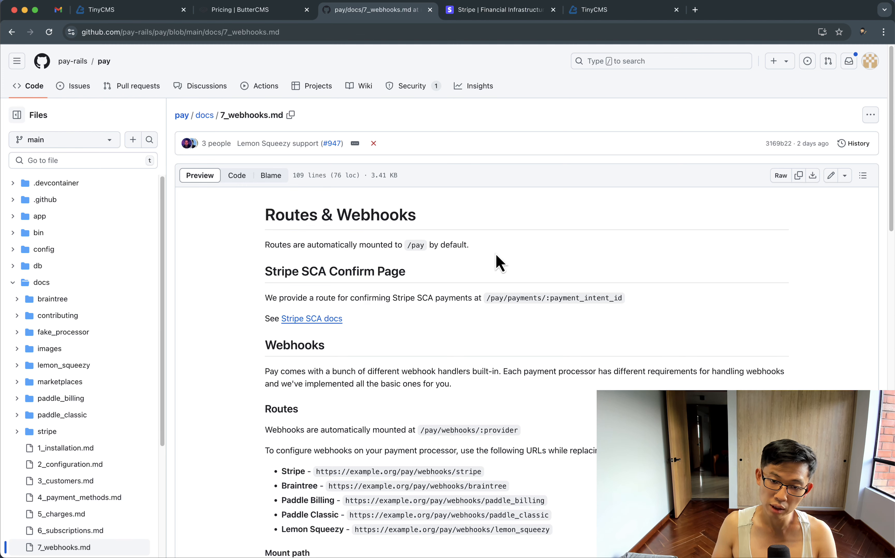
pyautogui.press('cmd+tab')
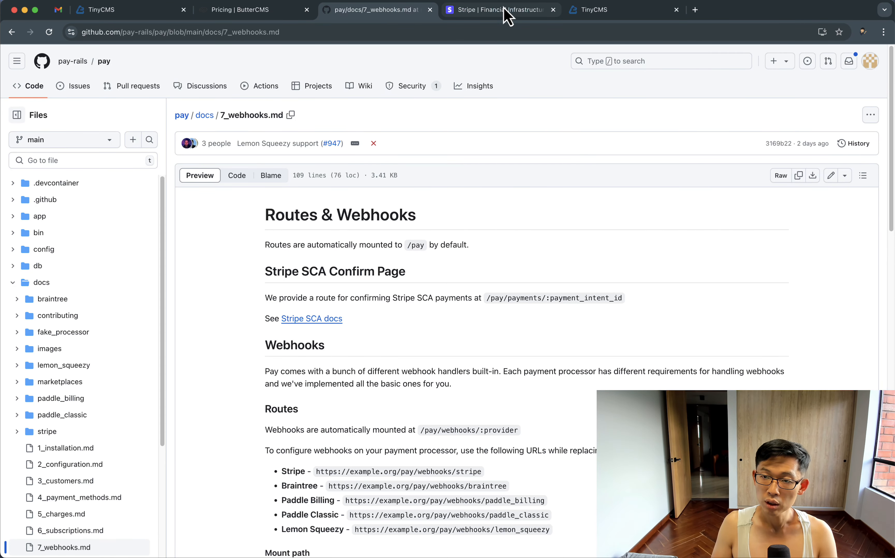
# - Sign in to the Stripe Dashboard and select the TinyCMS account
pyautogui.click(501, 10)
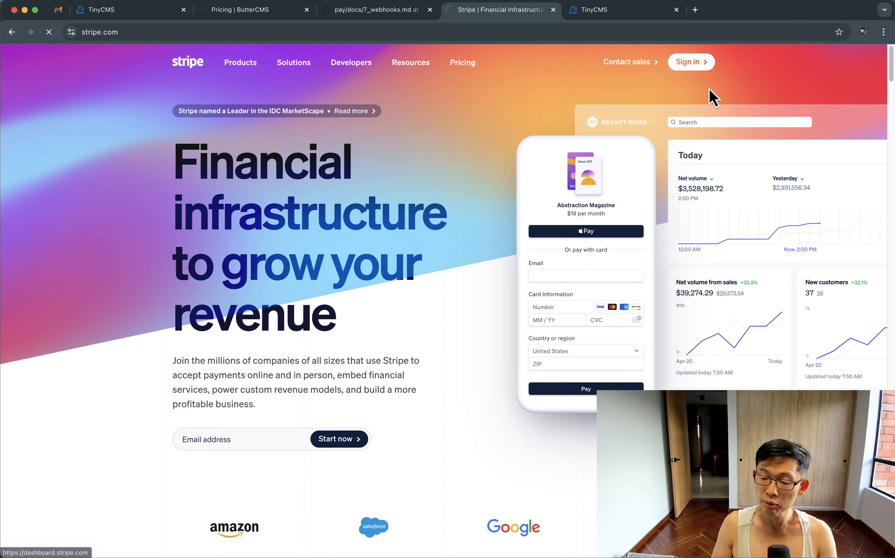
pyautogui.click(690, 62)
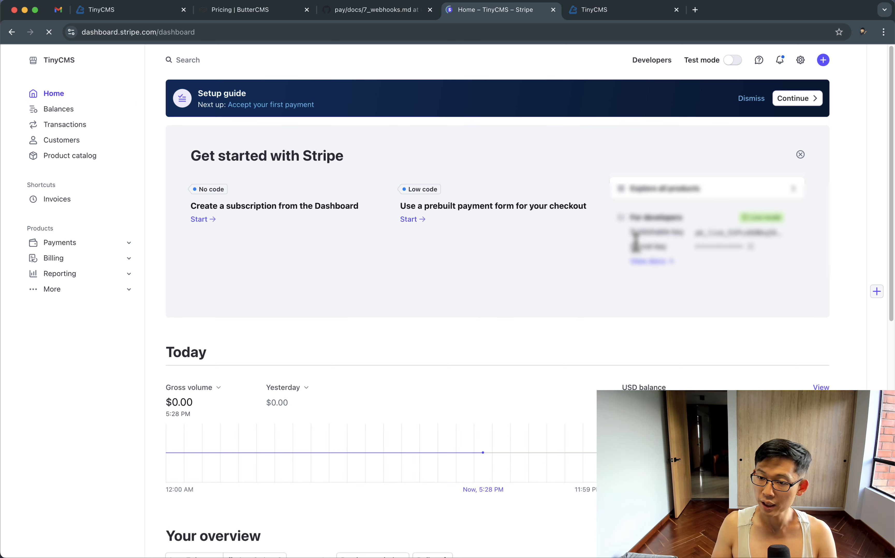
pyautogui.click(55, 60)
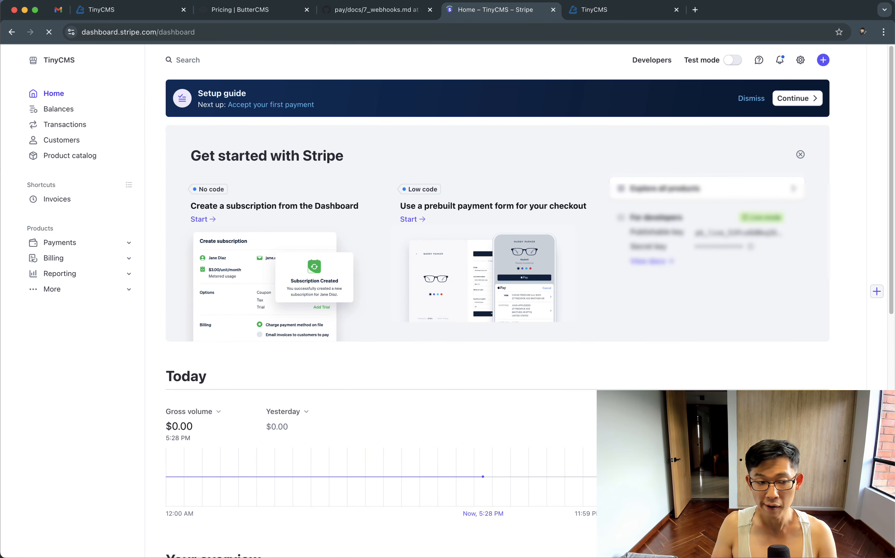
pyautogui.click(56, 199)
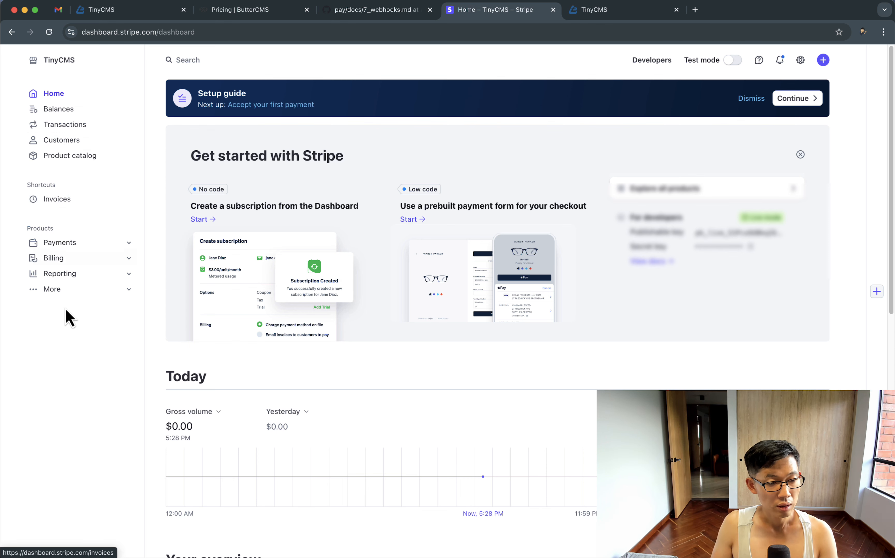
# - Go from the Developers overview showing 100 failed deliveries to the Webhooks endpoint list
pyautogui.click(651, 60)
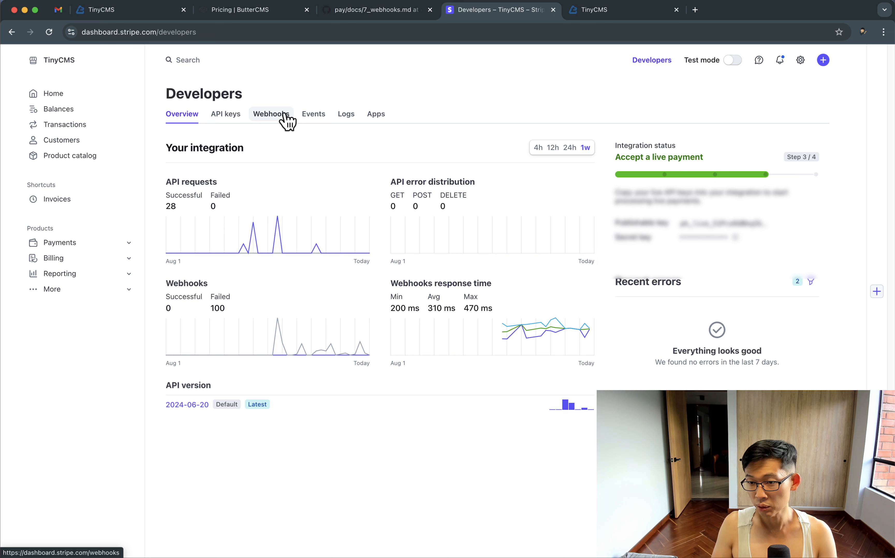
pyautogui.click(271, 113)
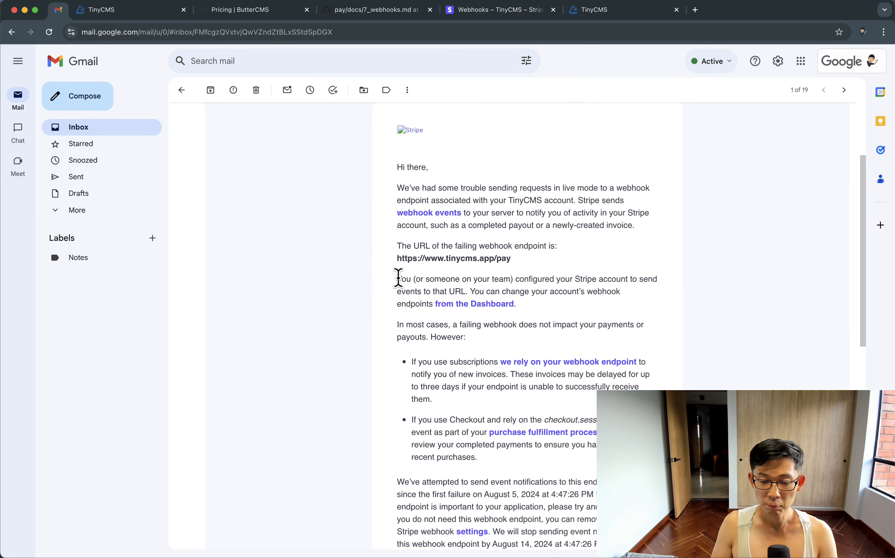
# - Review the TinyCMS customers list of six customers in the Stripe Dashboard
pyautogui.click(502, 9)
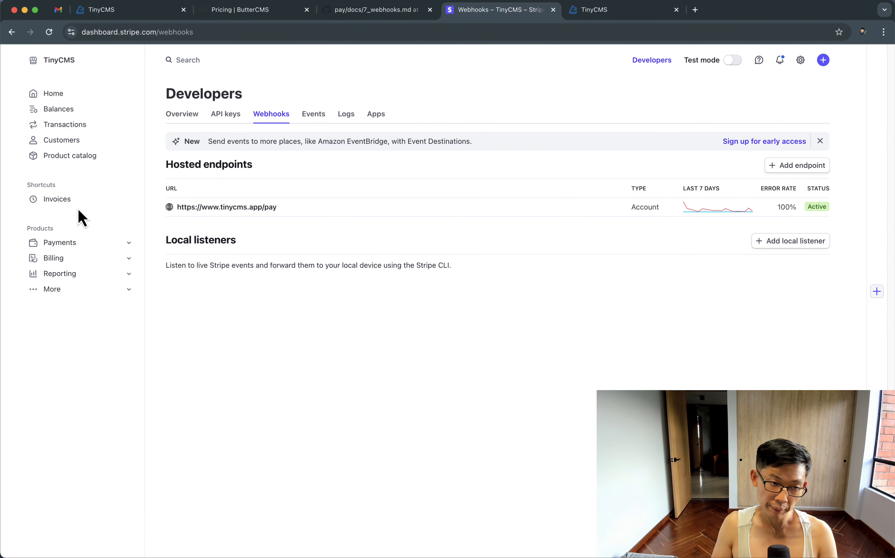
pyautogui.click(62, 140)
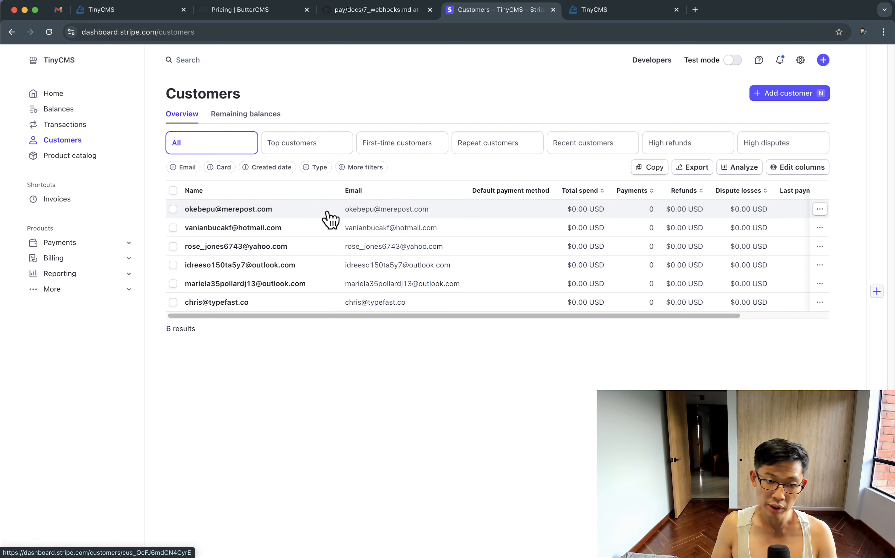
pyautogui.hscroll(3)
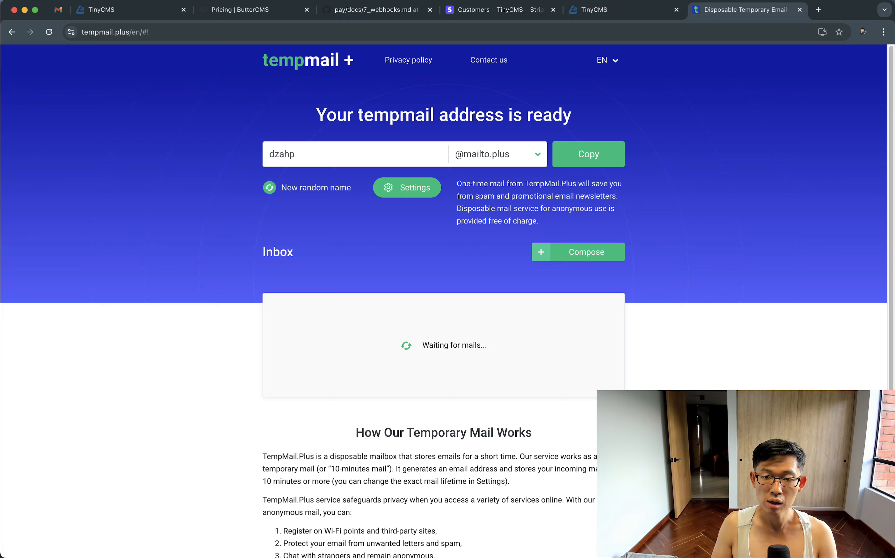
# - Review the tinycms.app/pay webhook endpoint's failed 404 deliveries and inspect a trial_will_end event
pyautogui.scroll(-3)
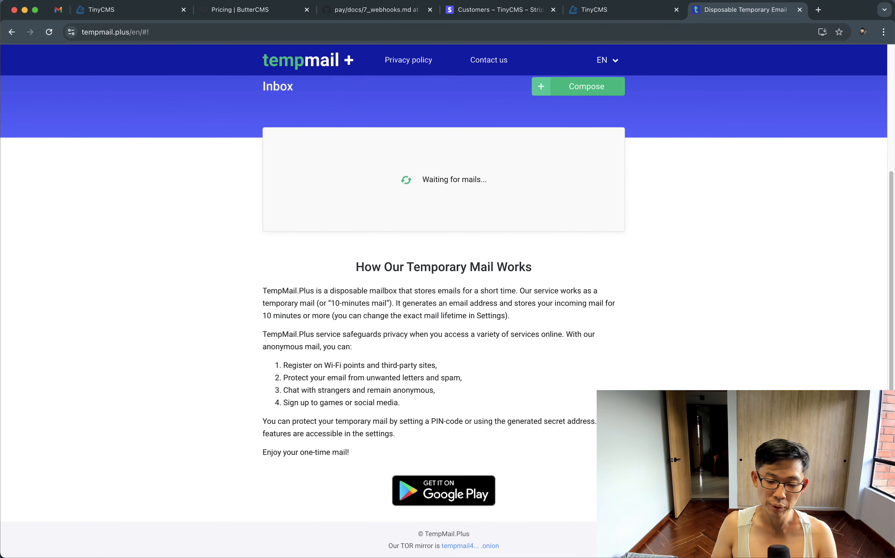
pyautogui.click(501, 10)
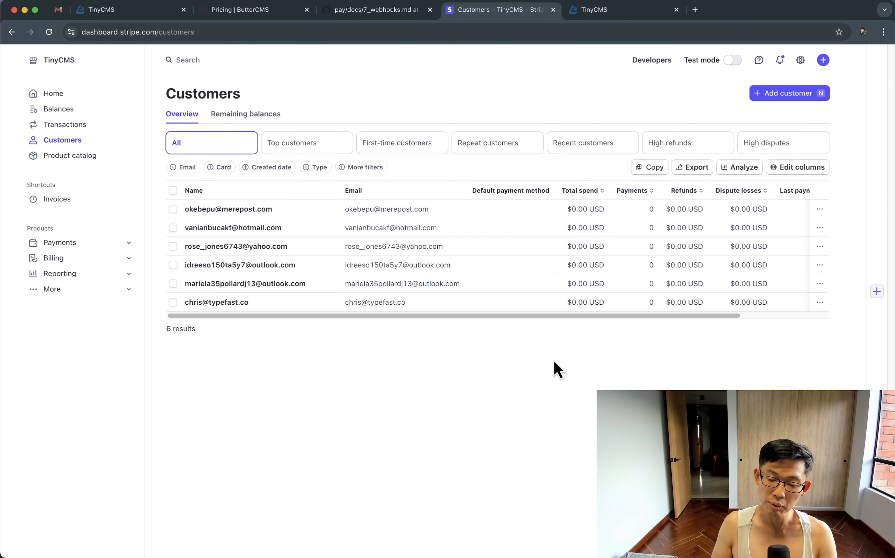
pyautogui.moveTo(59, 166)
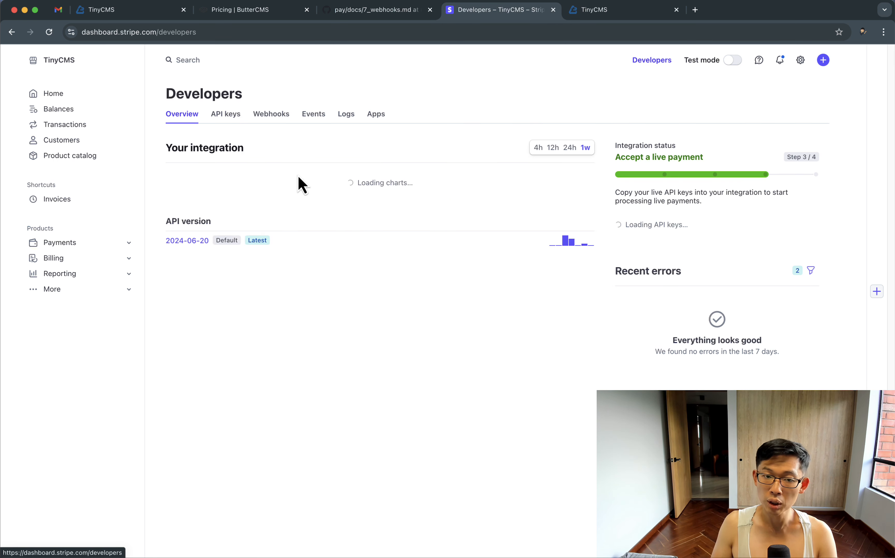
pyautogui.click(271, 113)
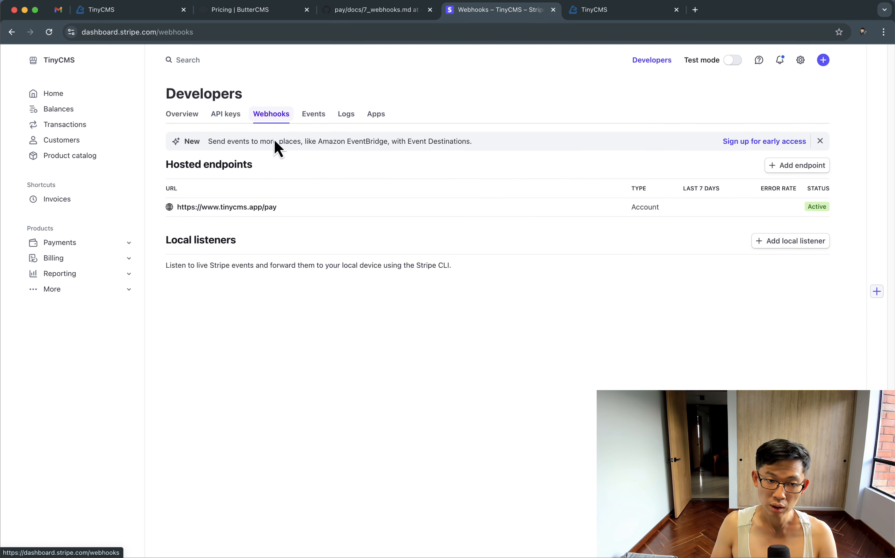
pyautogui.click(227, 207)
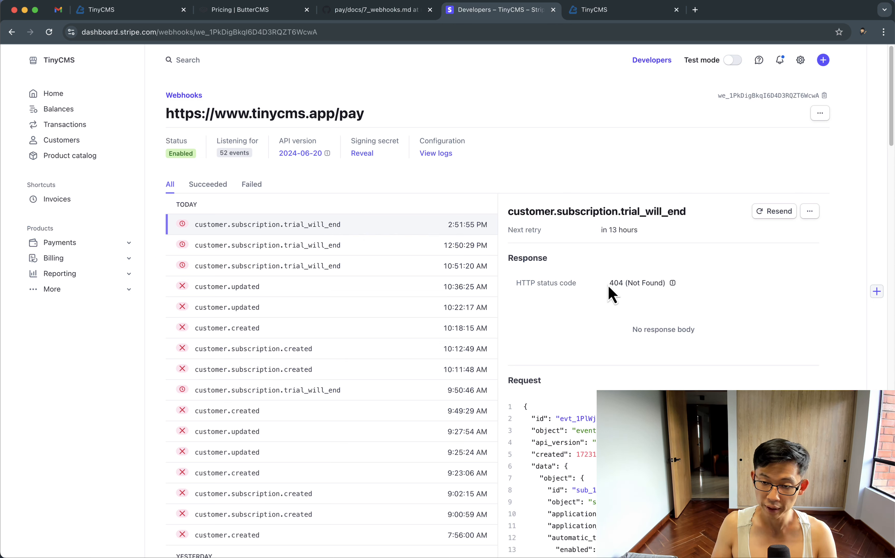
pyautogui.moveTo(327, 234)
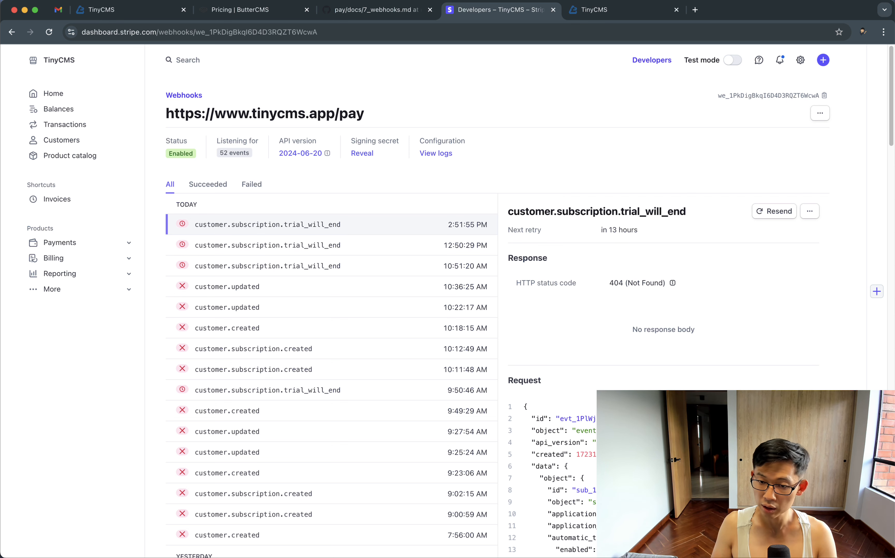
pyautogui.moveTo(643, 322)
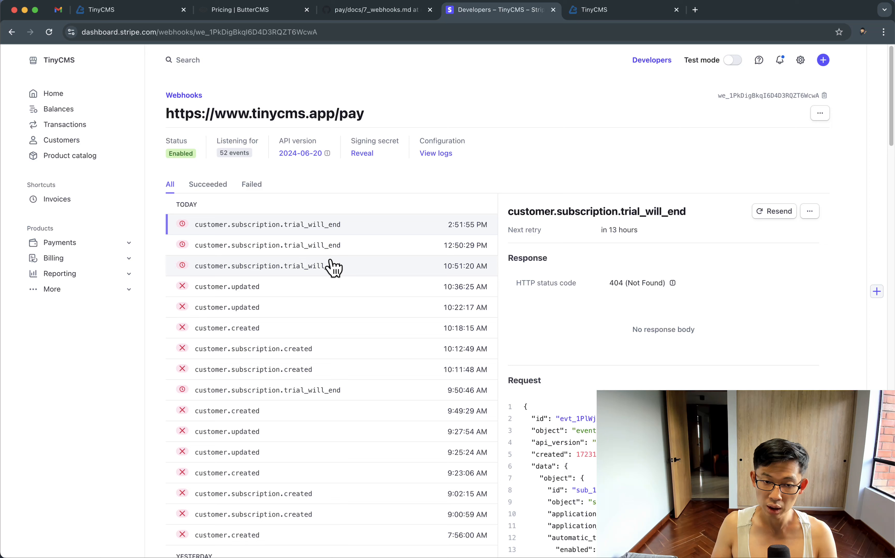
pyautogui.click(774, 211)
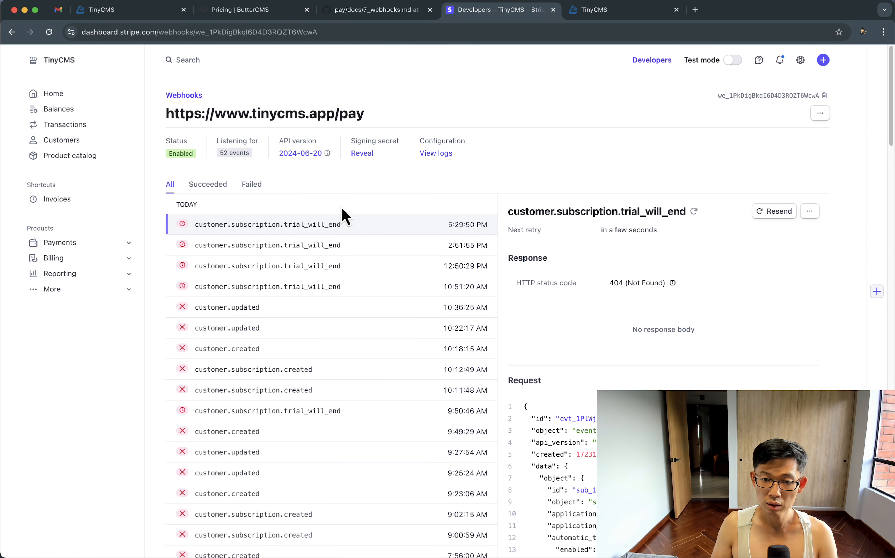
pyautogui.moveTo(701, 352)
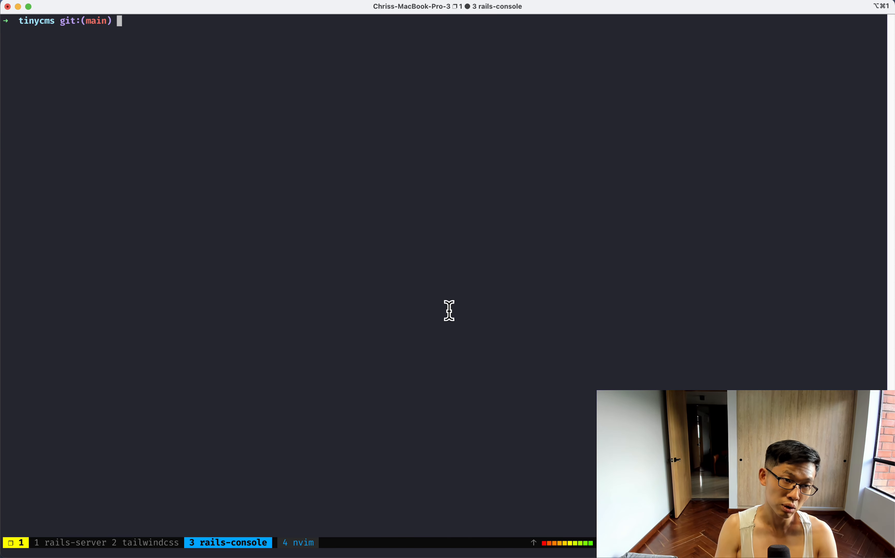
# - List routes with bundle exec rails routes and search config/routes.rb for 'pay'
pyautogui.write('bundle exec rails routes')
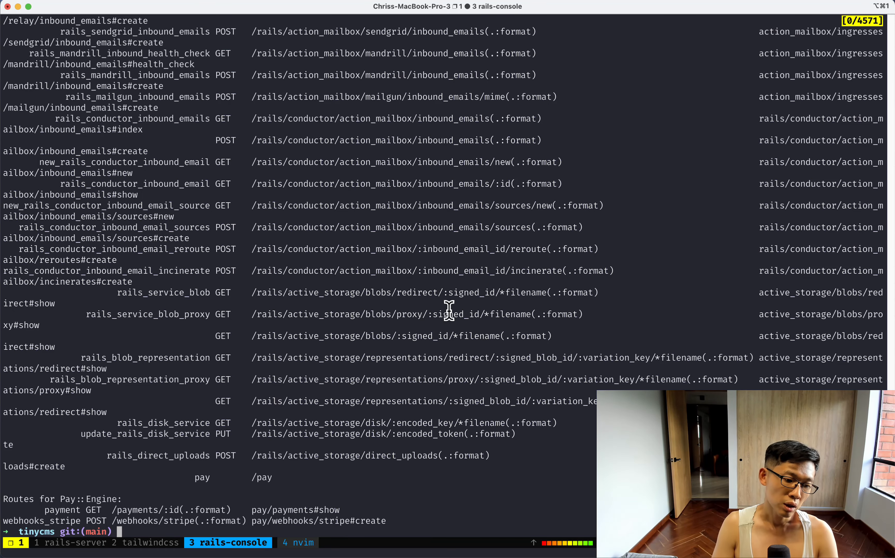
pyautogui.moveTo(89, 511)
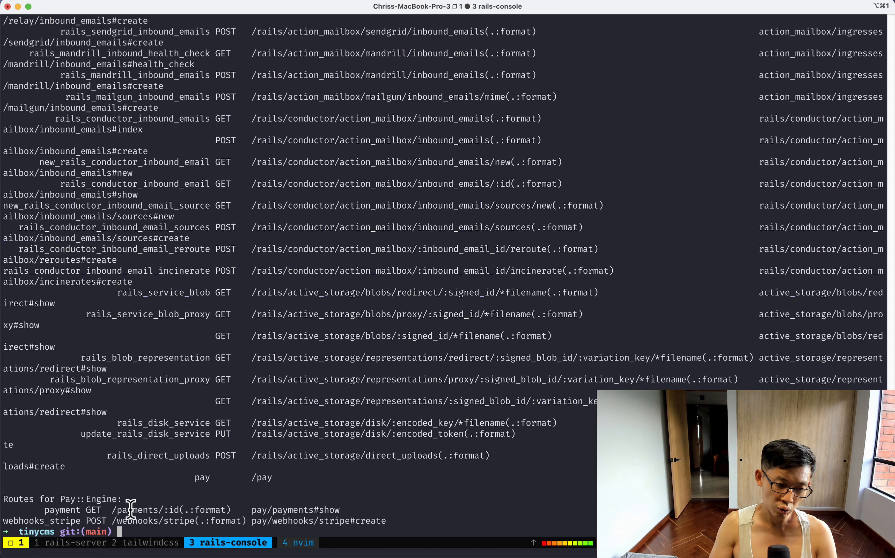
pyautogui.moveTo(228, 478)
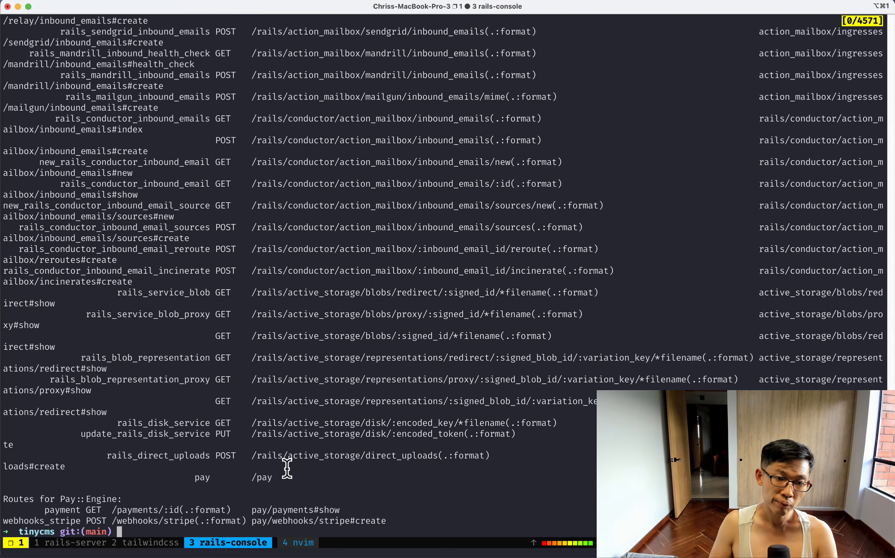
pyautogui.write('bundle exec rails routes')
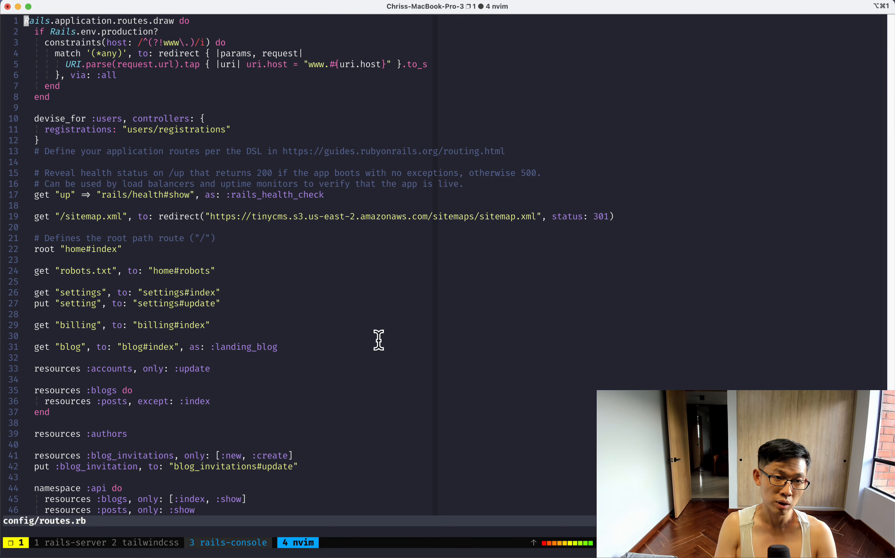
pyautogui.write('pay')
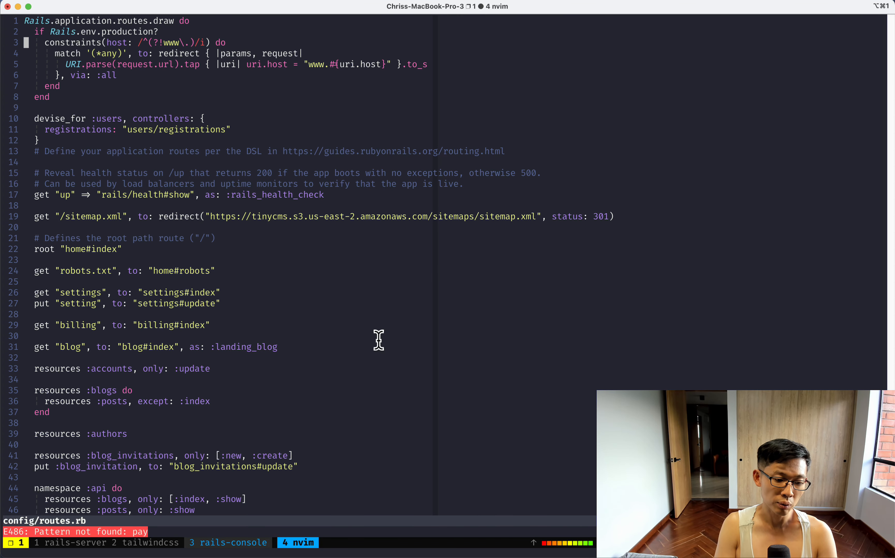
pyautogui.write(':vsp ../jira-daily/config')
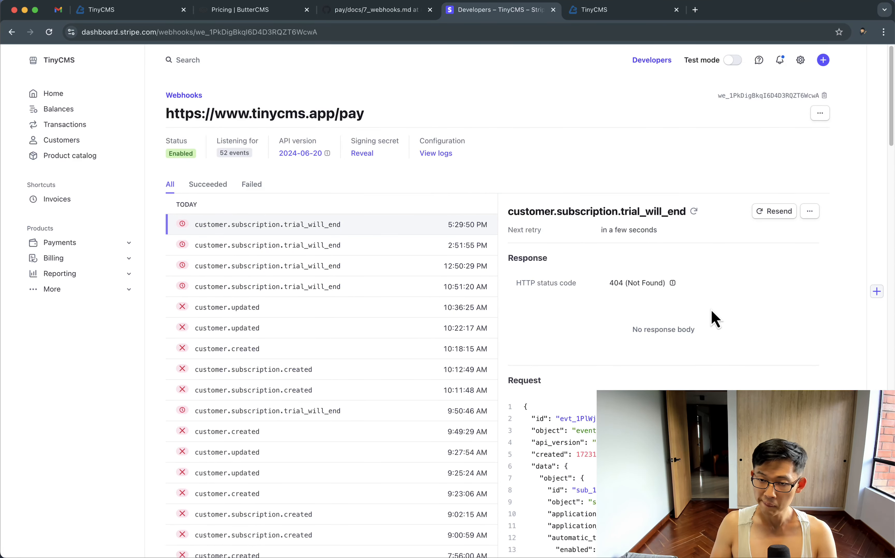
# - Find the Stripe webhook route /pay/webhooks/stripe in the Pay 7_webhooks.md Routes section
pyautogui.click(374, 10)
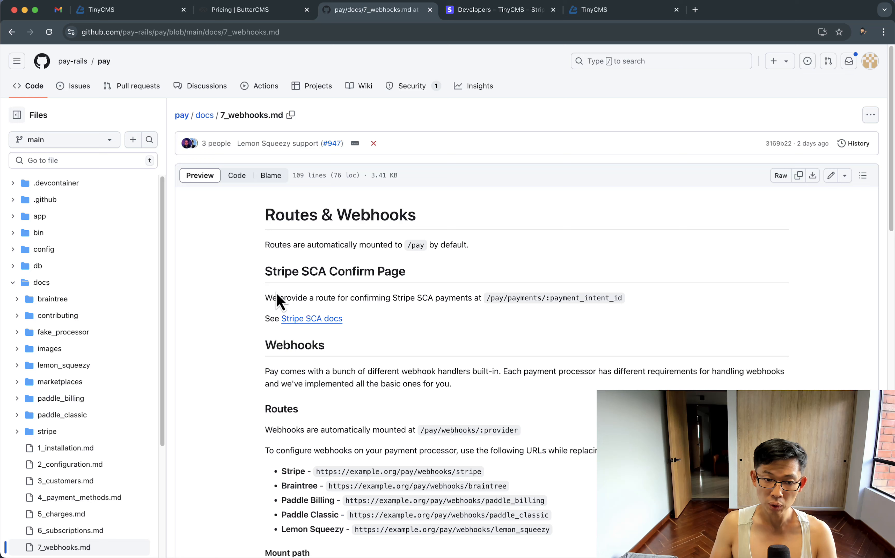
pyautogui.moveTo(238, 230)
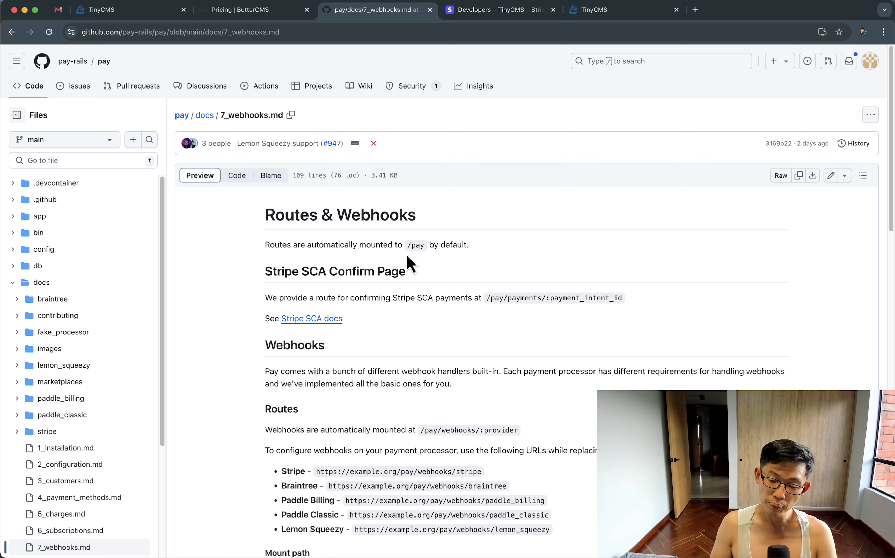
pyautogui.moveTo(305, 294)
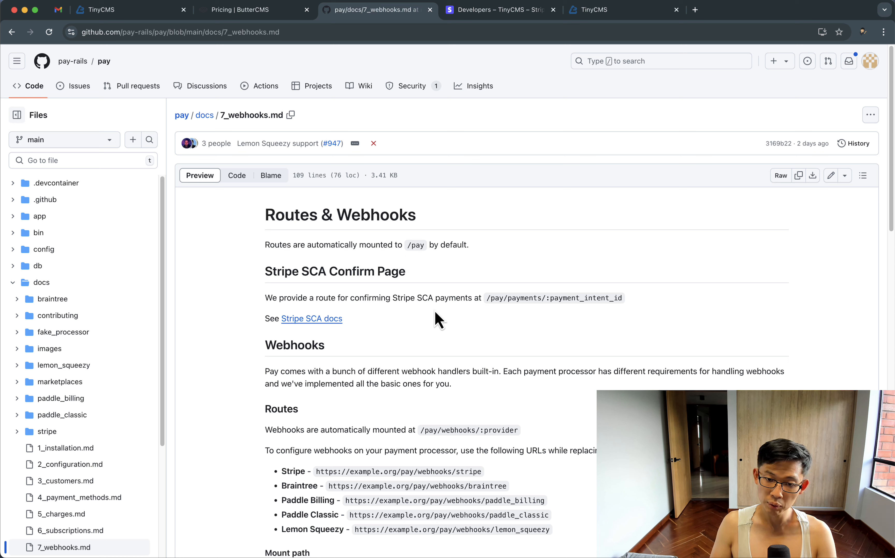
pyautogui.moveTo(283, 317)
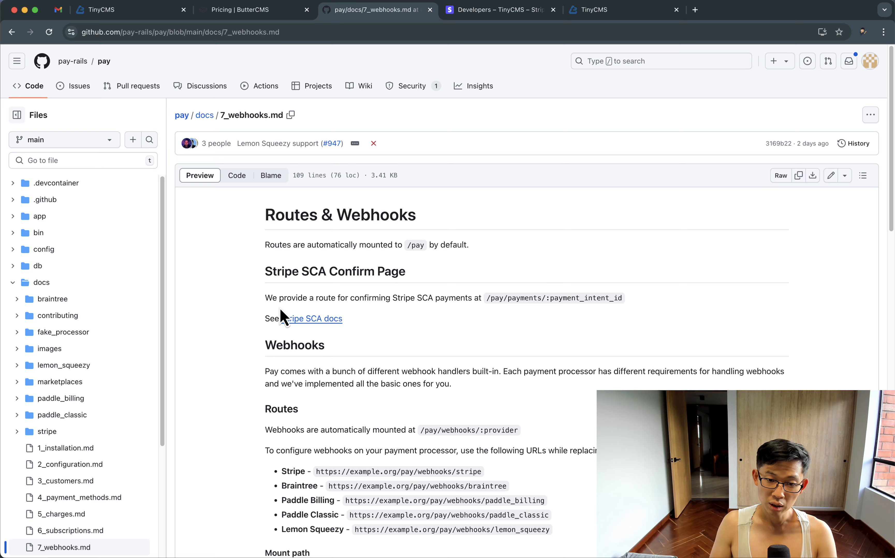
pyautogui.scroll(-3)
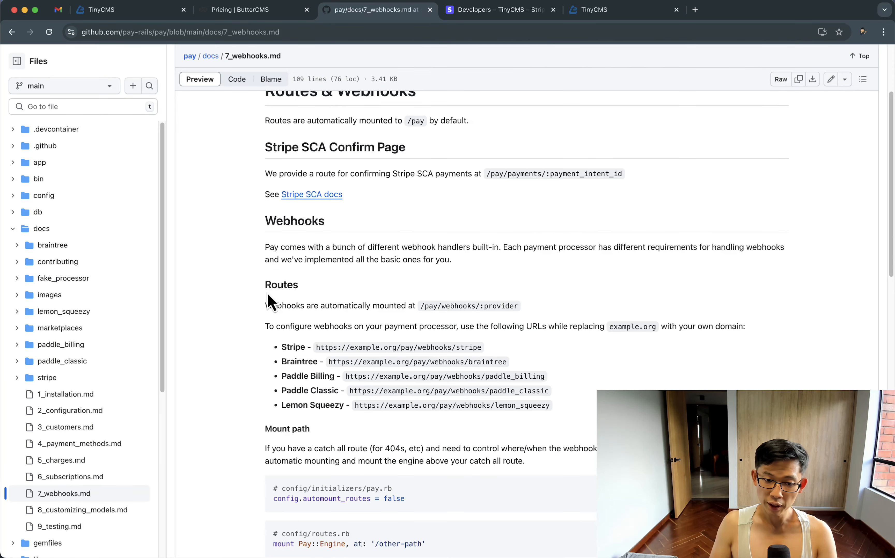
pyautogui.moveTo(265, 305); pyautogui.dragTo(520, 306)
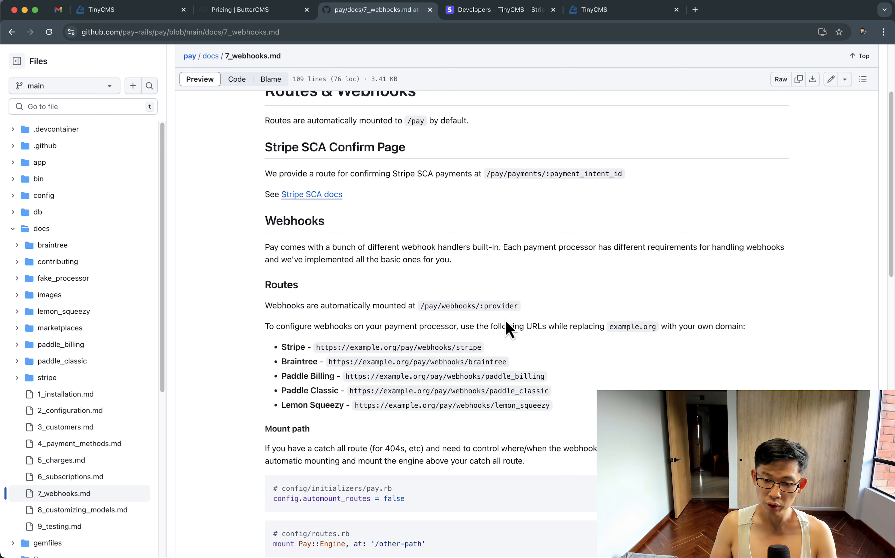
pyautogui.moveTo(495, 325)
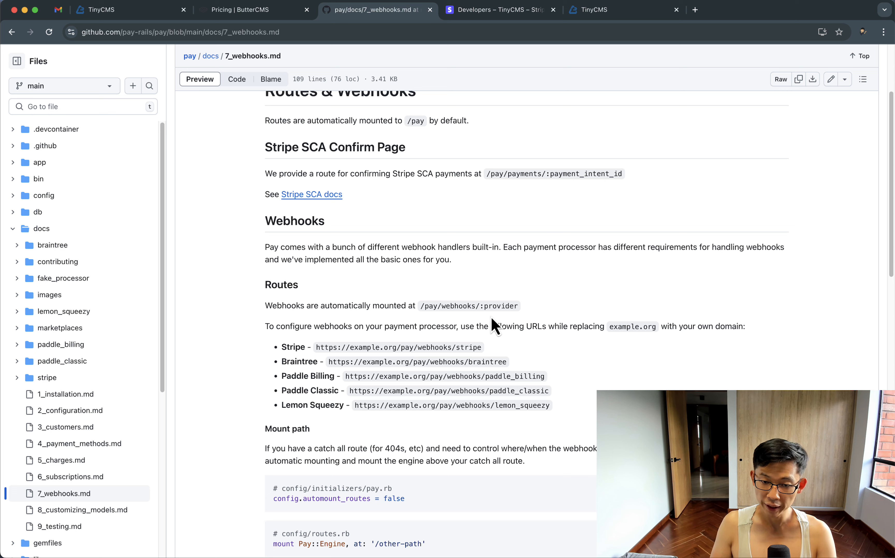
pyautogui.moveTo(360, 325); pyautogui.dragTo(493, 326)
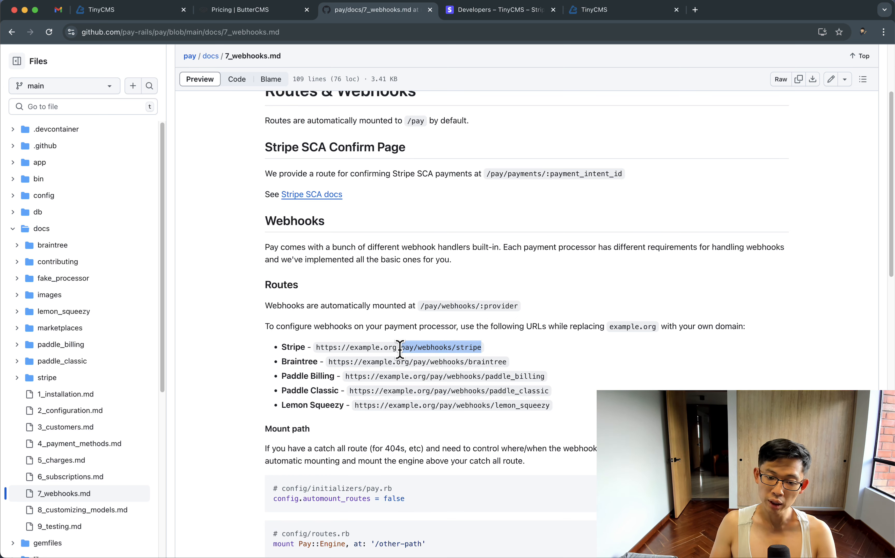
pyautogui.scroll(-3)
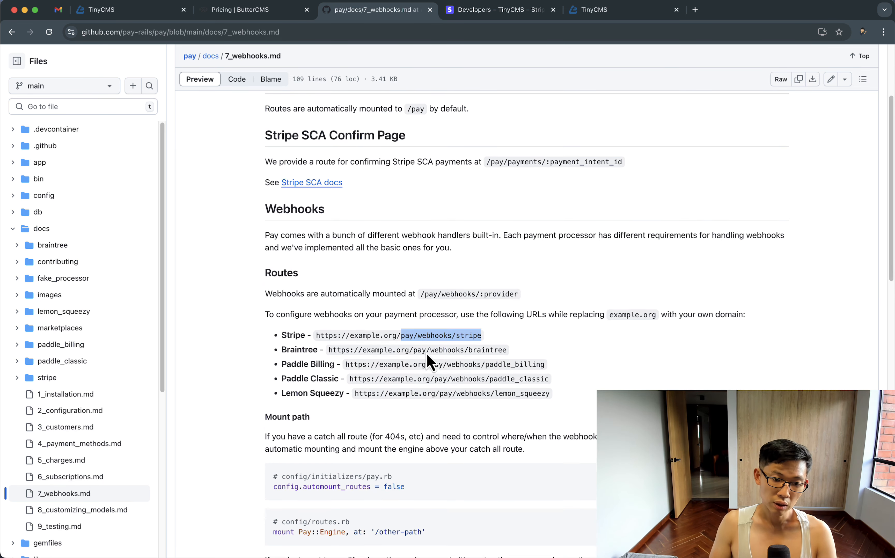
pyautogui.scroll(-3)
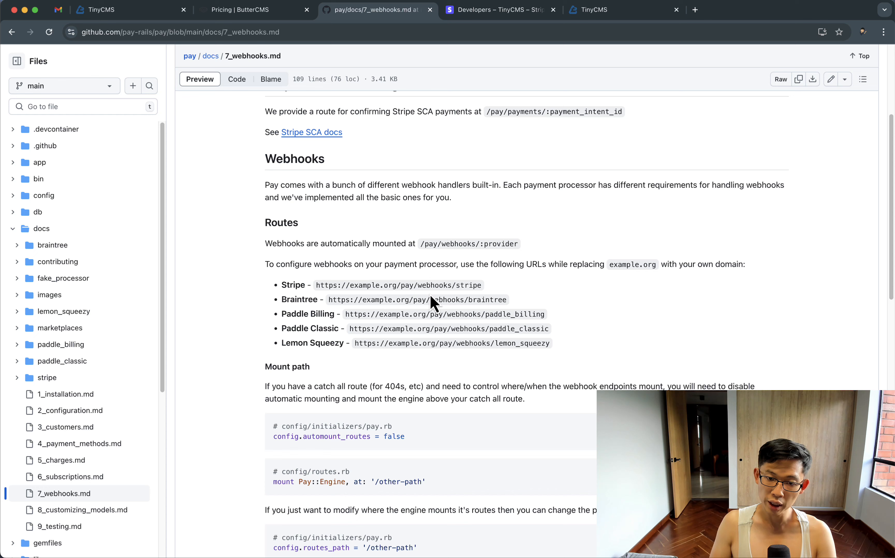
pyautogui.click(500, 10)
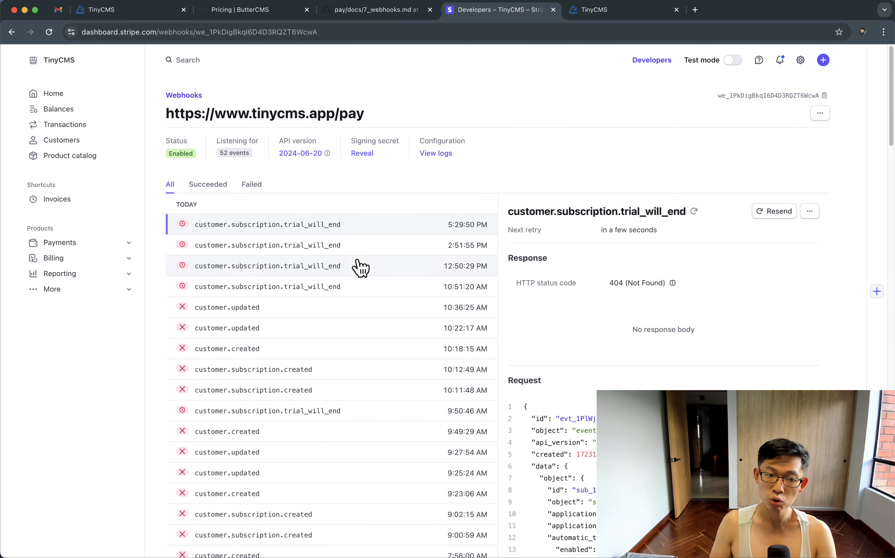
pyautogui.moveTo(840, 124)
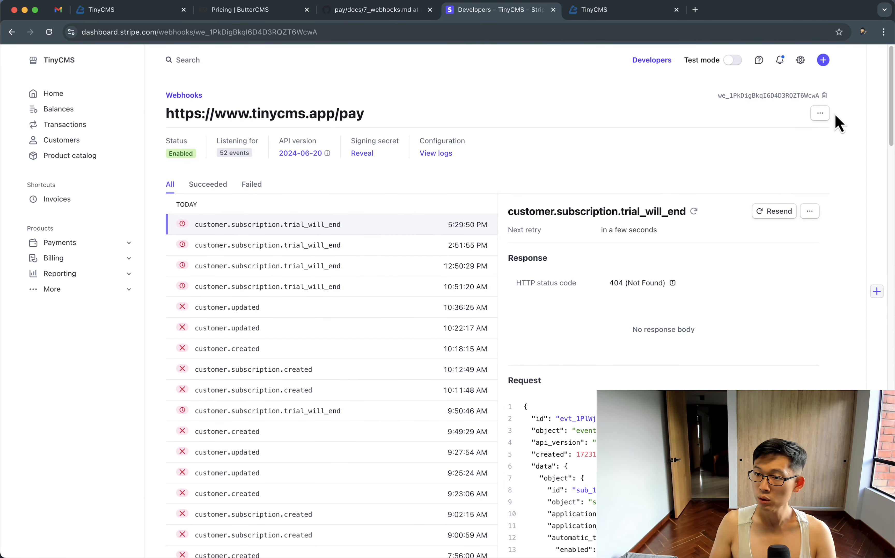
pyautogui.click(819, 113)
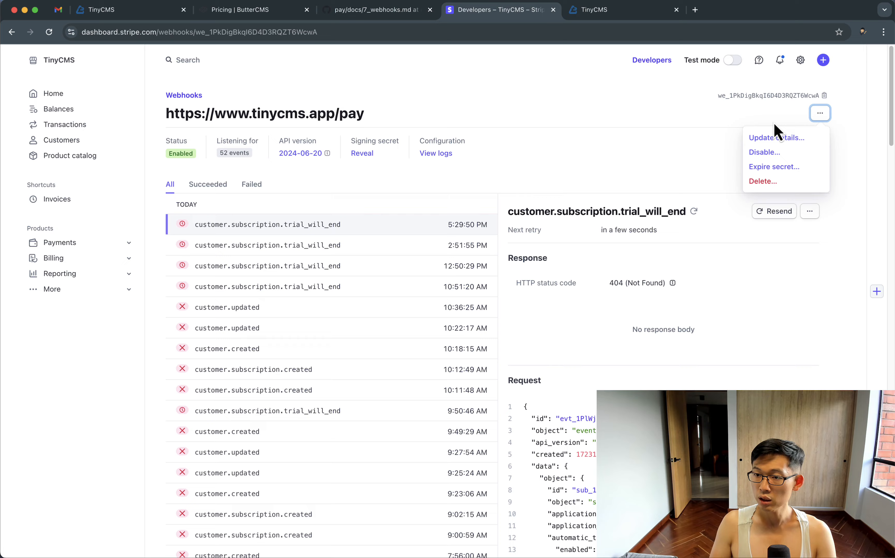
pyautogui.click(777, 138)
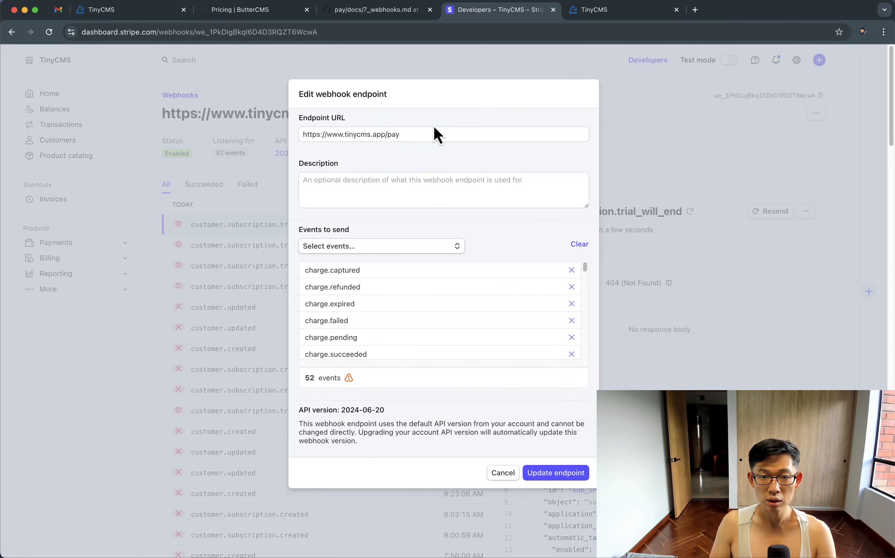
pyautogui.write('/webhooks/stripe')
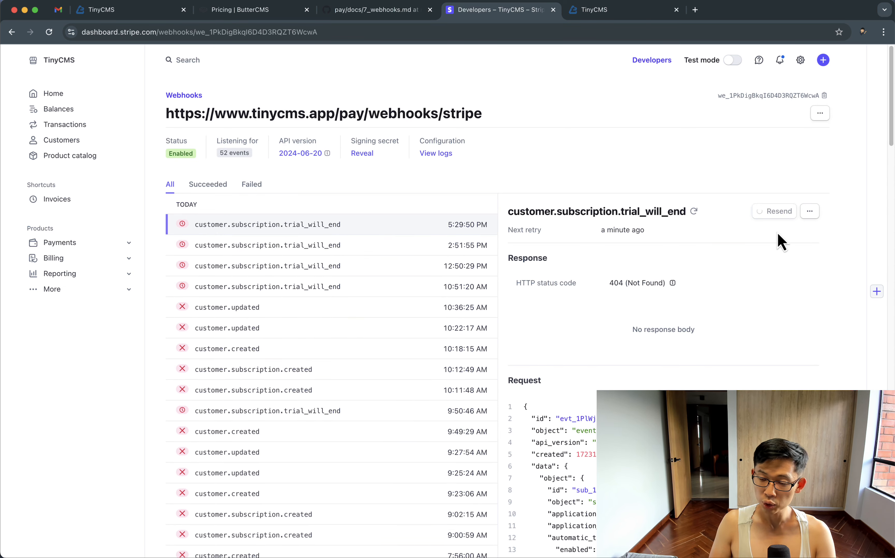
pyautogui.click(774, 212)
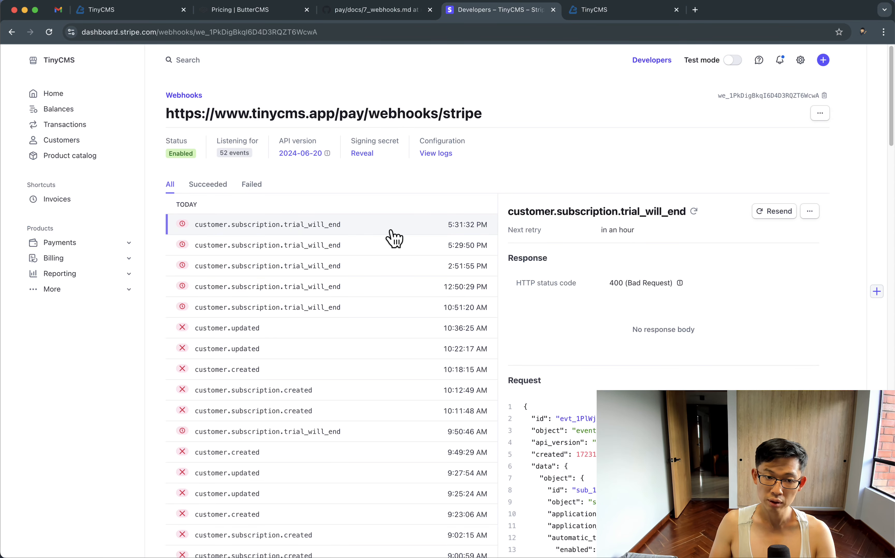
pyautogui.moveTo(408, 233)
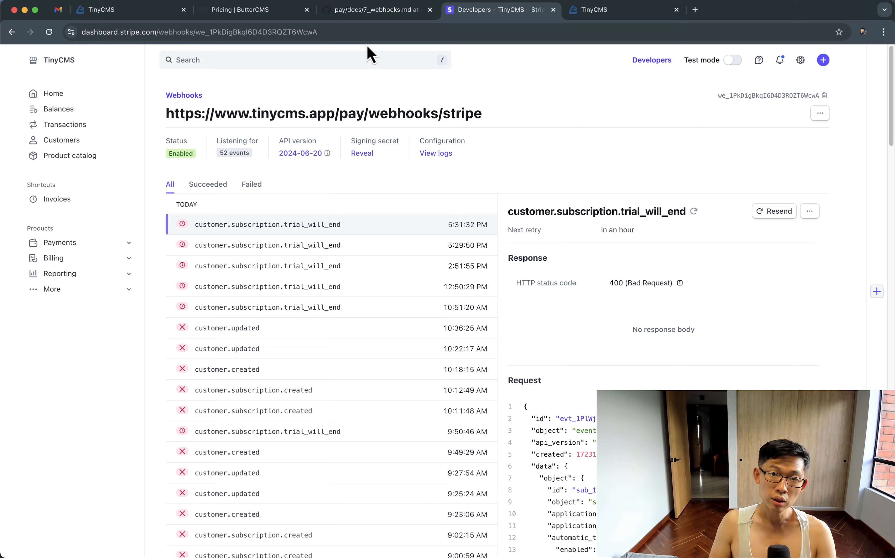
pyautogui.click(374, 9)
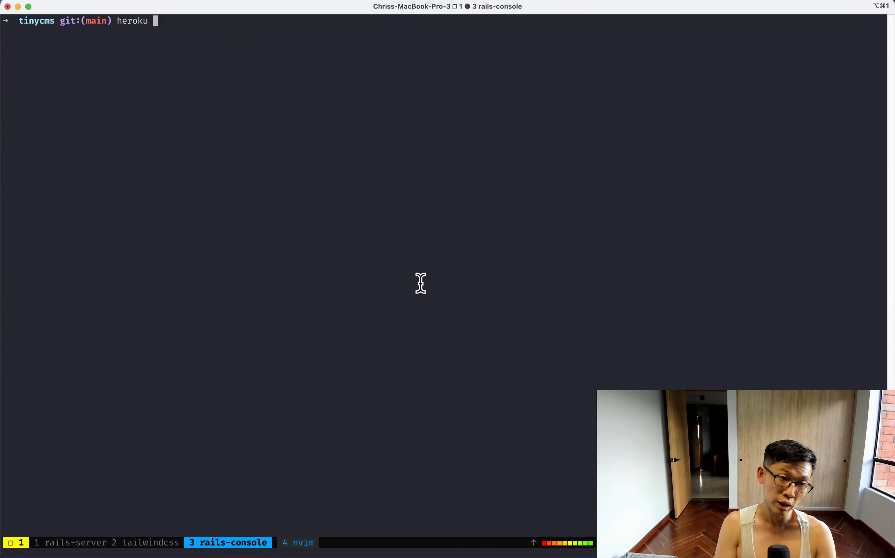
# - Stream the Heroku app logs live with heroku logs --tail after correcting the flags
pyautogui.write('logs -f')
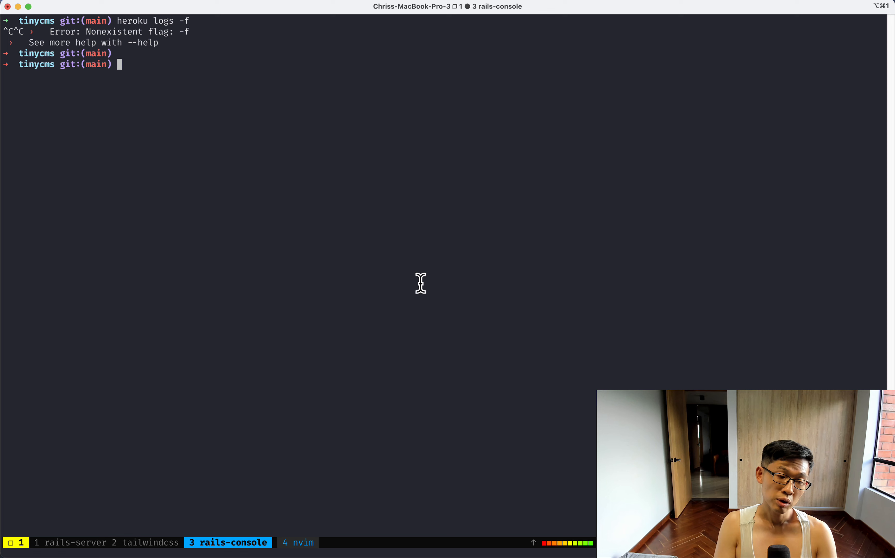
pyautogui.write('heroku logs -- tail')
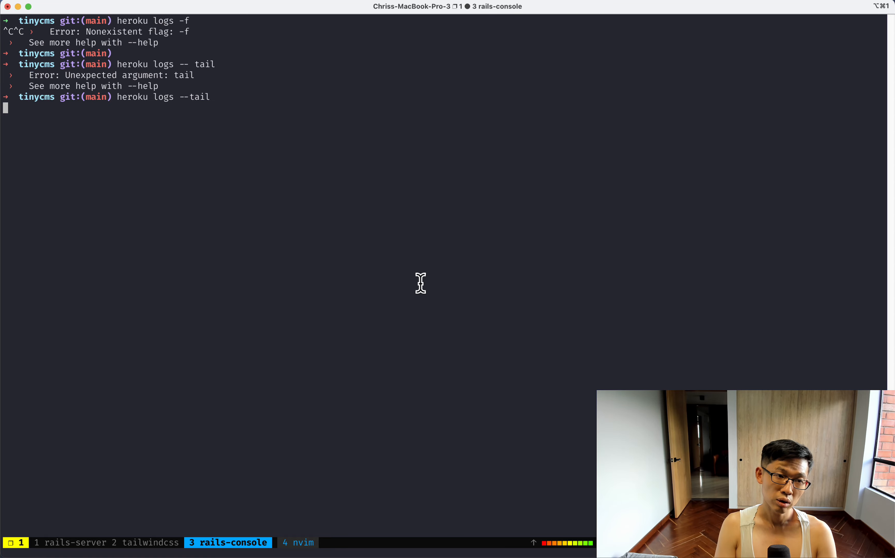
pyautogui.press('Return')
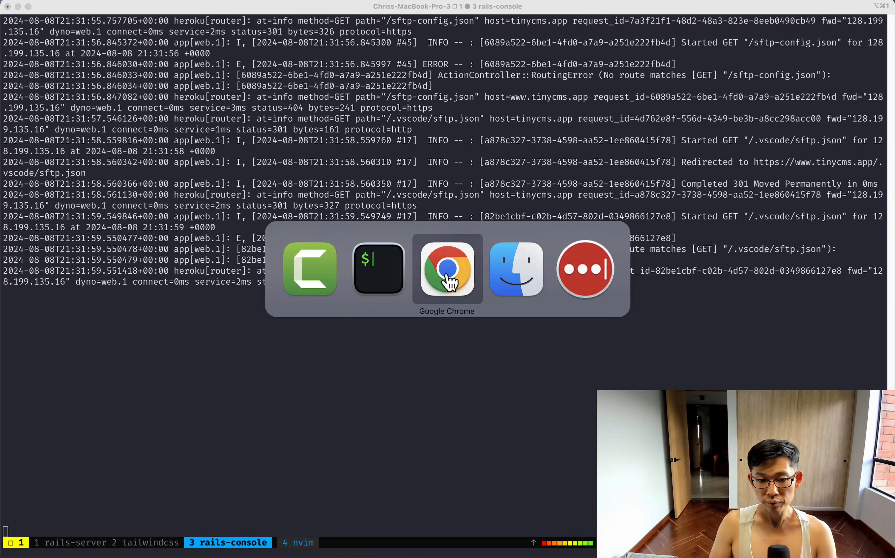
# - Resend trial_will_end and trace the POST /pay/webhooks/stripe 400 error in the streaming Heroku logs
pyautogui.click(446, 269)
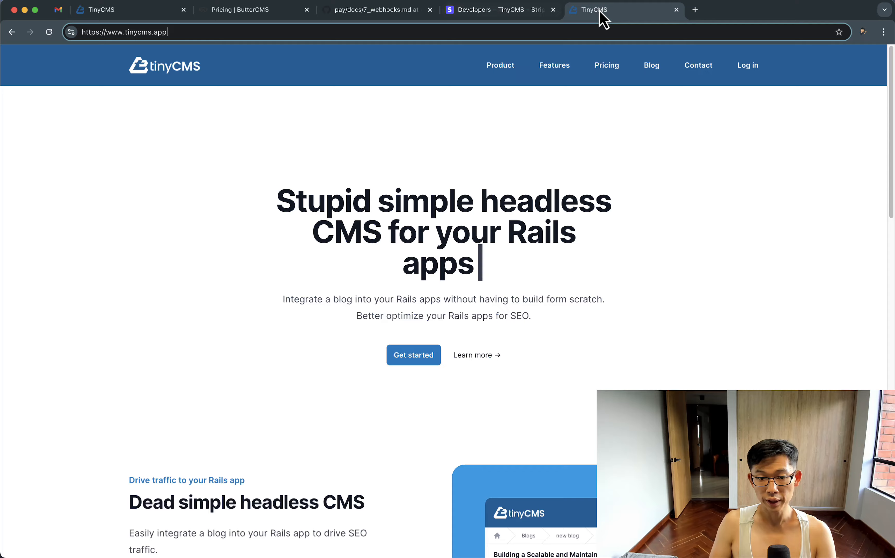
pyautogui.click(500, 10)
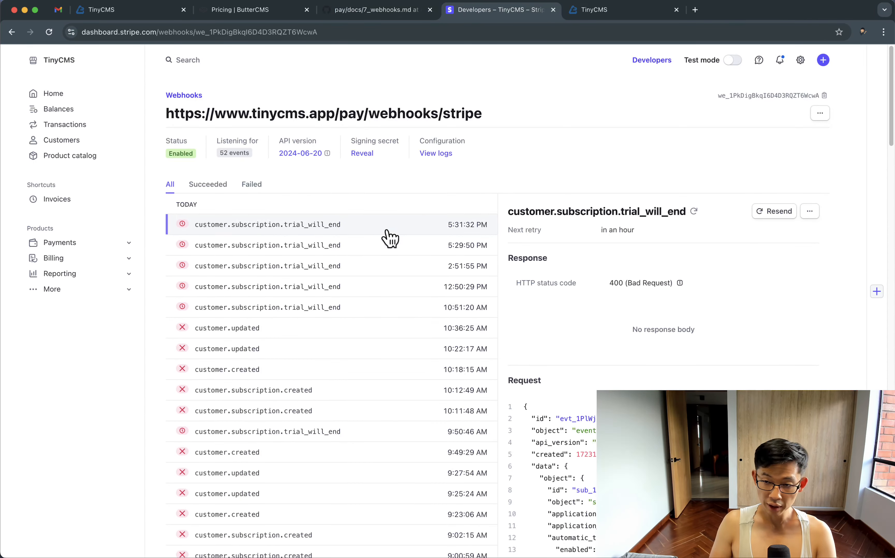
pyautogui.click(773, 211)
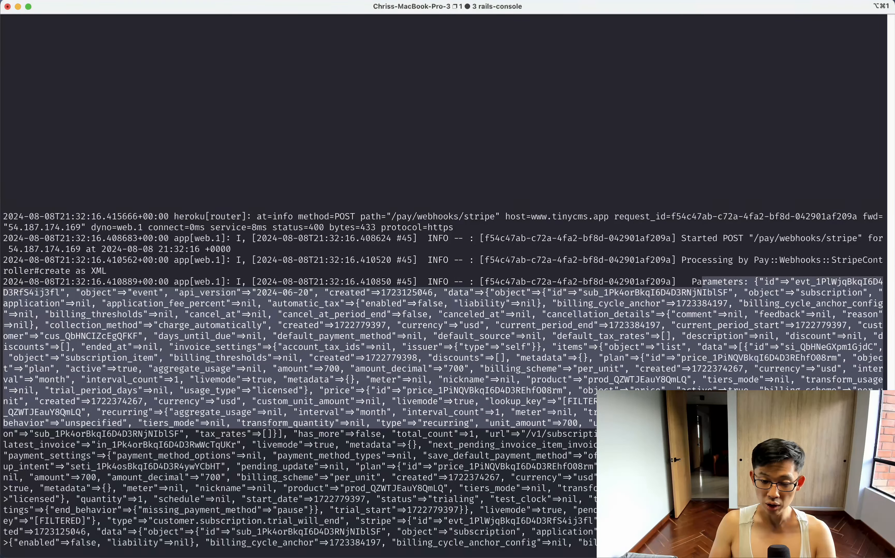
pyautogui.scroll(-3)
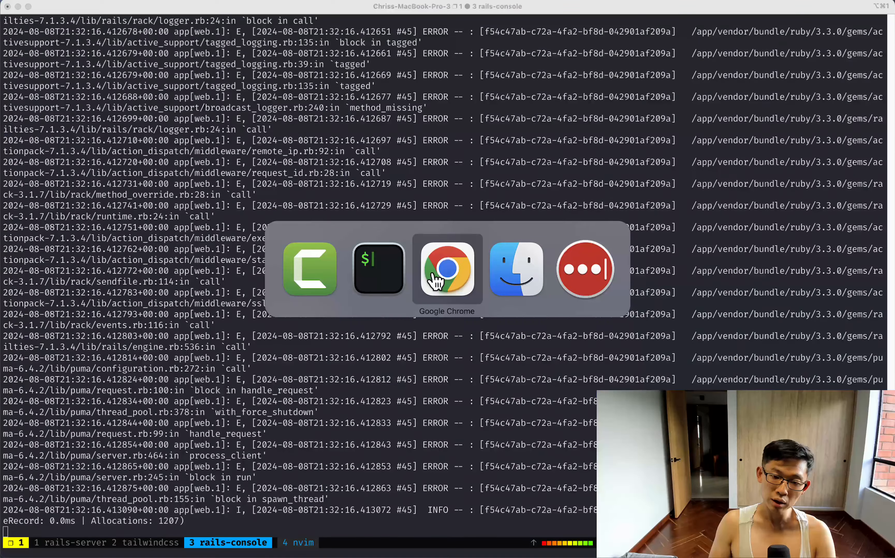
pyautogui.click(447, 270)
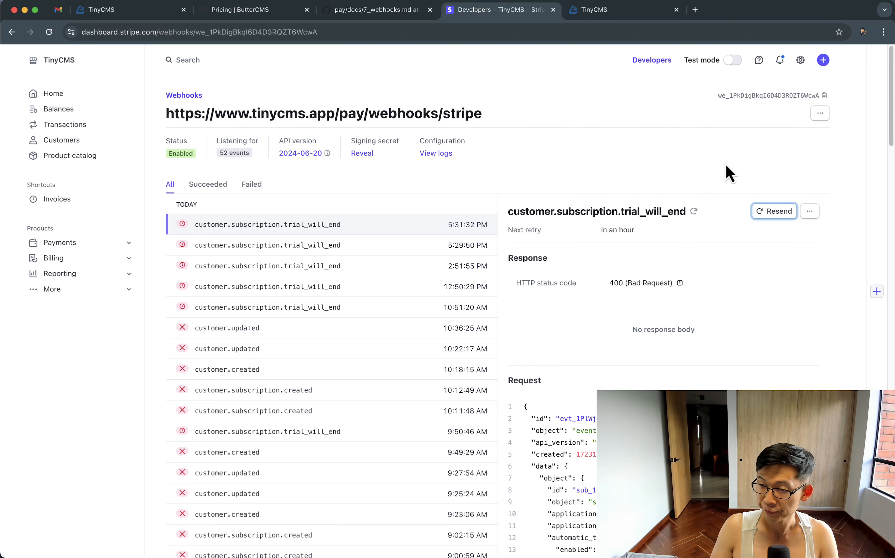
pyautogui.moveTo(696, 172)
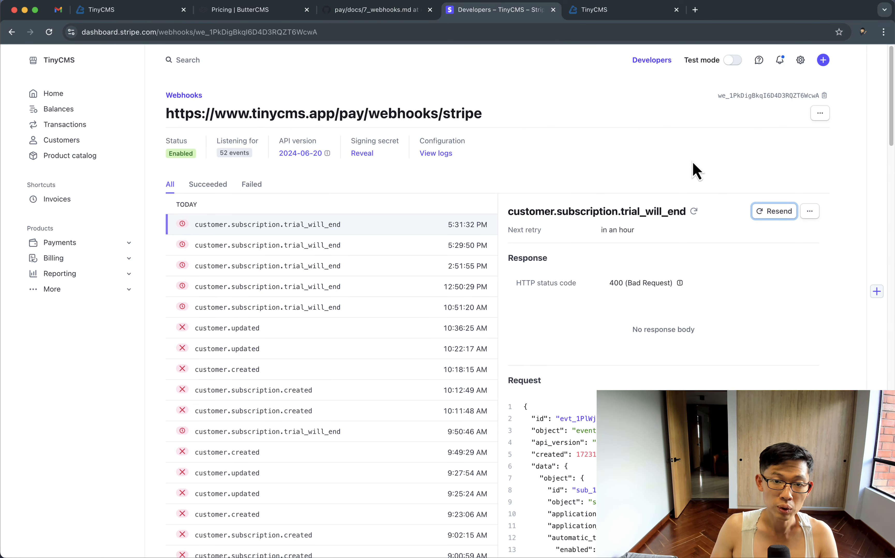
pyautogui.scroll(-3)
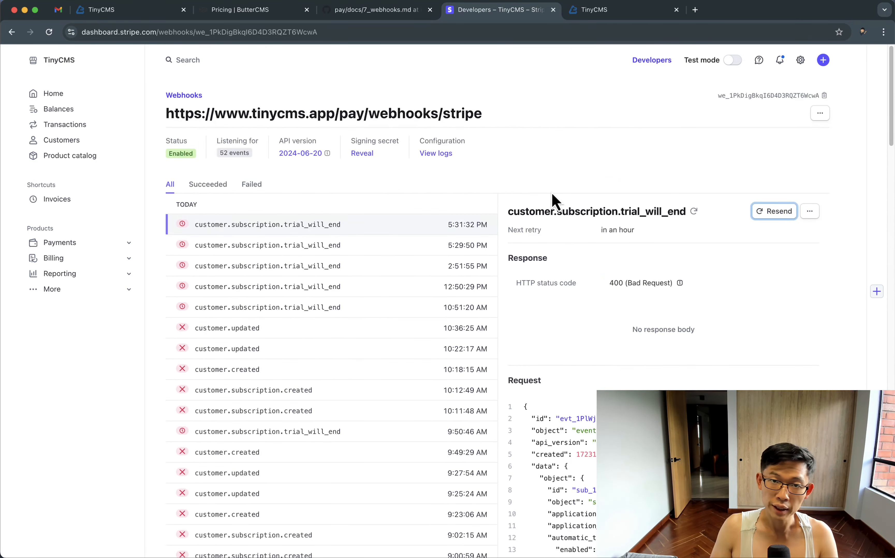
pyautogui.click(374, 10)
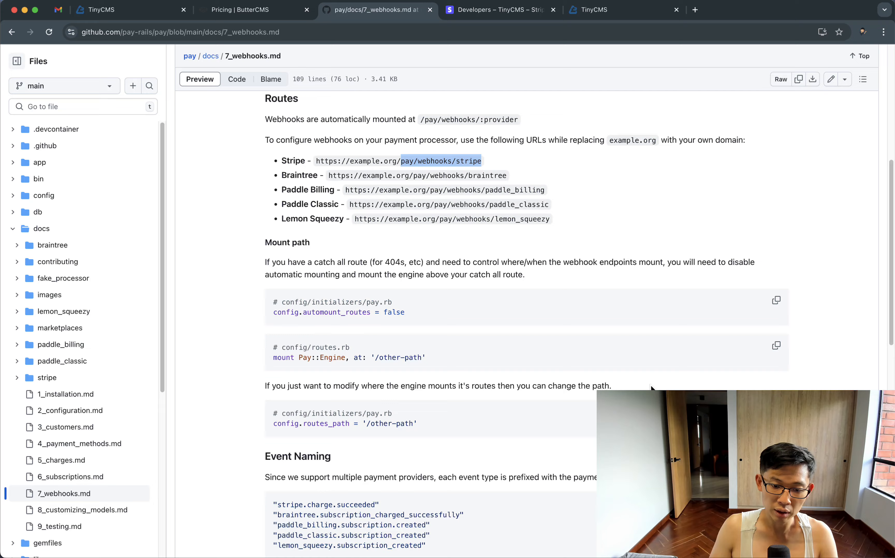
# - Scroll through the Pay webhooks doc and return to the repository README
pyautogui.scroll(-3)
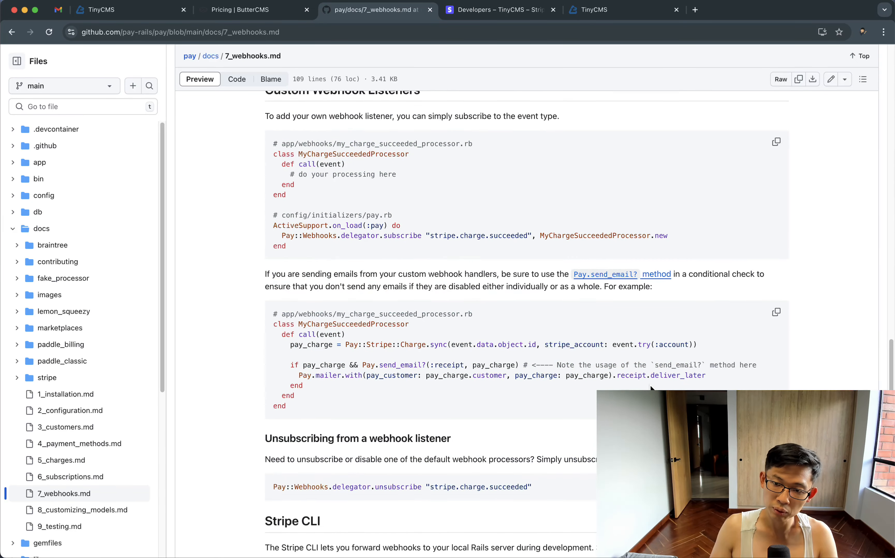
pyautogui.scroll(-3)
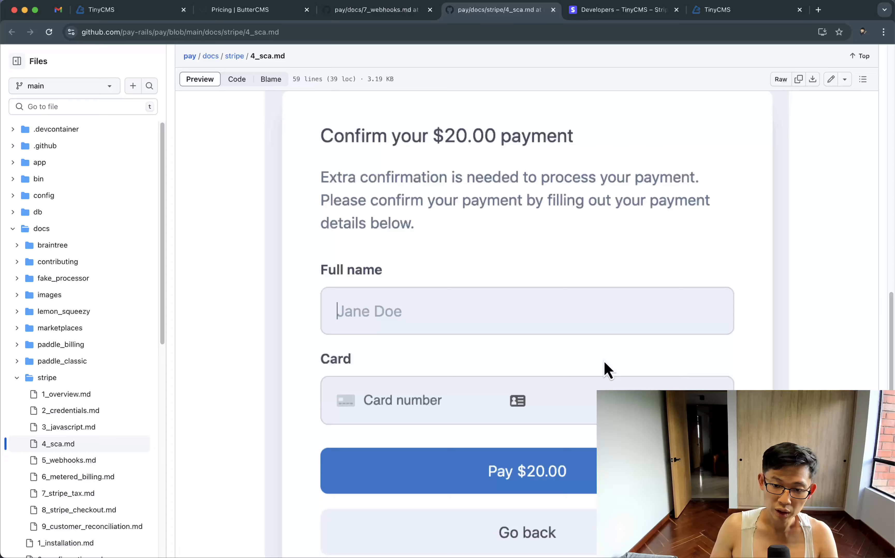
pyautogui.scroll(-3)
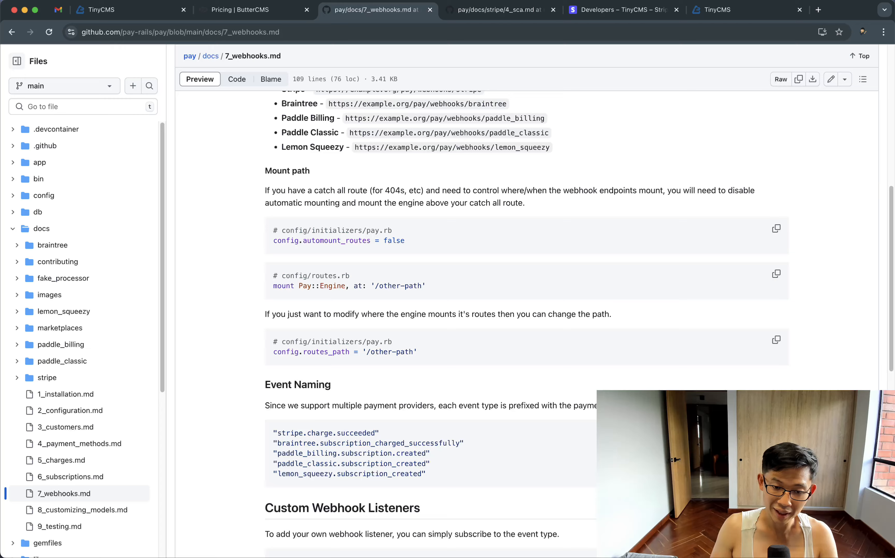
pyautogui.scroll(-3)
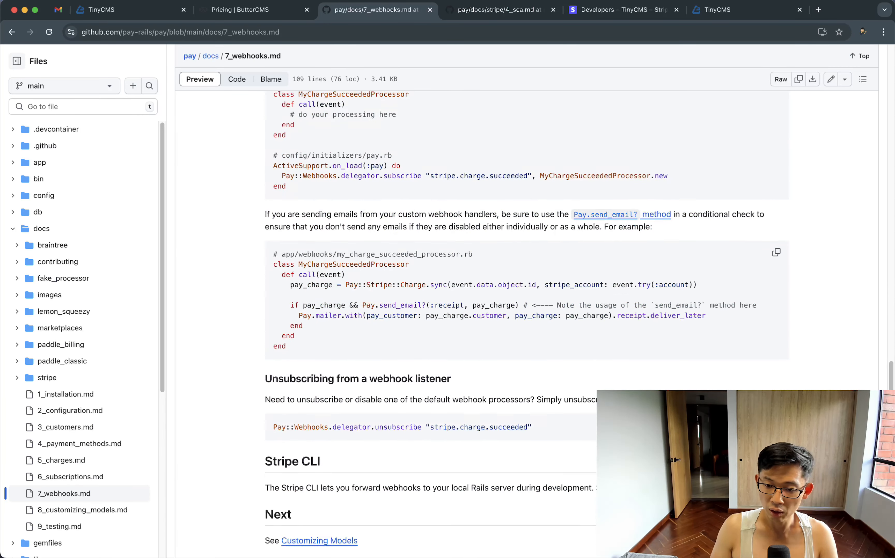
pyautogui.scroll(-3)
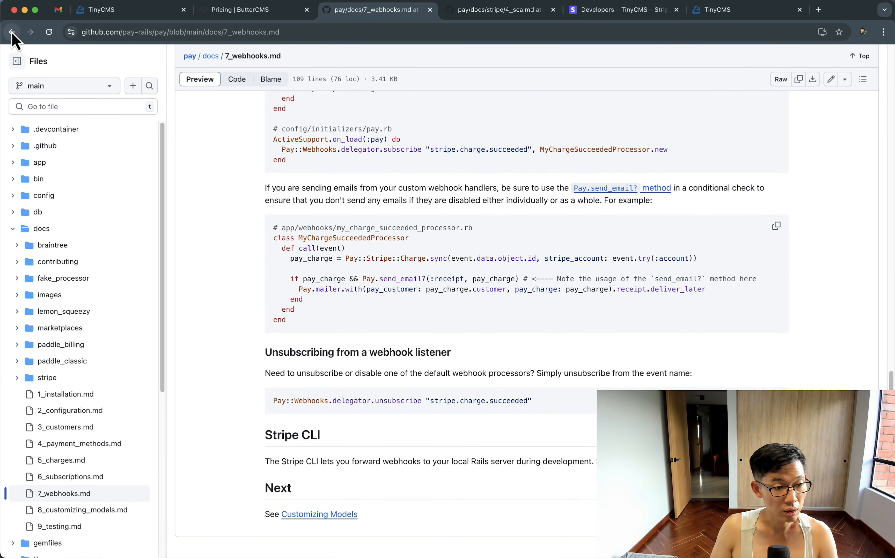
pyautogui.click(12, 32)
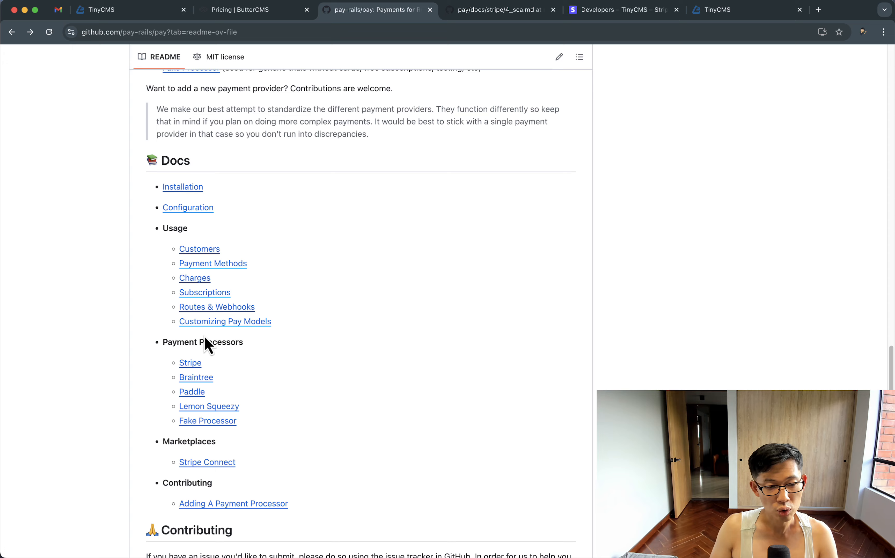
pyautogui.scroll(-3)
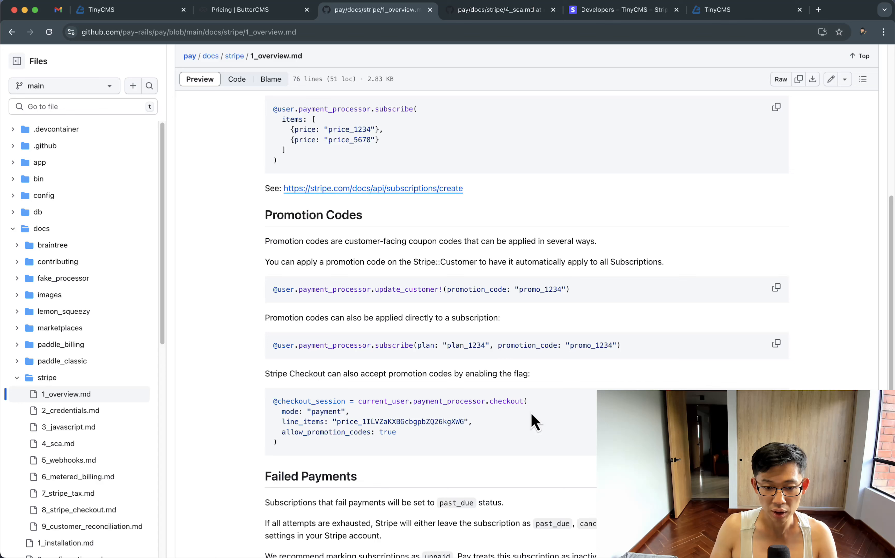
# - Locate the Environment Variables section in the Pay configuration doc and copy STRIPE_SIGNING_SECRET
pyautogui.write('environment')
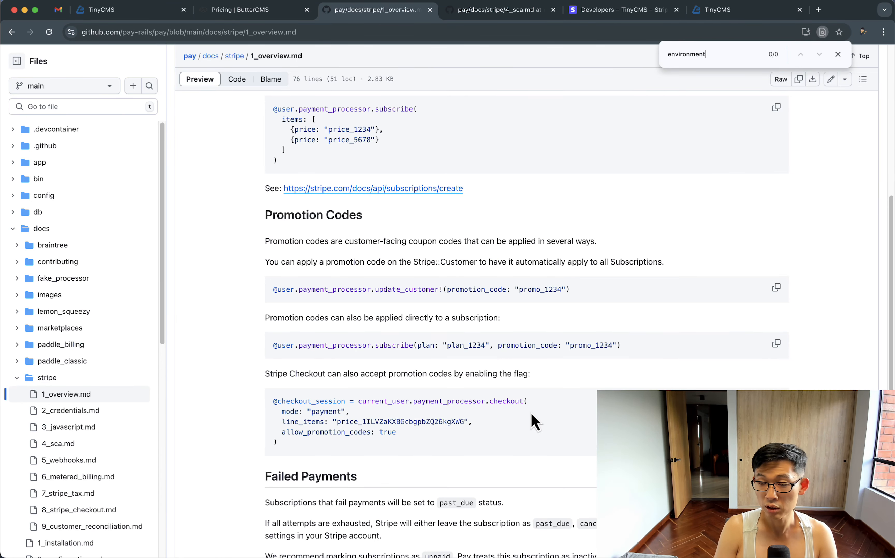
pyautogui.write('vartiable')
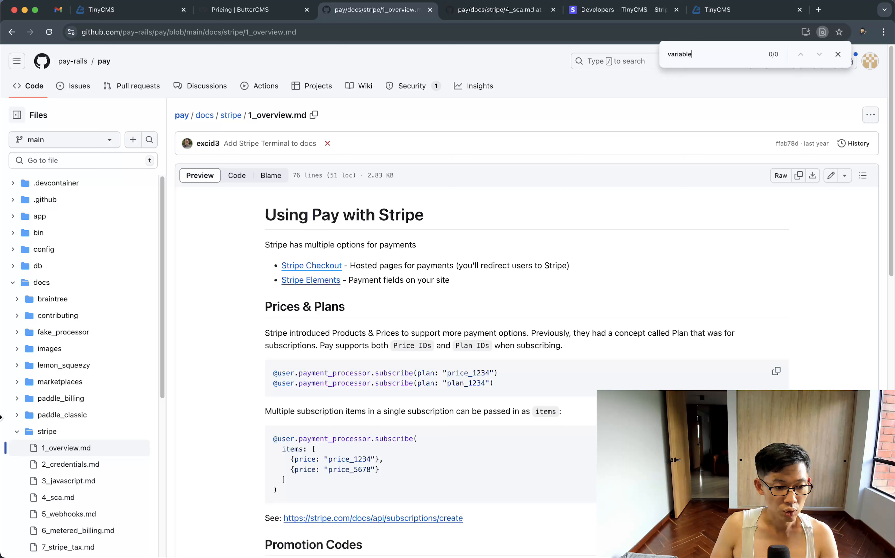
pyautogui.click(71, 464)
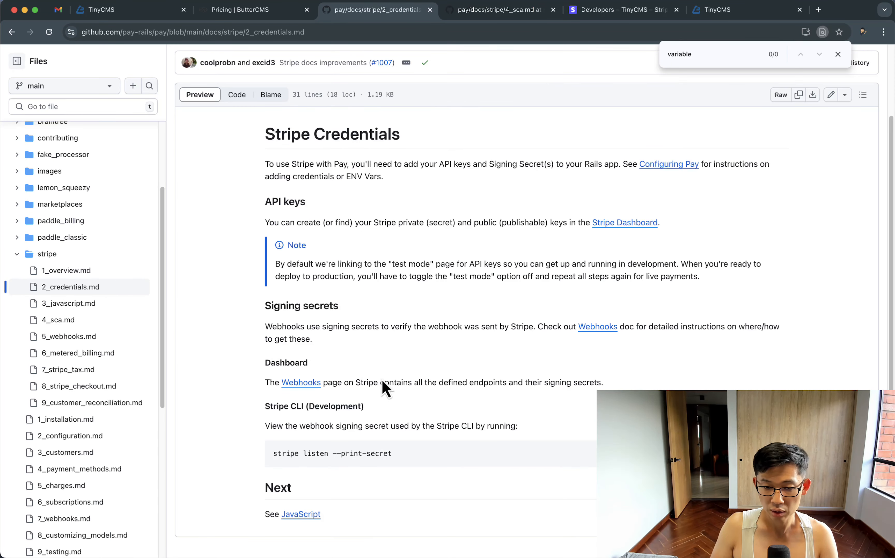
pyautogui.click(68, 303)
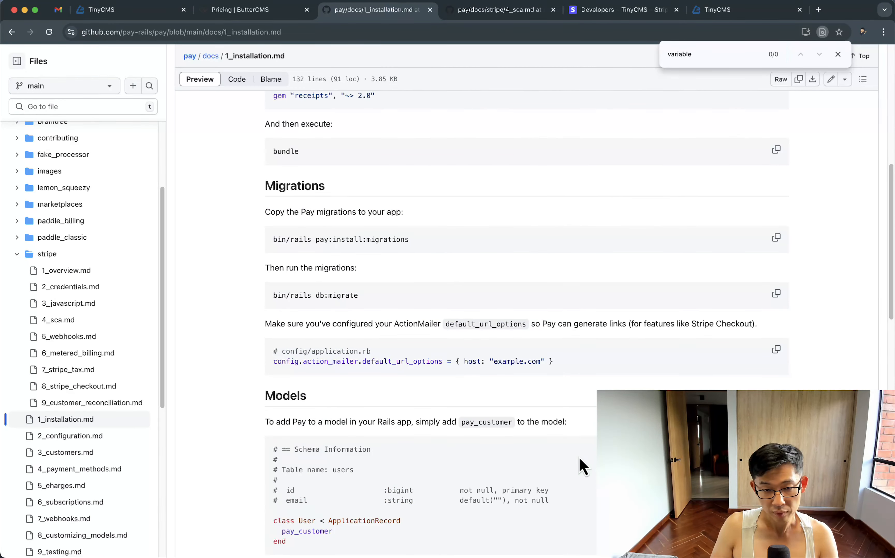
pyautogui.scroll(-3)
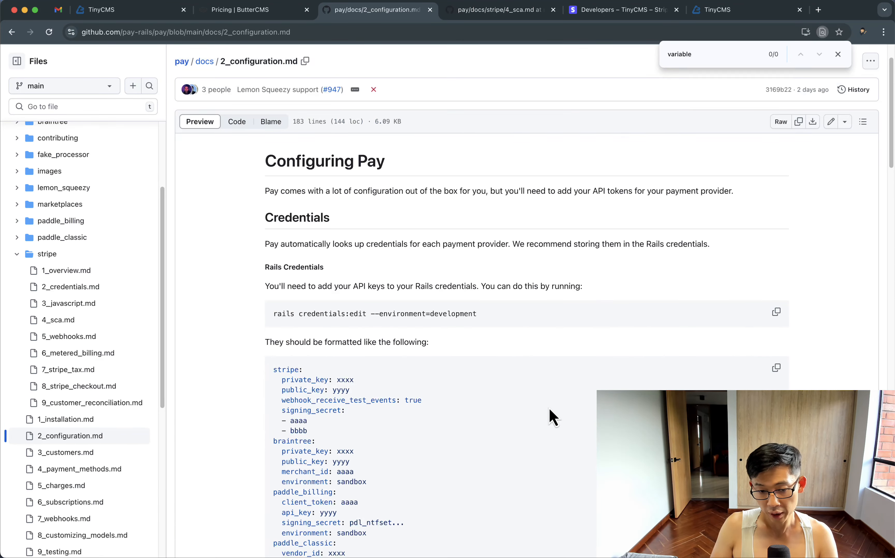
pyautogui.scroll(-3)
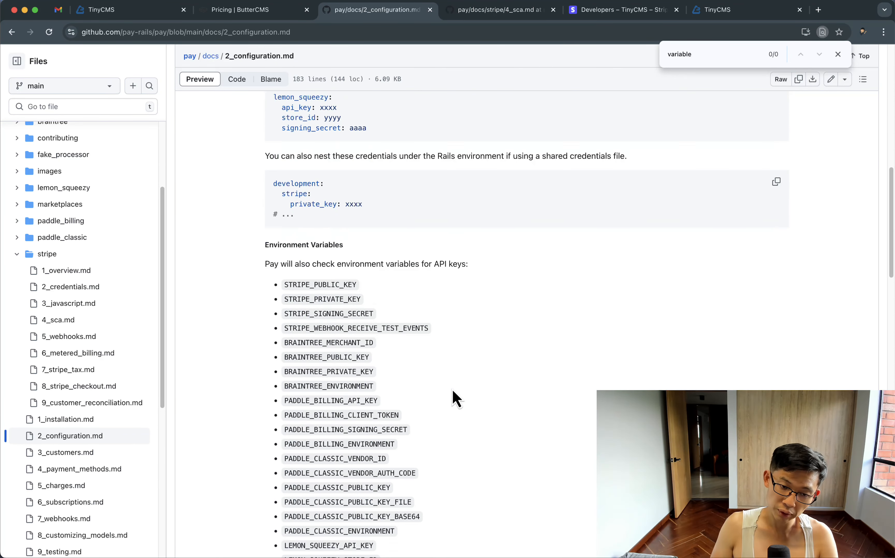
pyautogui.moveTo(329, 313)
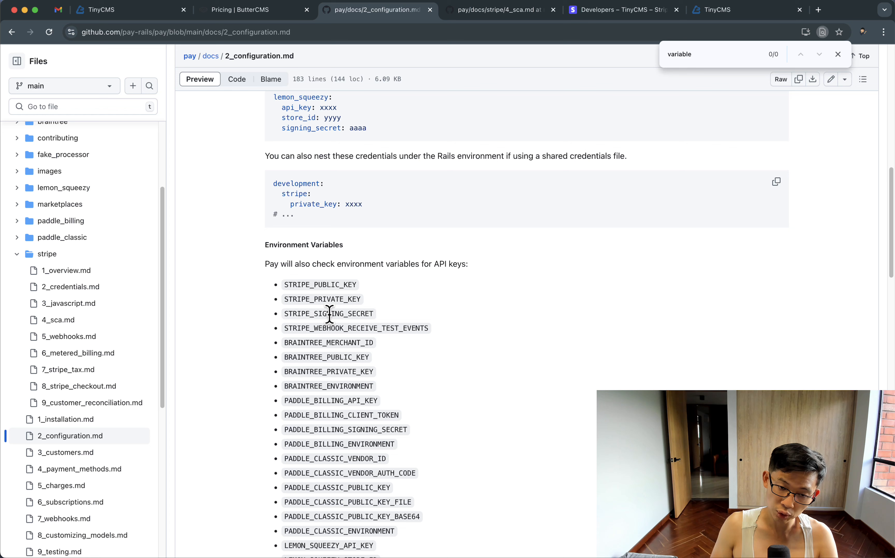
pyautogui.doubleClick(329, 313)
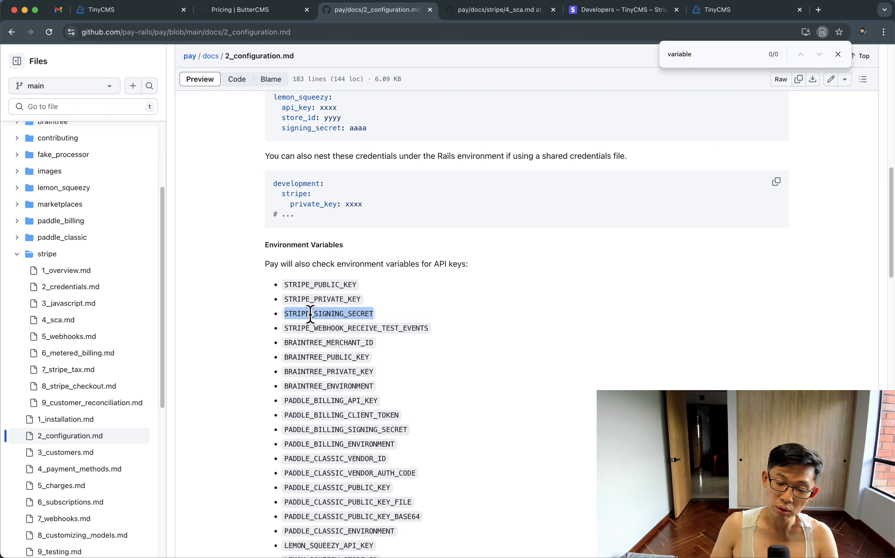
pyautogui.moveTo(508, 420)
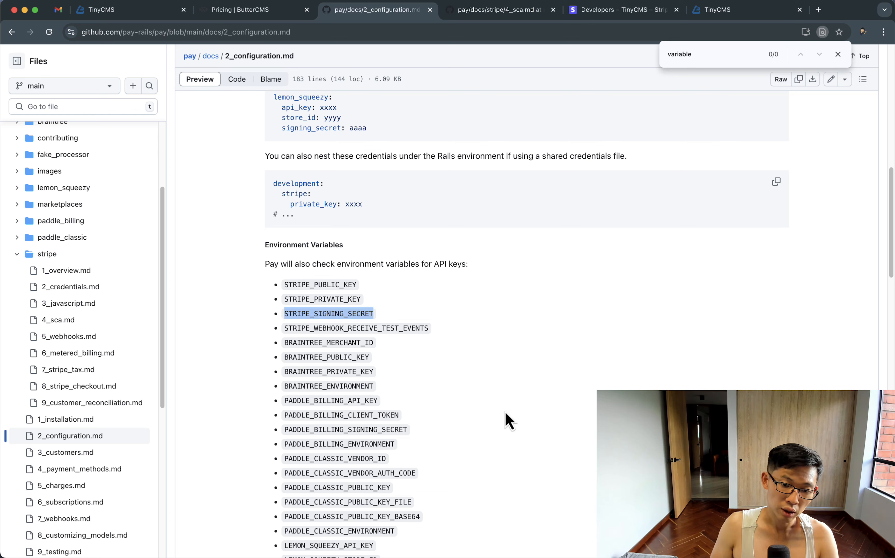
pyautogui.moveTo(400, 418)
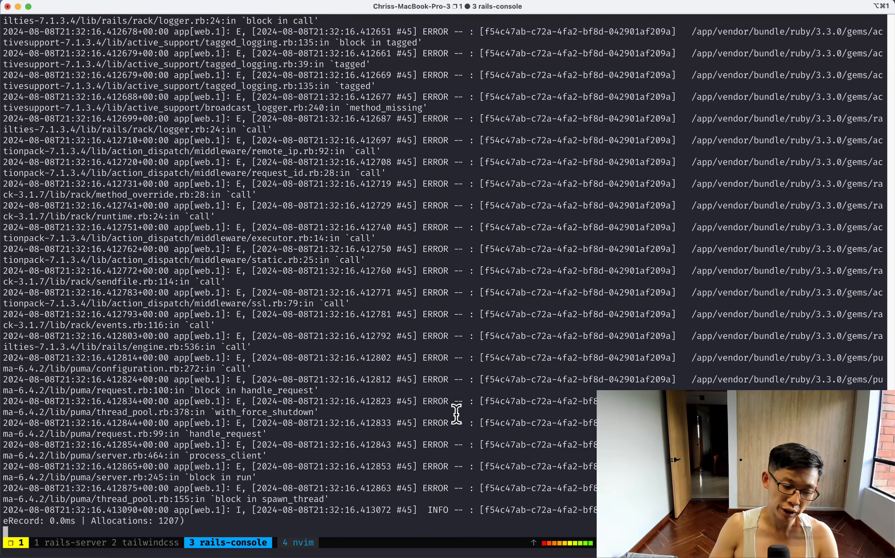
pyautogui.click(151, 543)
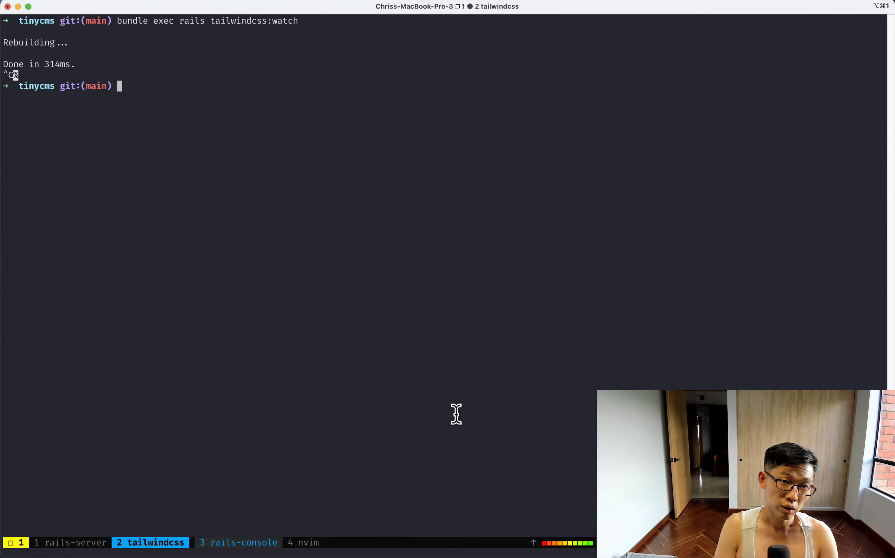
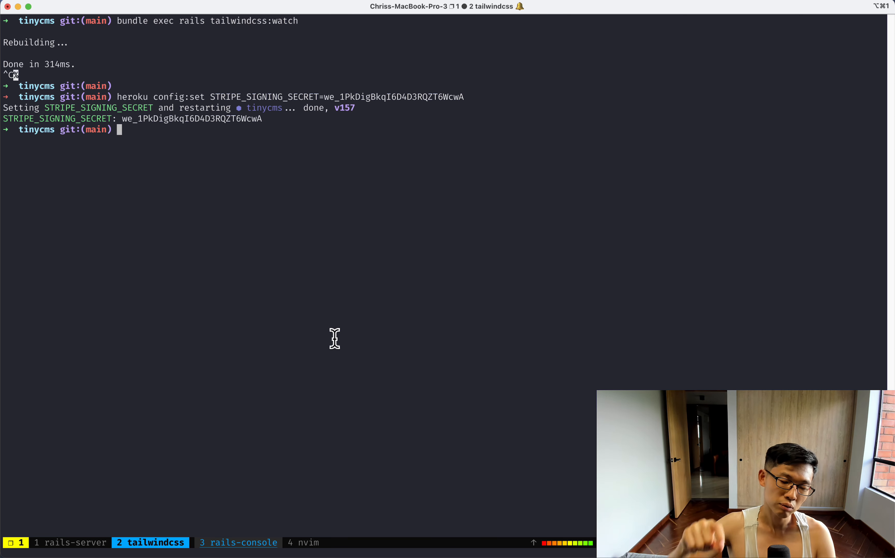
pyautogui.press('cmd+tab')
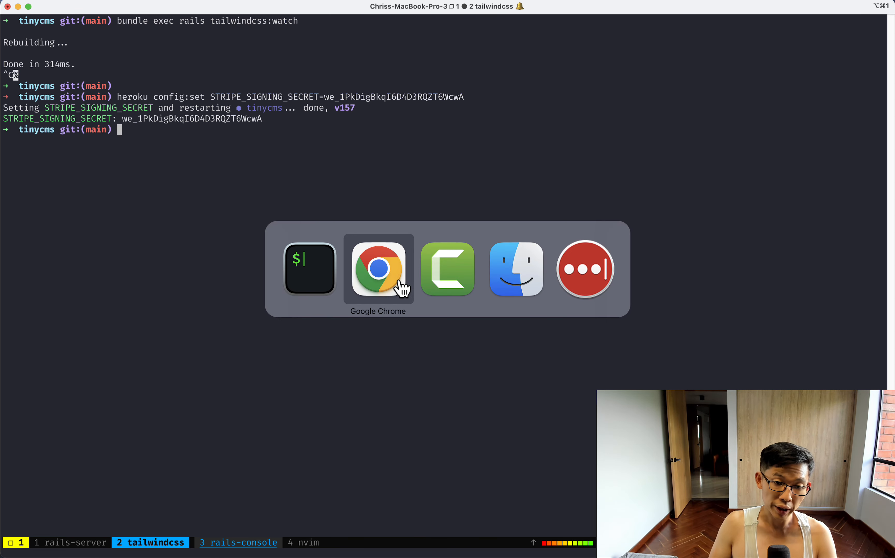
pyautogui.click(378, 269)
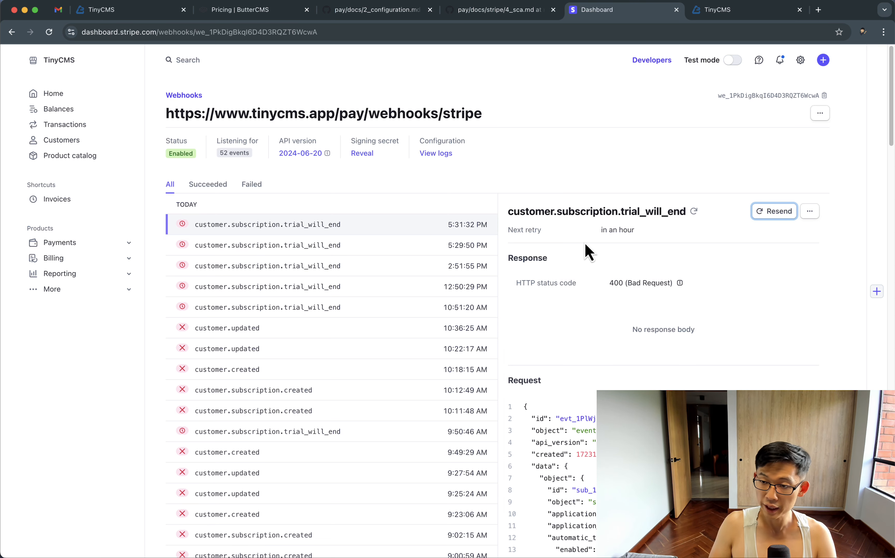
# - Resend trial_will_end twice and check Succeeded and Failed tabs; deliveries still return 400 Bad Request
pyautogui.click(778, 211)
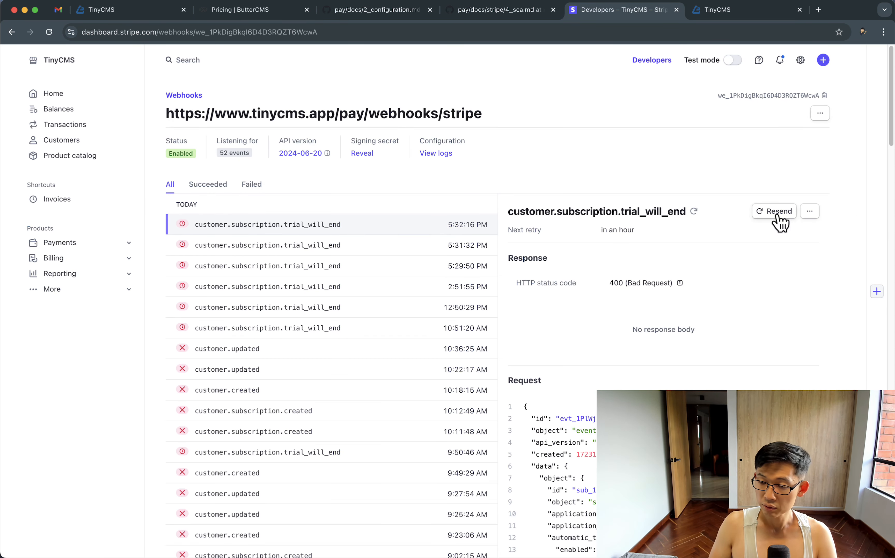
pyautogui.click(774, 212)
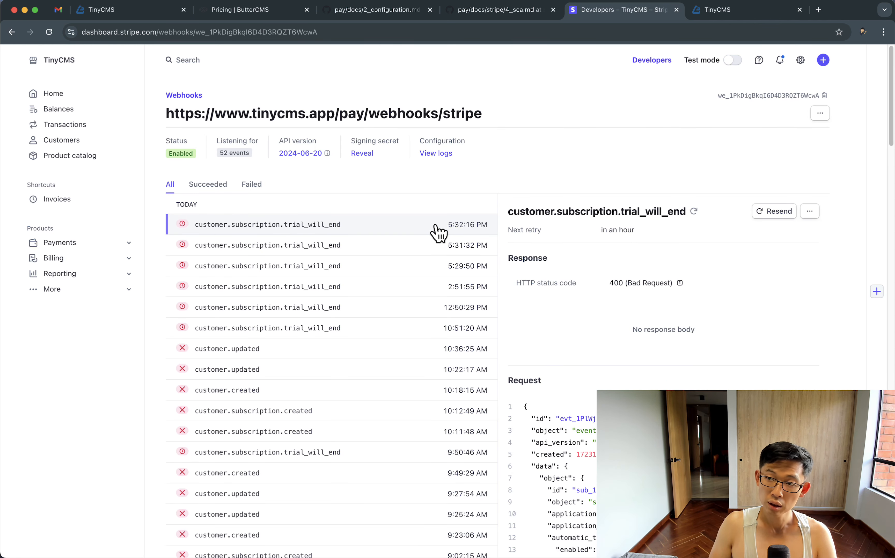
pyautogui.click(207, 184)
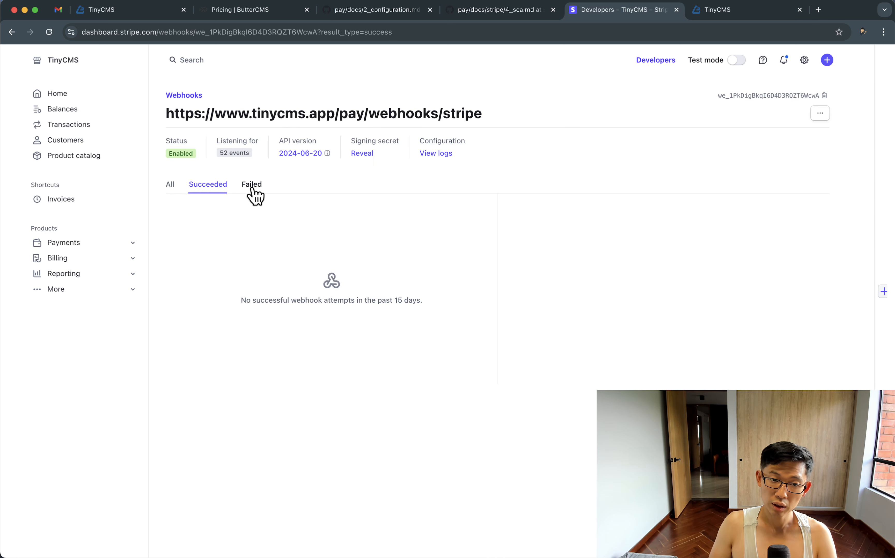
pyautogui.click(170, 184)
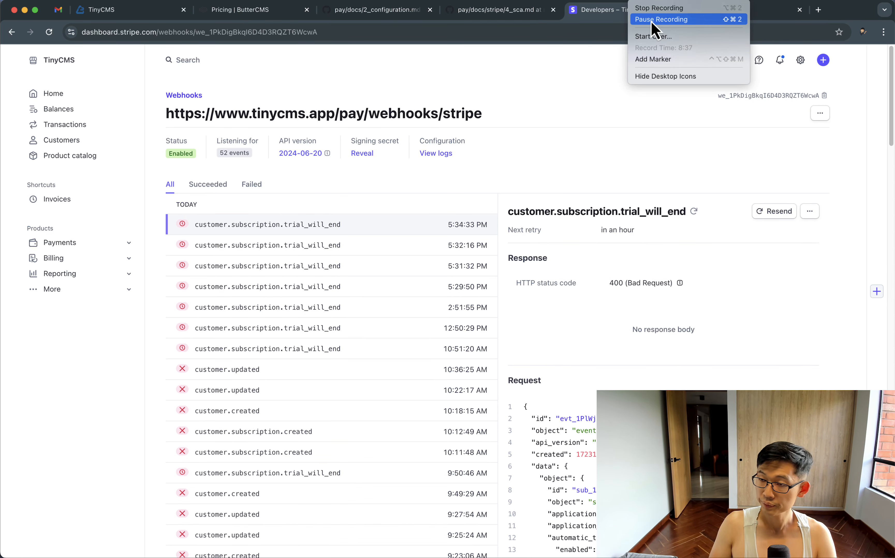
pyautogui.click(208, 184)
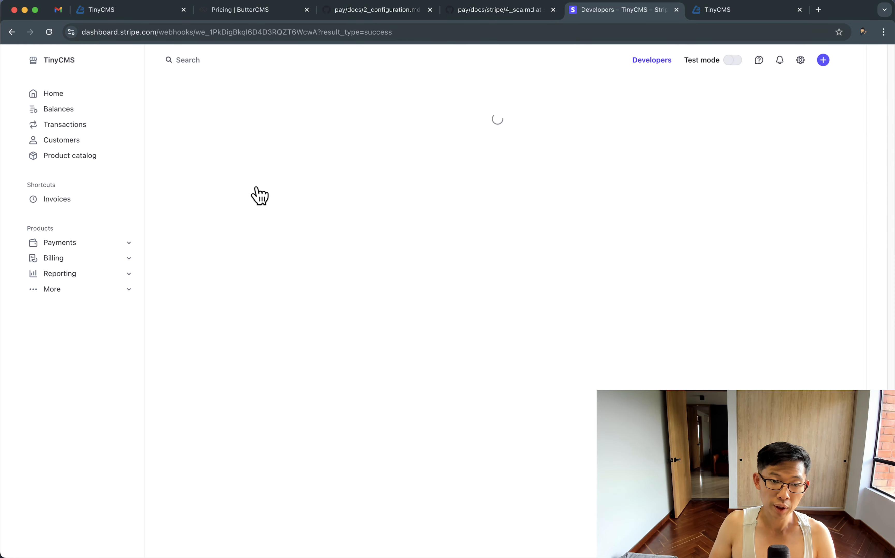
pyautogui.click(251, 184)
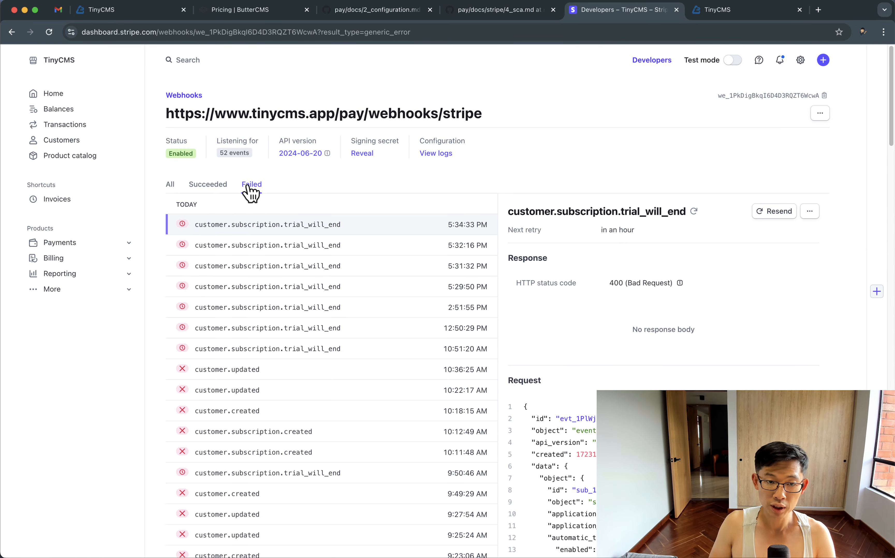
pyautogui.click(169, 184)
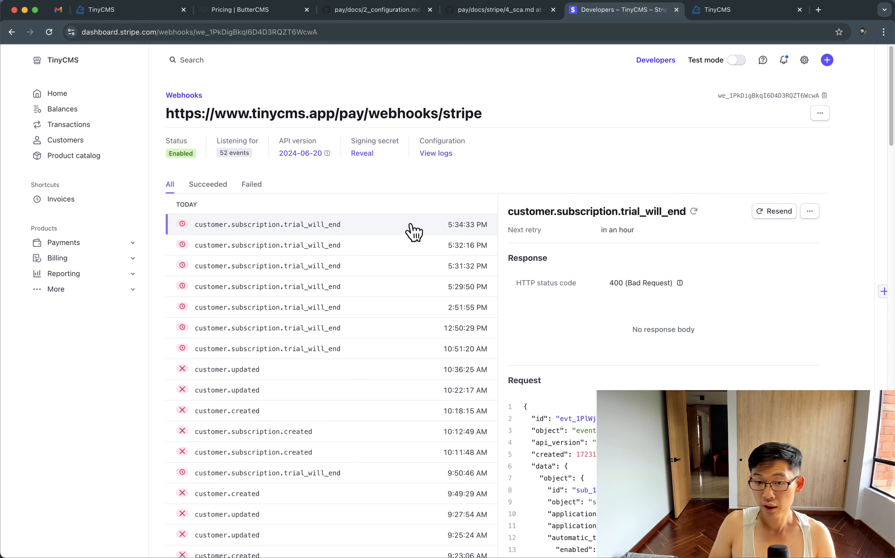
pyautogui.press('cmd+tab')
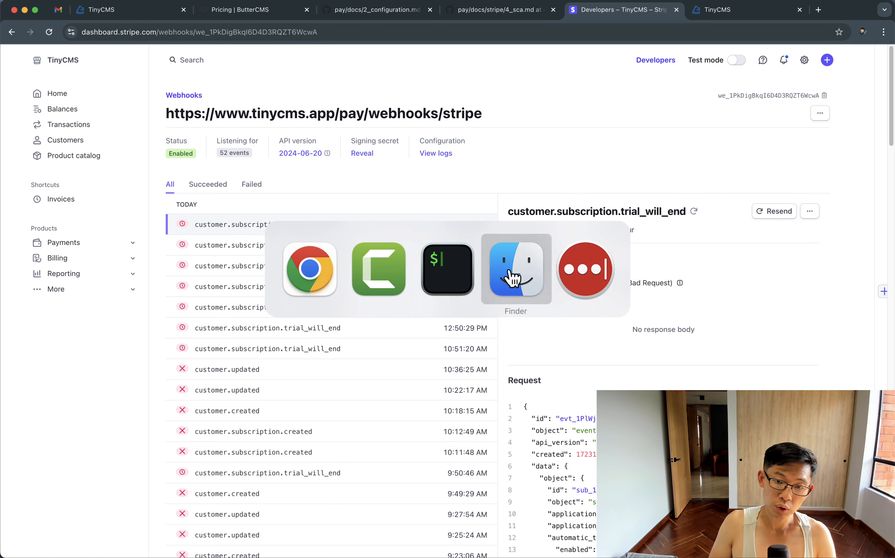
# - Start a heroku logs --tail command in the terminal to watch the next webhook request
pyautogui.click(447, 268)
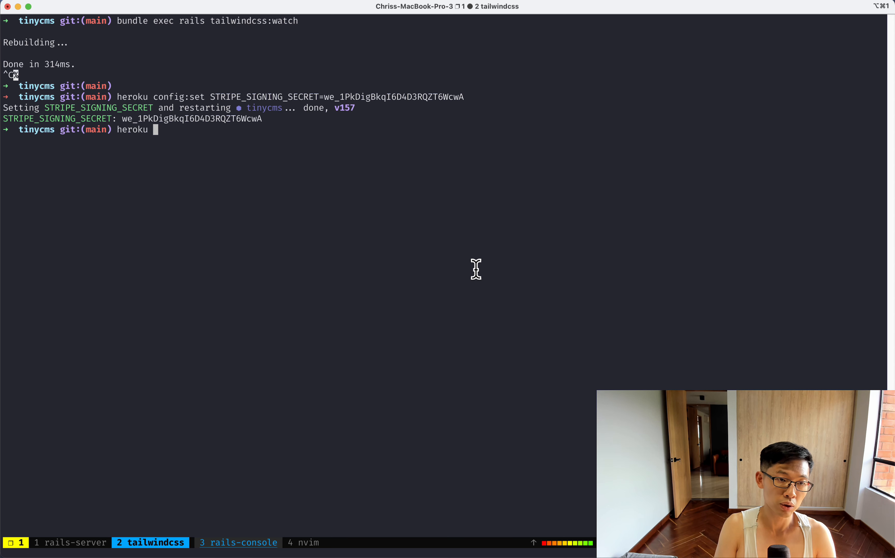
pyautogui.write('logs --')
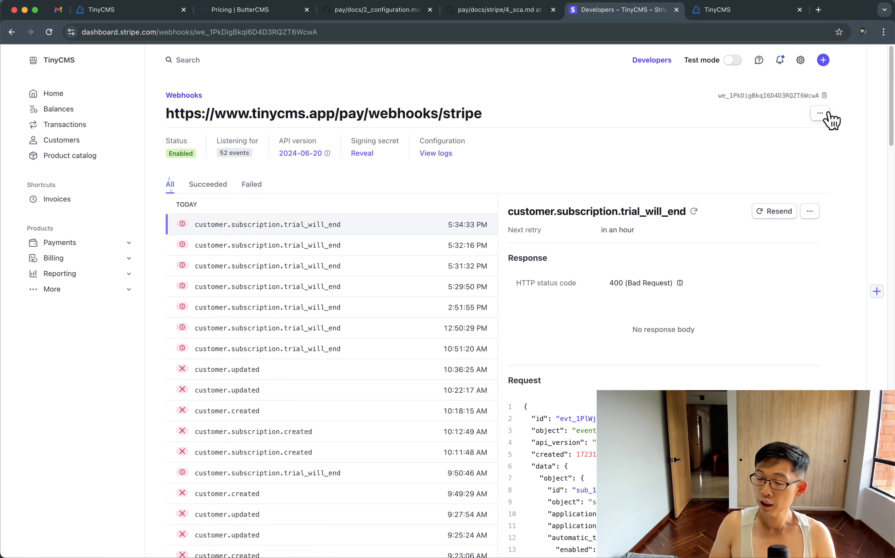
pyautogui.moveTo(212, 194)
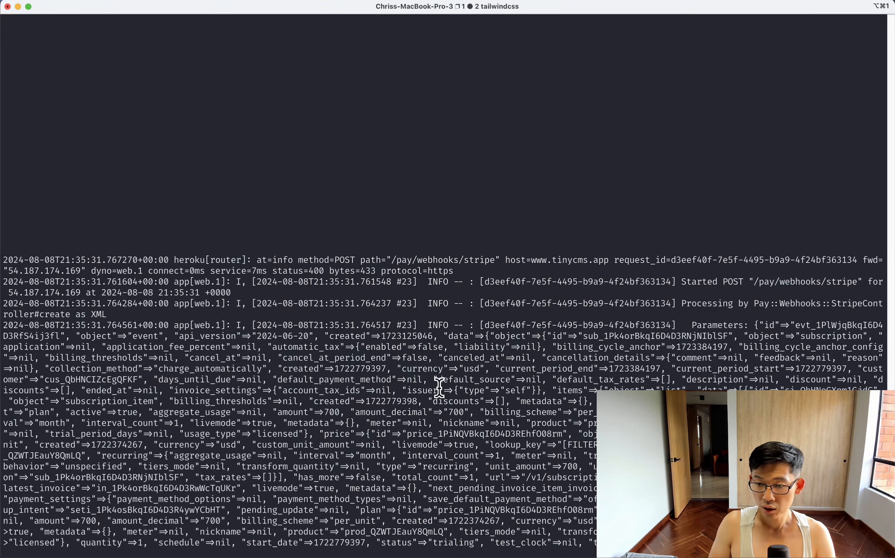
# - Read the Heroku log's signature-verification error, return to Google results and begin a 'heroku restart' query
pyautogui.scroll(-3)
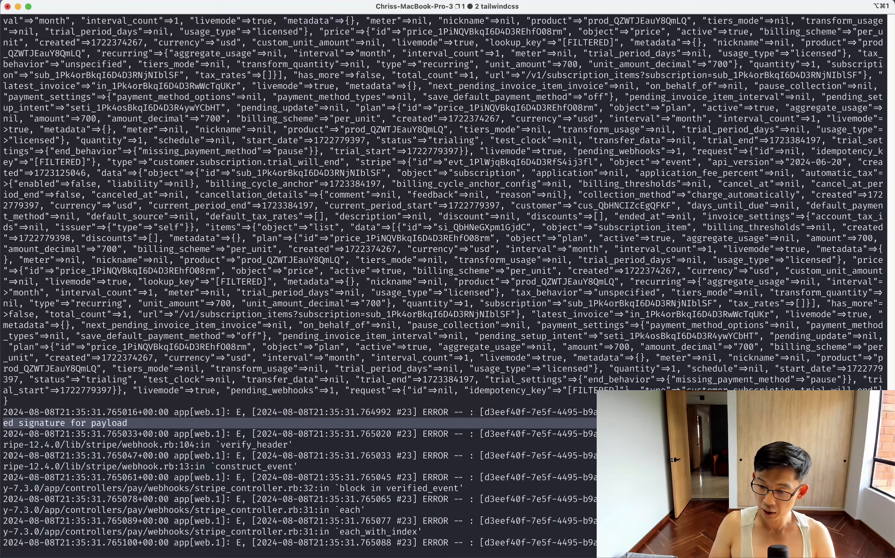
pyautogui.scroll(-3)
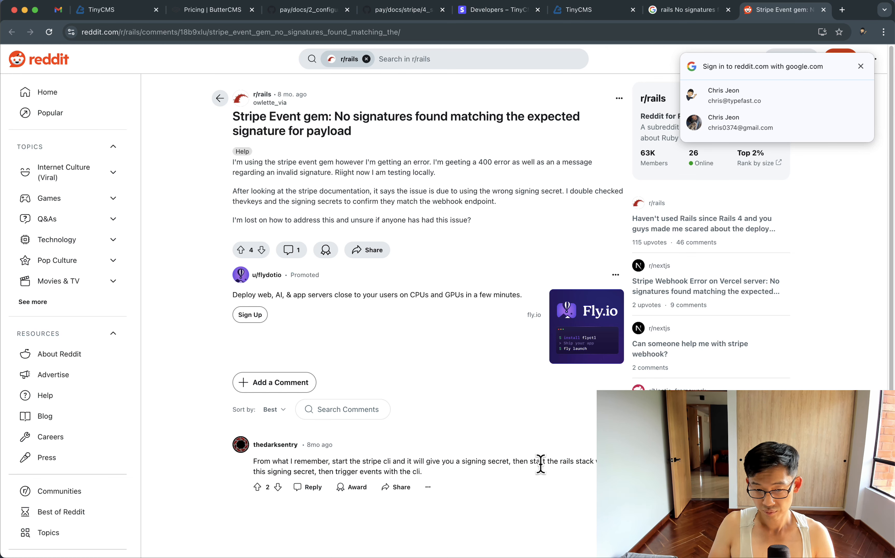
pyautogui.click(688, 10)
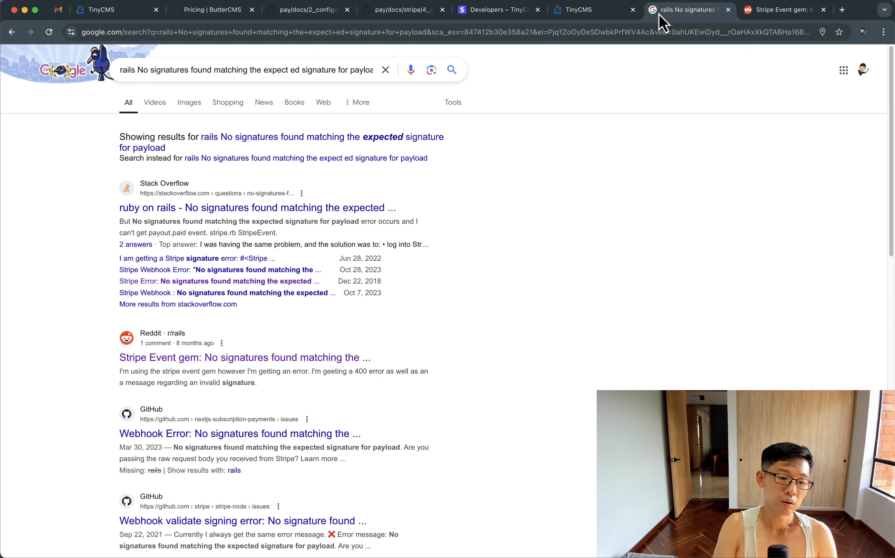
pyautogui.write('heroku restart after setting')
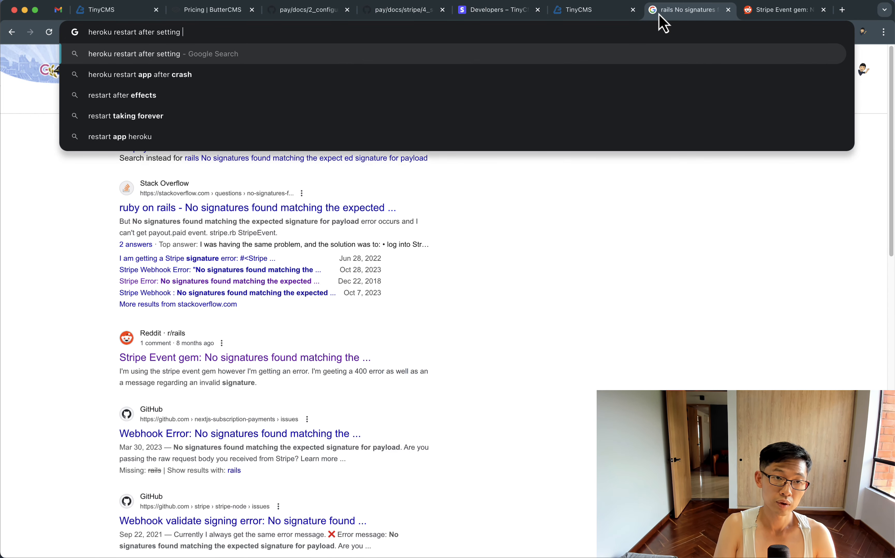
# - Search 'heroku restart after setting environment variable' and highlight the Stack Overflow note that config changes restart the app
pyautogui.write('environment')
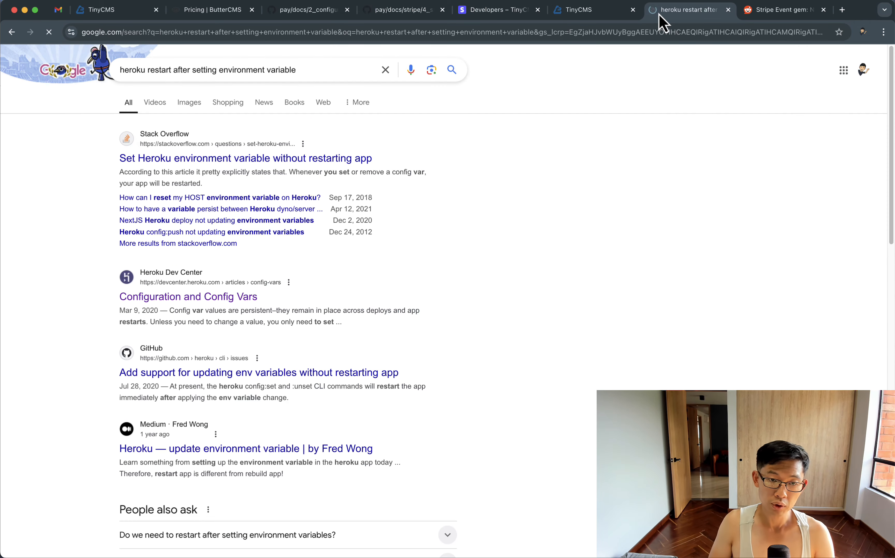
pyautogui.click(245, 158)
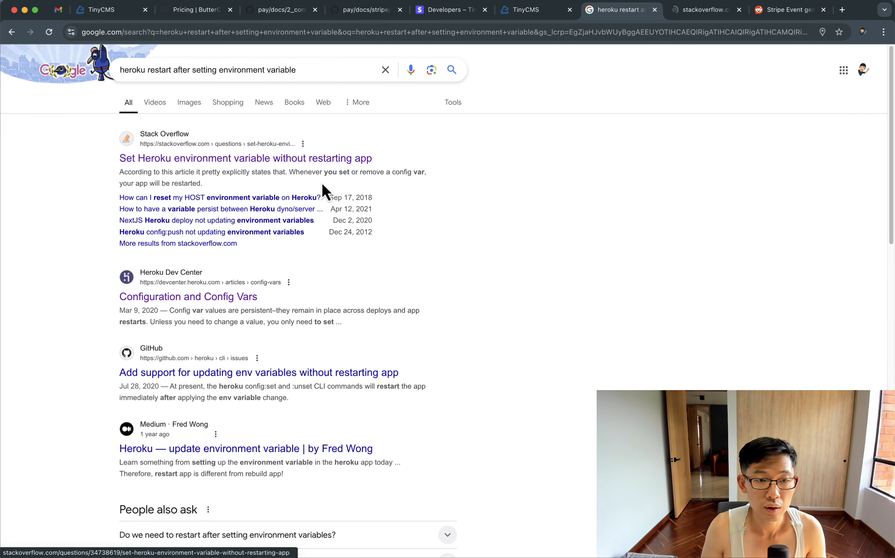
pyautogui.click(245, 158)
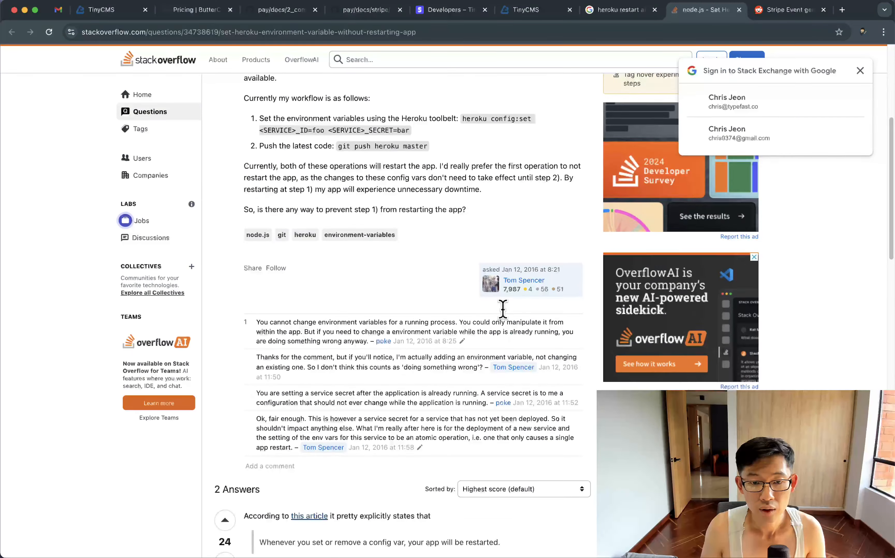
pyautogui.scroll(-3)
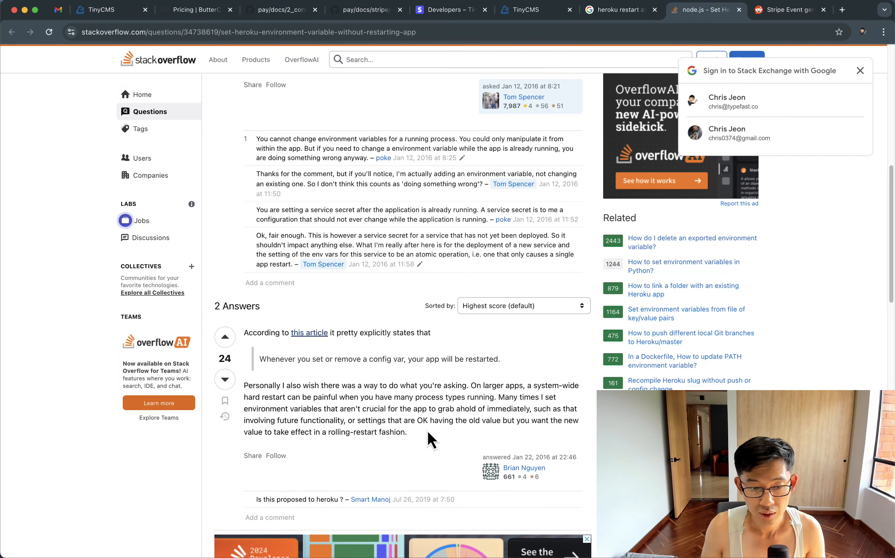
pyautogui.moveTo(244, 386); pyautogui.dragTo(409, 432)
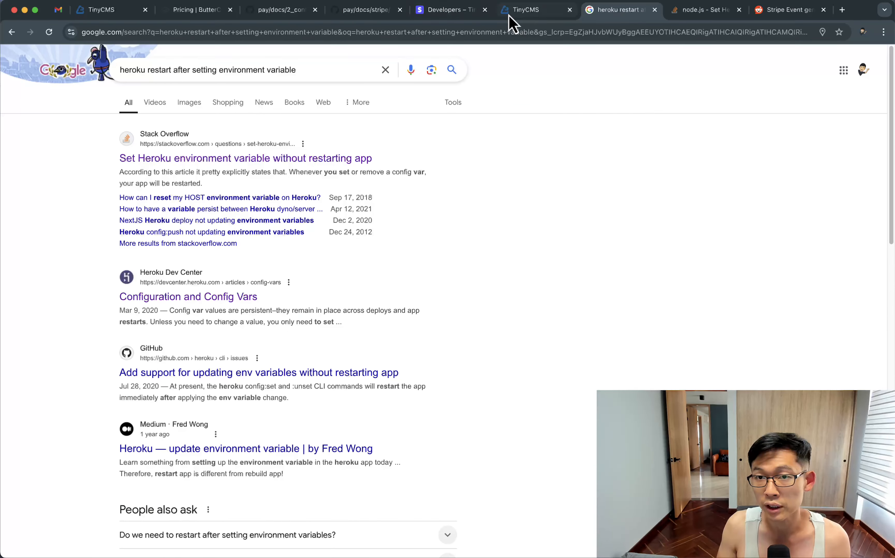
# - Return to the Stripe webhook endpoint and bring up its Update details edit form
pyautogui.click(450, 10)
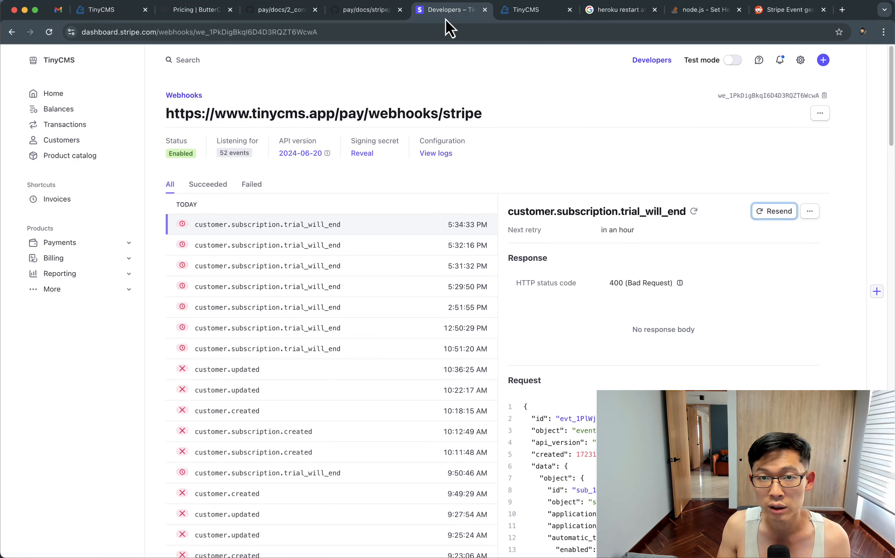
pyautogui.click(774, 211)
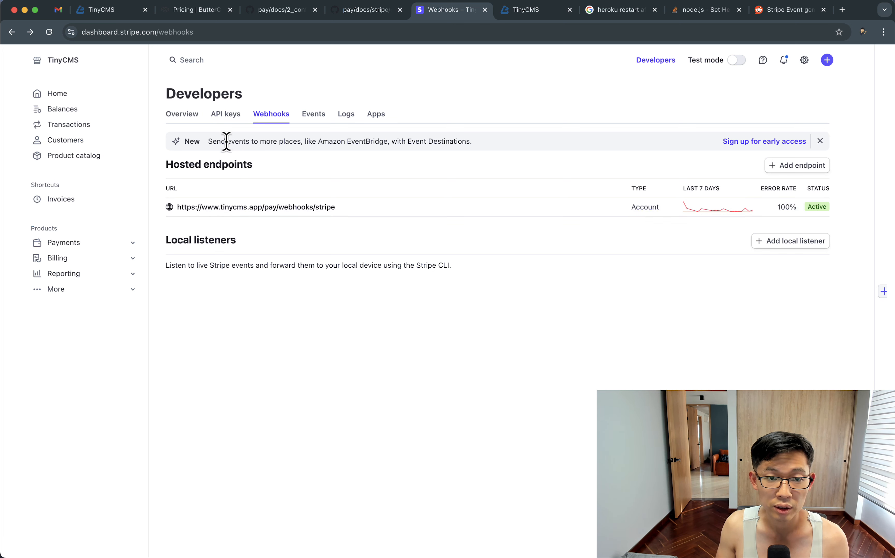
pyautogui.moveTo(568, 217)
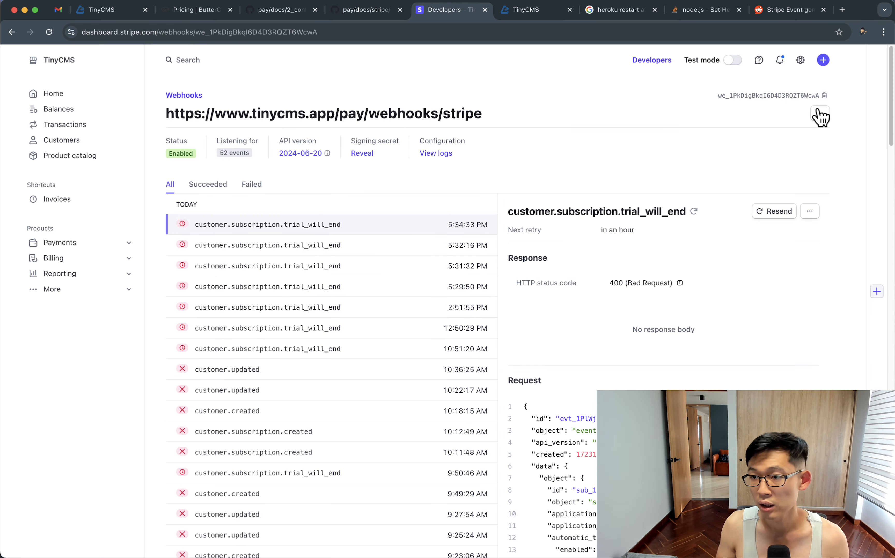
pyautogui.click(819, 113)
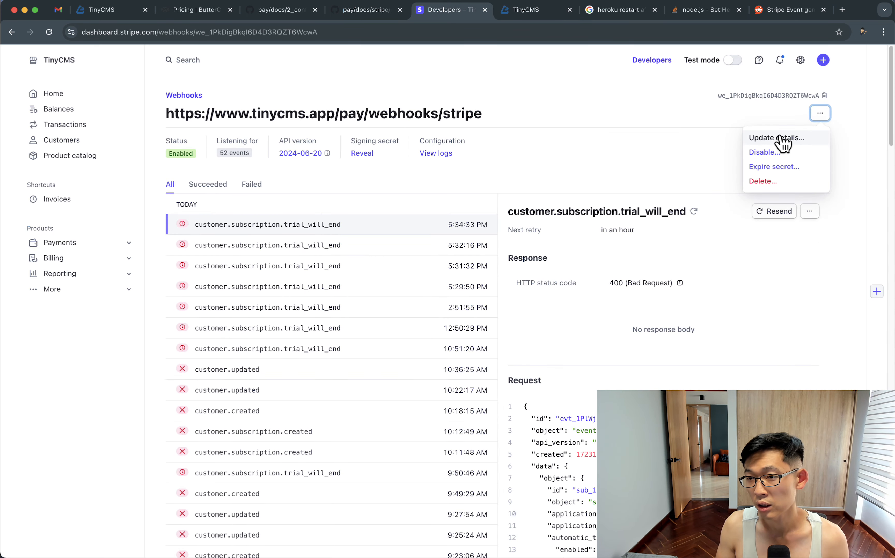
pyautogui.click(777, 138)
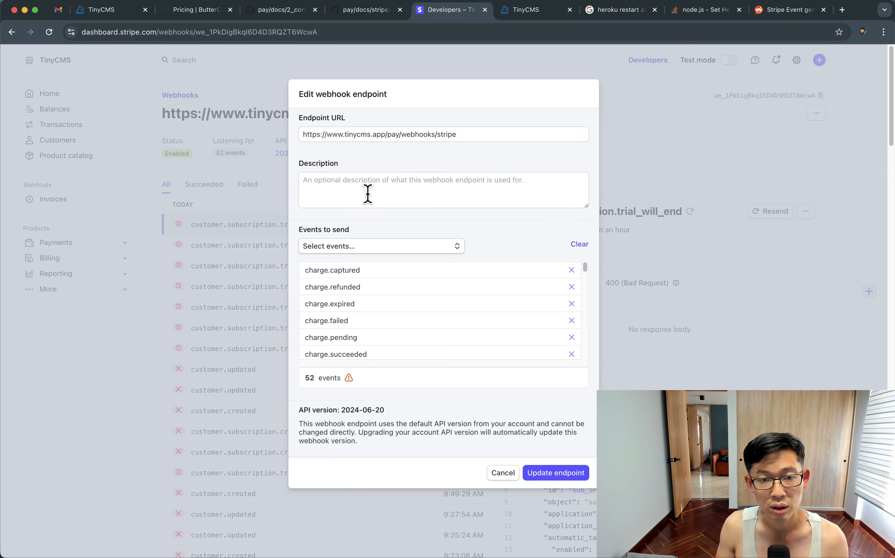
# - Cancel the edit form unchanged and go back to the Developers API keys page
pyautogui.click(502, 473)
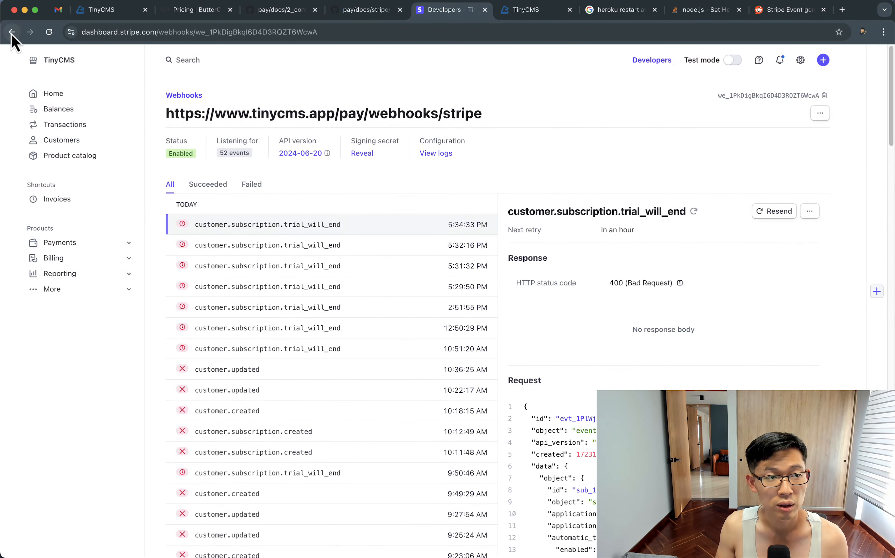
pyautogui.click(12, 32)
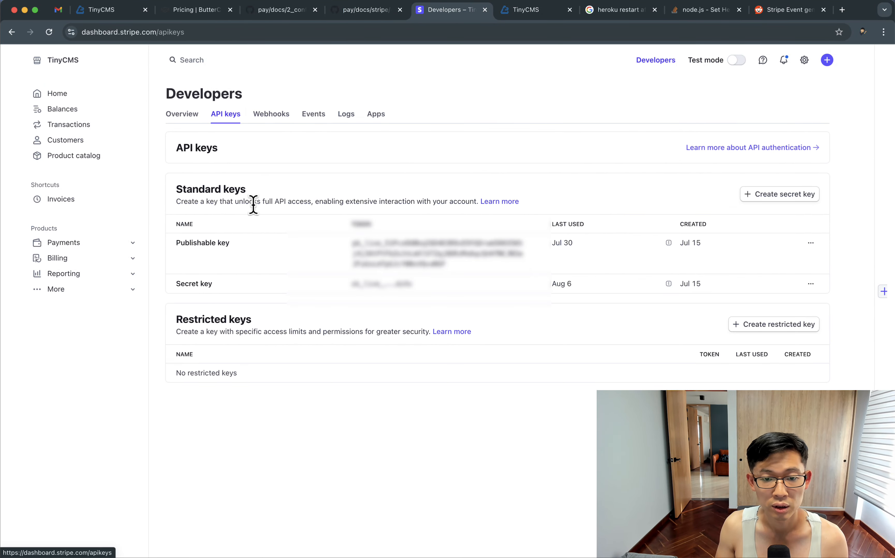
pyautogui.moveTo(774, 284)
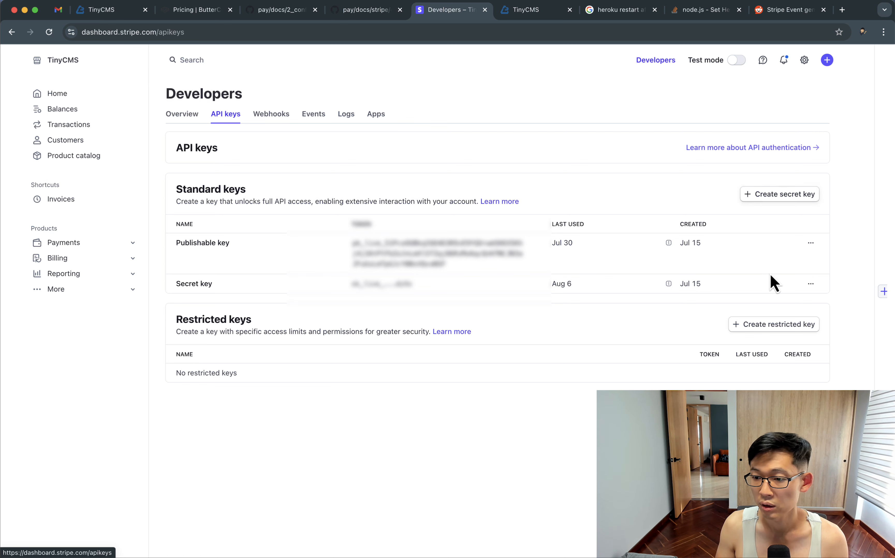
pyautogui.click(271, 114)
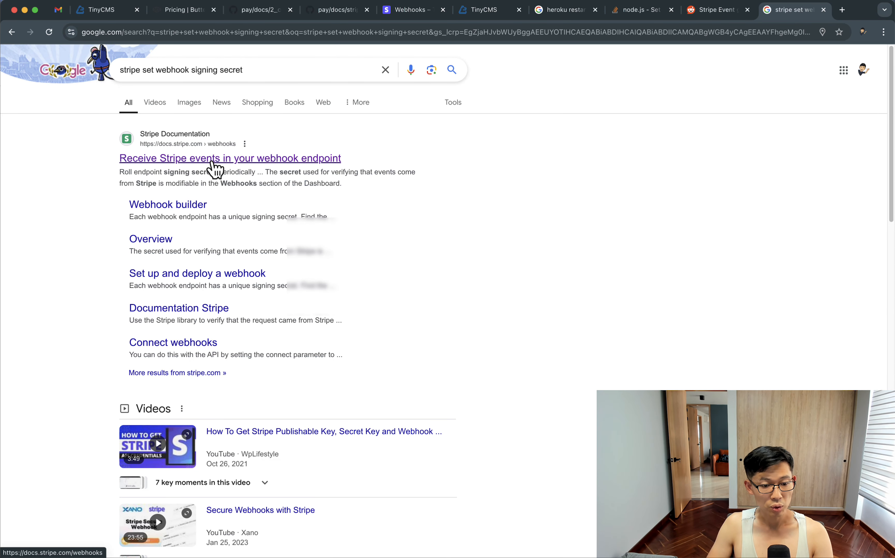
# - Skim the Stripe Docs 'Receive Stripe events in your webhook endpoint' guide through its handler and registration steps
pyautogui.click(230, 158)
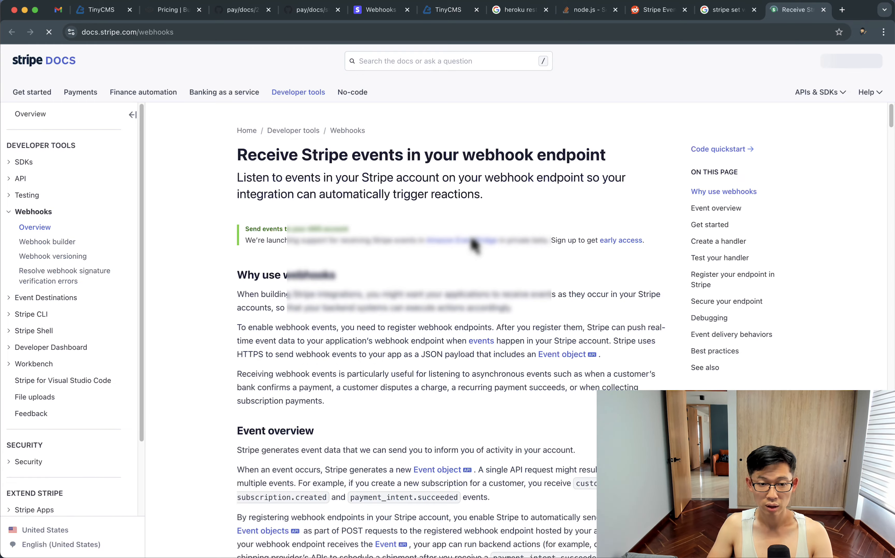
pyautogui.scroll(-3)
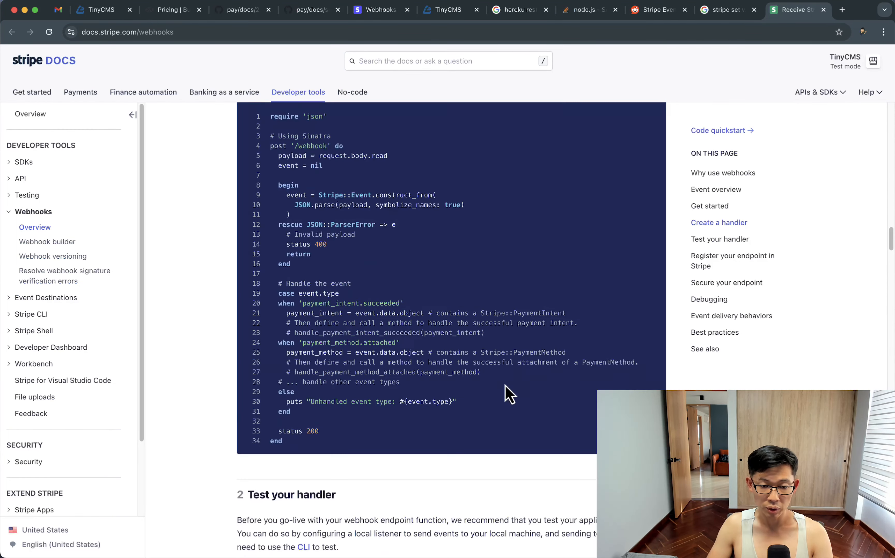
pyautogui.scroll(-3)
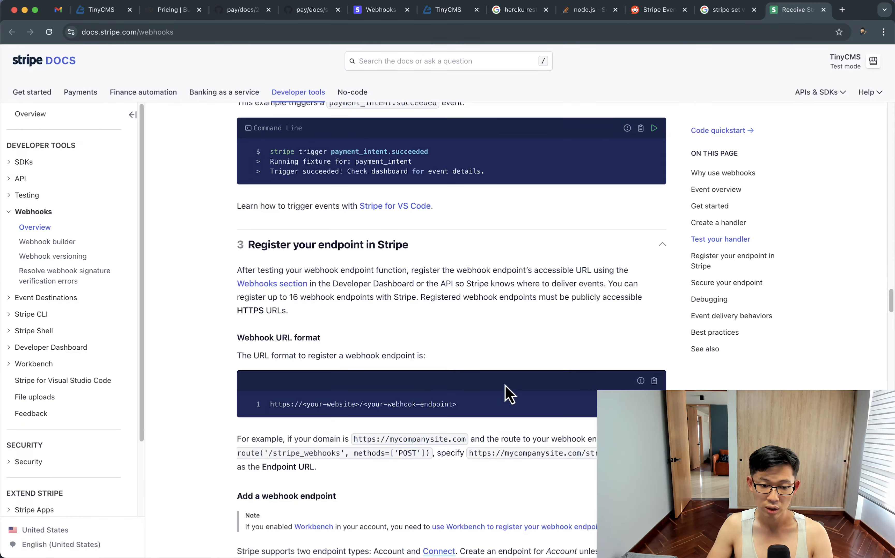
pyautogui.scroll(-3)
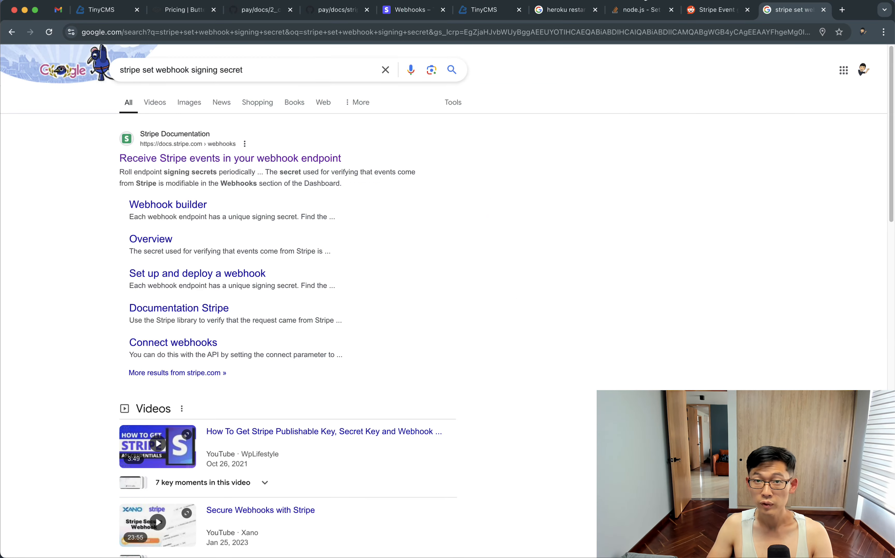
# - Check the Stripe Dashboard Events list and Webhooks section, then return to the Google results
pyautogui.click(411, 10)
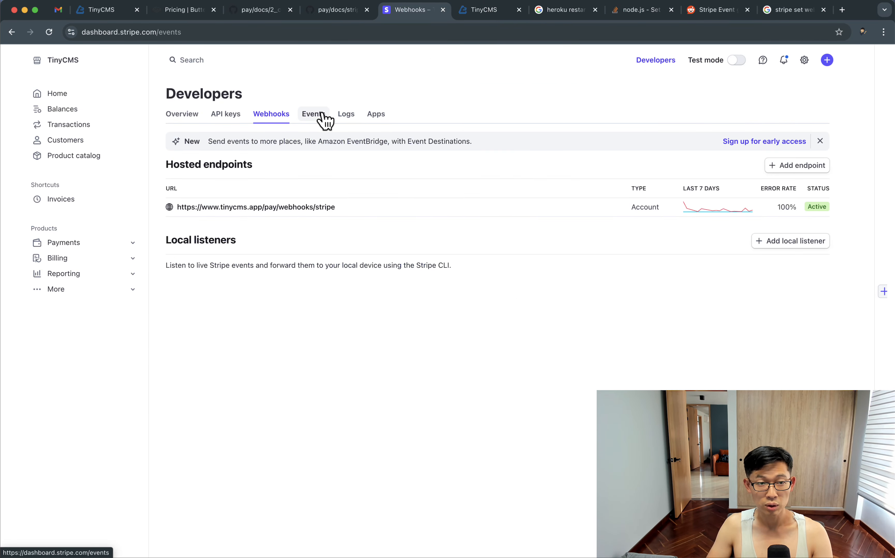
pyautogui.click(313, 113)
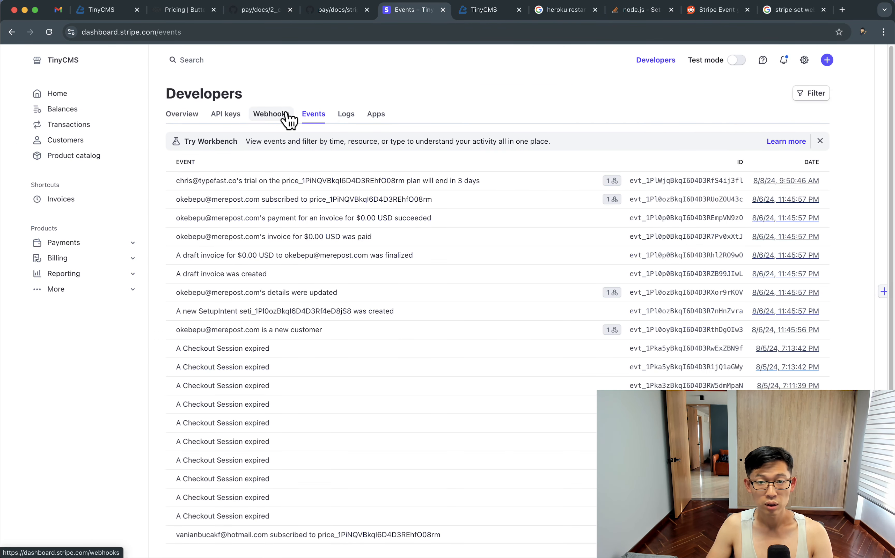
pyautogui.click(270, 113)
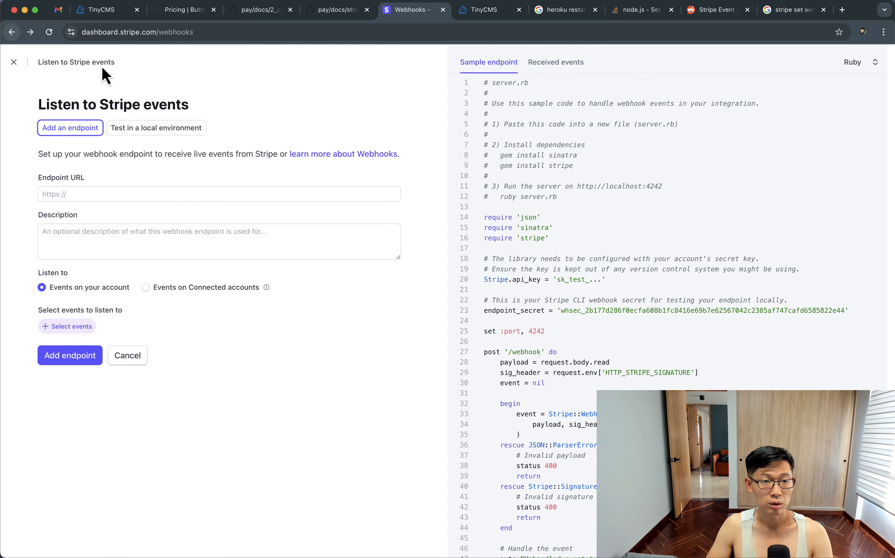
pyautogui.click(793, 9)
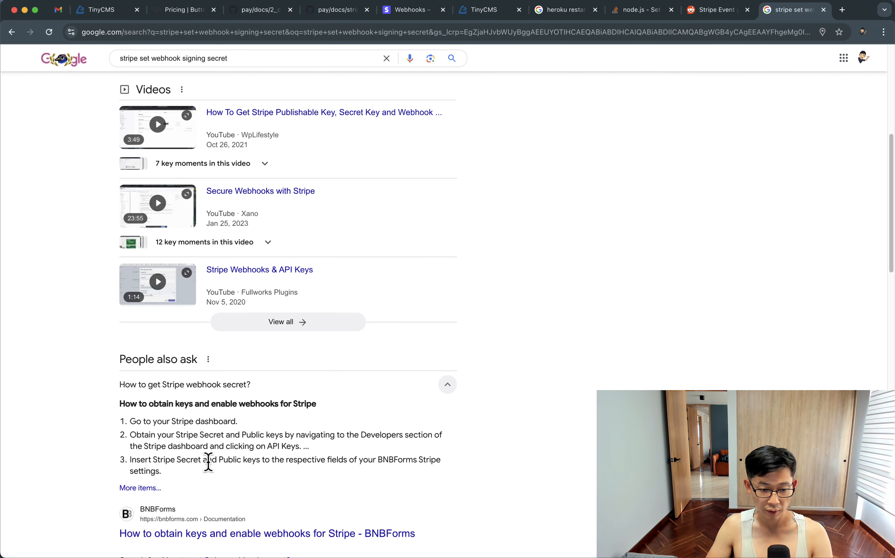
# - Read the BNBForms guide on Stripe keys down to its webhook setup and event types section
pyautogui.click(267, 534)
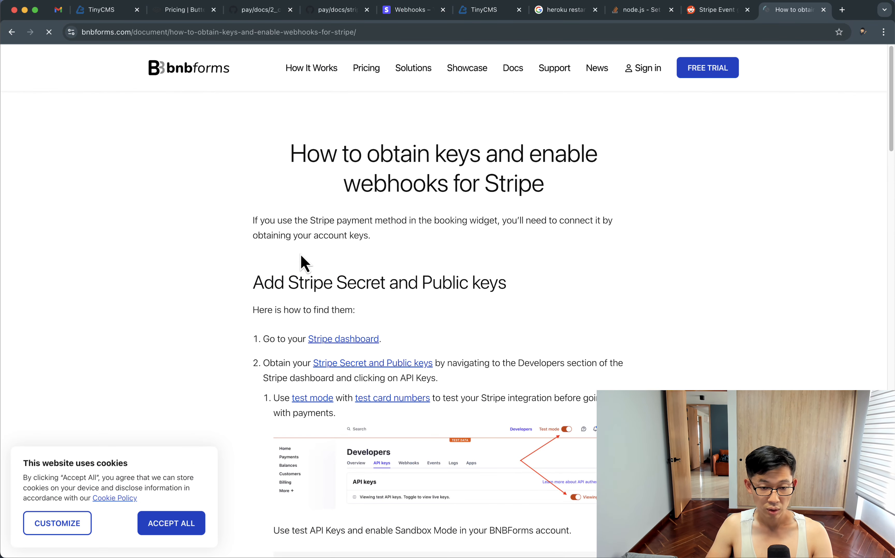
pyautogui.scroll(-3)
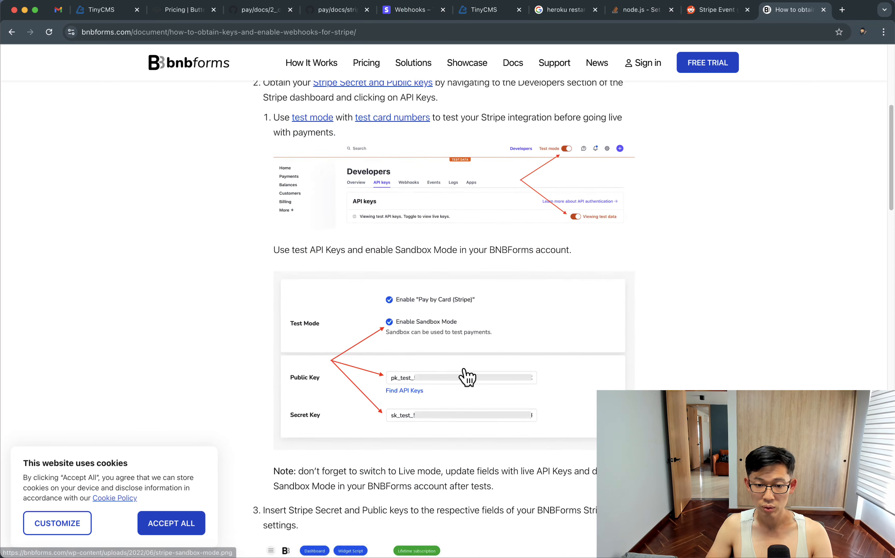
pyautogui.scroll(-3)
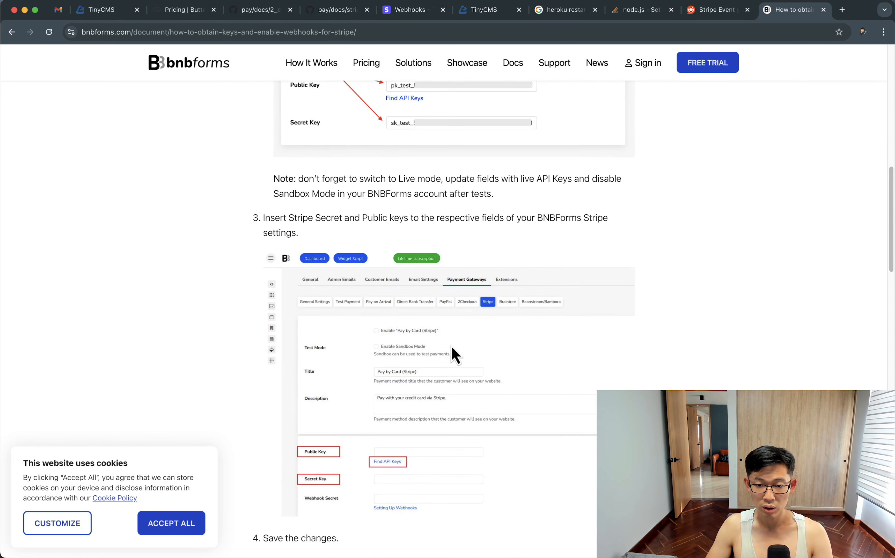
pyautogui.scroll(-3)
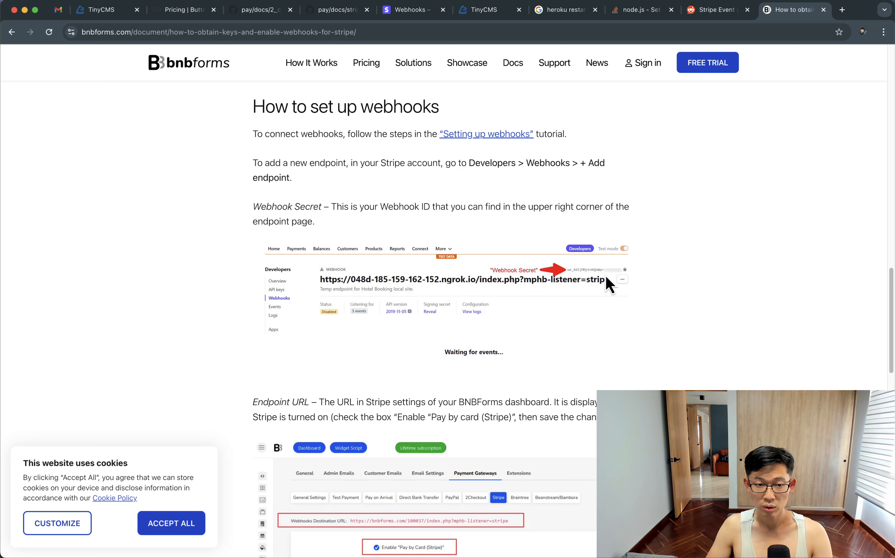
pyautogui.moveTo(443, 227)
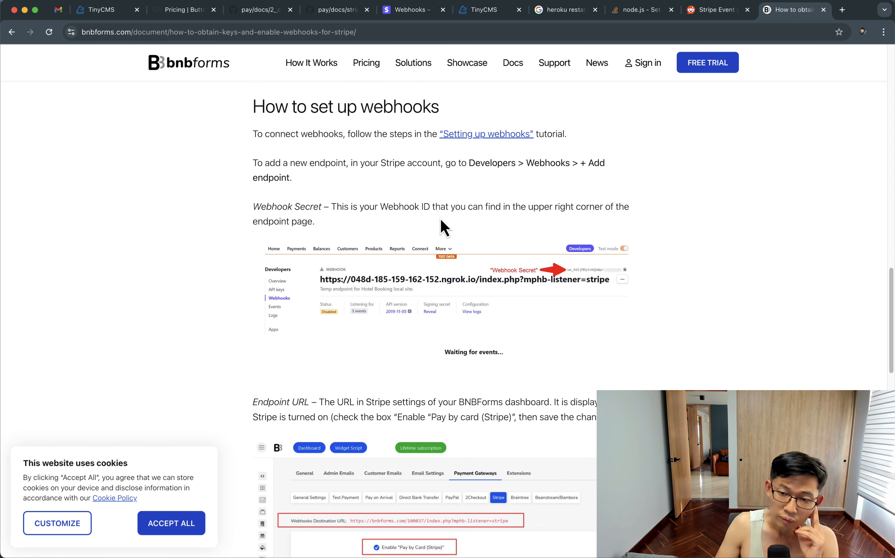
pyautogui.scroll(-3)
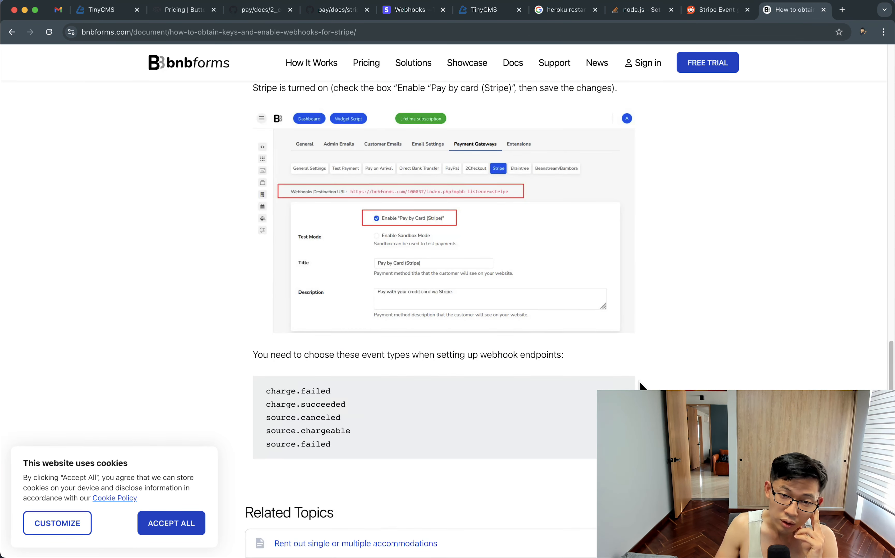
pyautogui.scroll(-3)
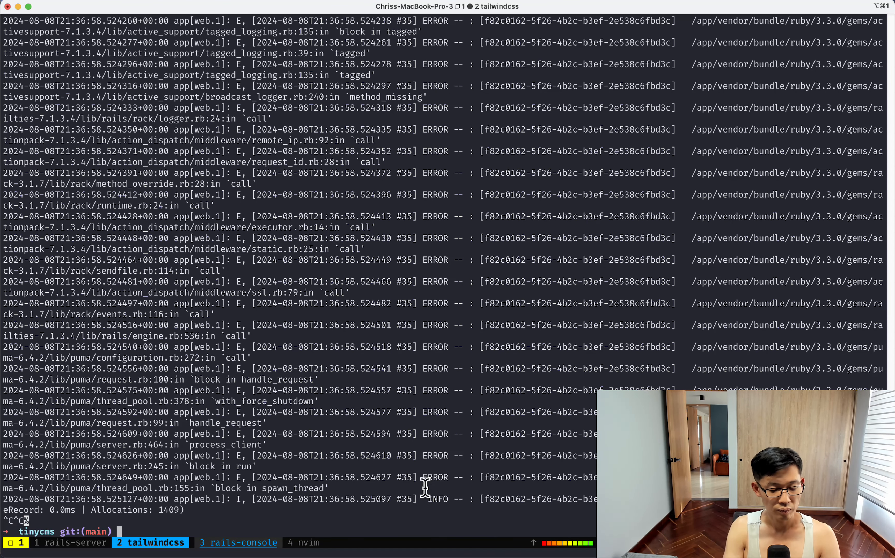
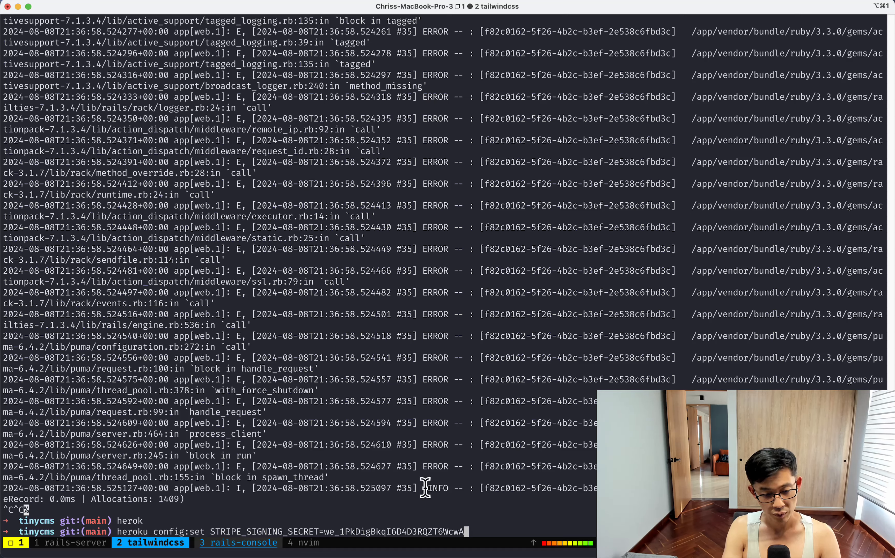
pyautogui.moveTo(428, 502)
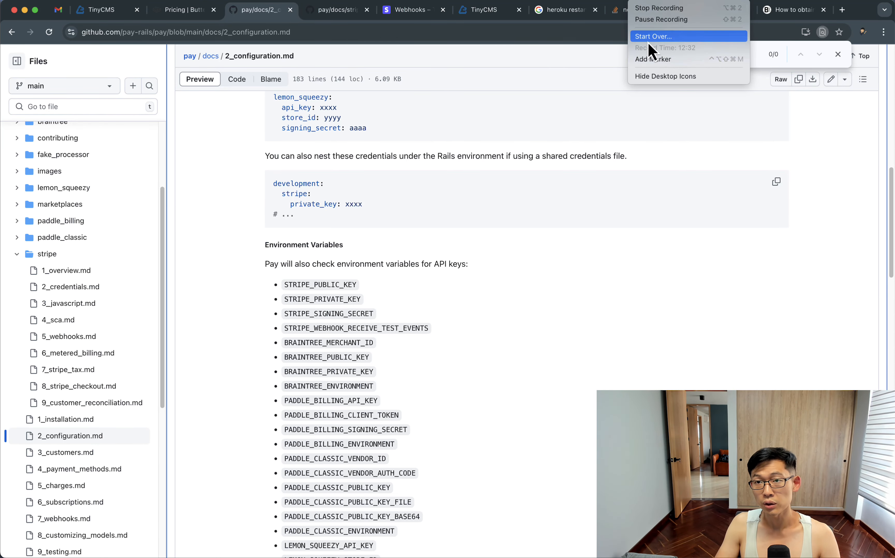
# - Reveal and copy the tinycms endpoint's signing secret in Stripe Dashboard, then switch back to Terminal
pyautogui.click(380, 10)
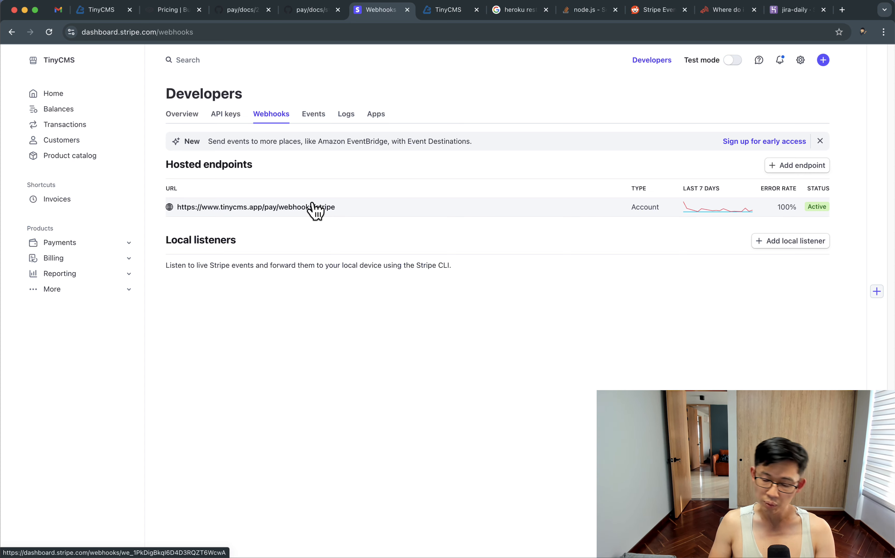
pyautogui.click(256, 208)
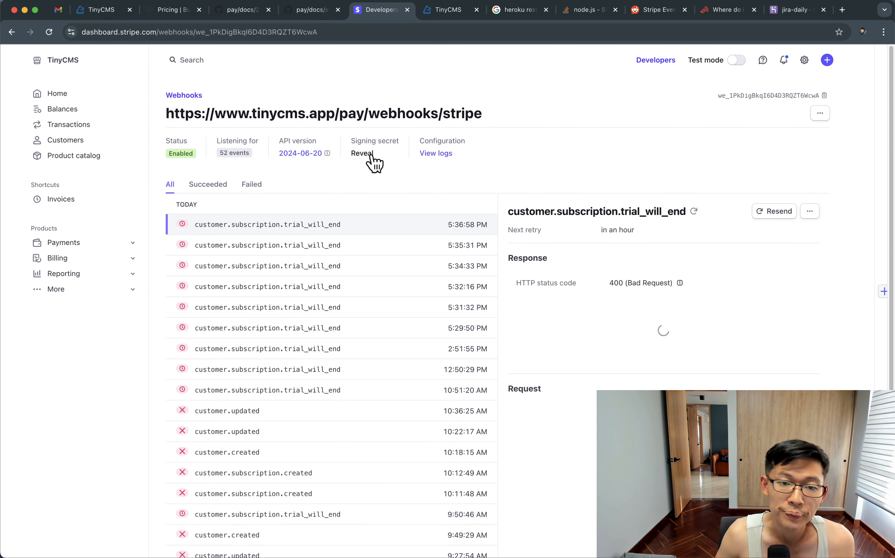
pyautogui.click(362, 153)
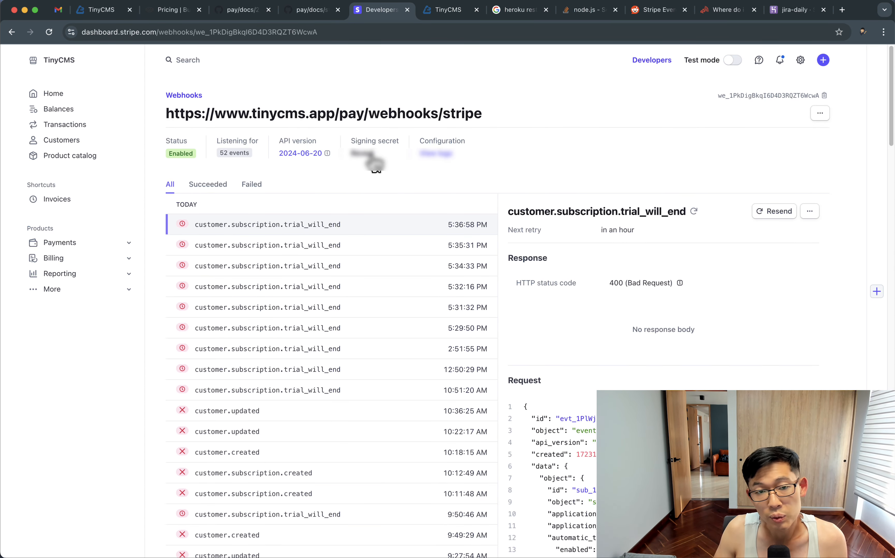
pyautogui.click(375, 166)
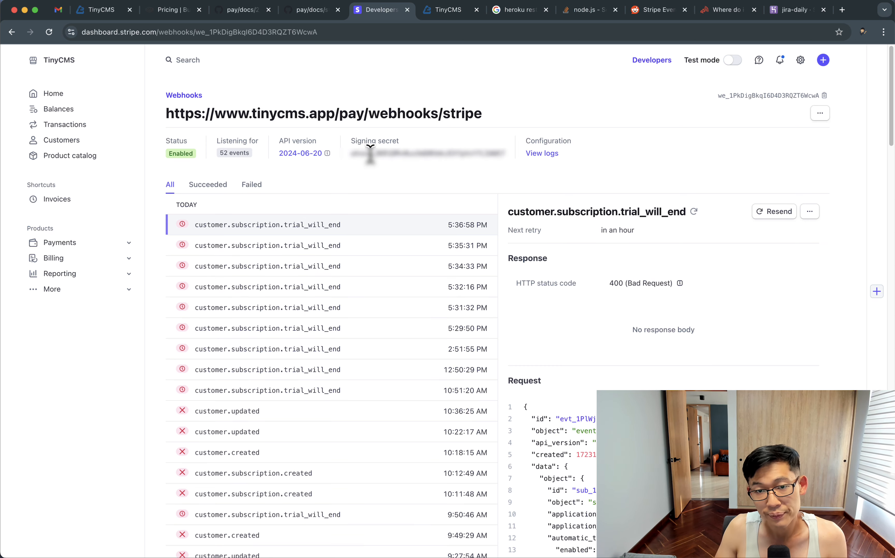
pyautogui.press('cmd+tab')
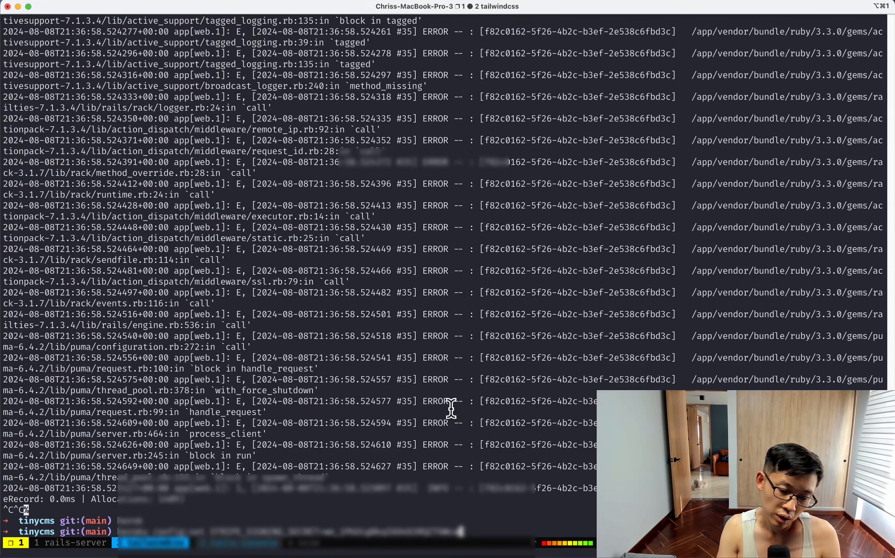
# - Run the config:set command with the whsec signing secret so deliveries return 200 OK
pyautogui.scroll(-3)
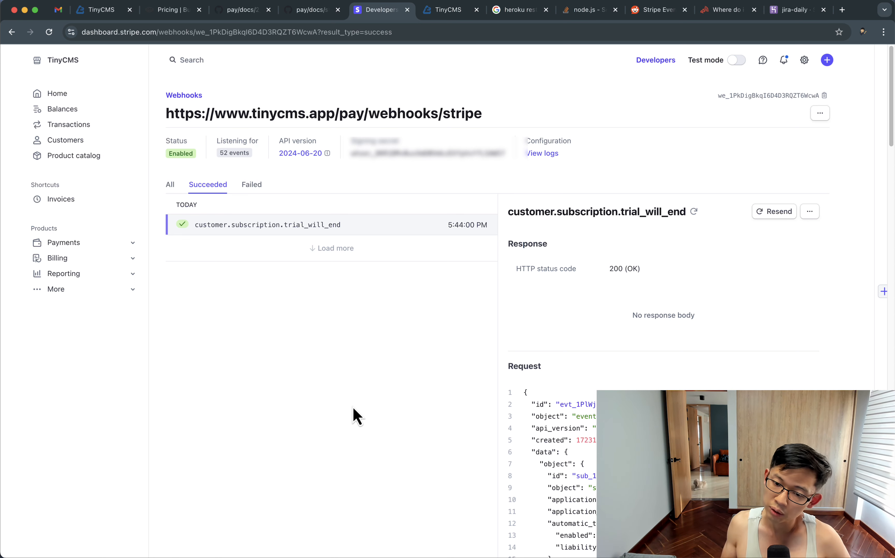
pyautogui.moveTo(371, 403)
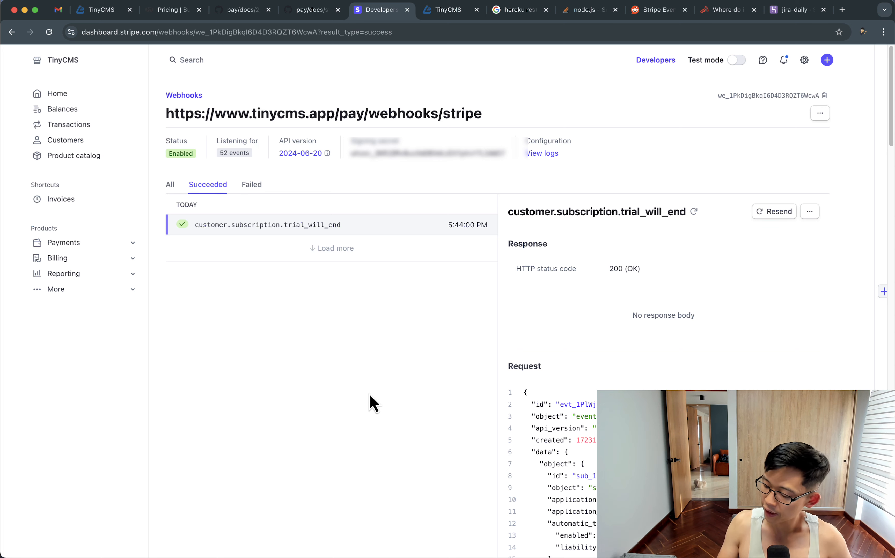
pyautogui.moveTo(531, 399)
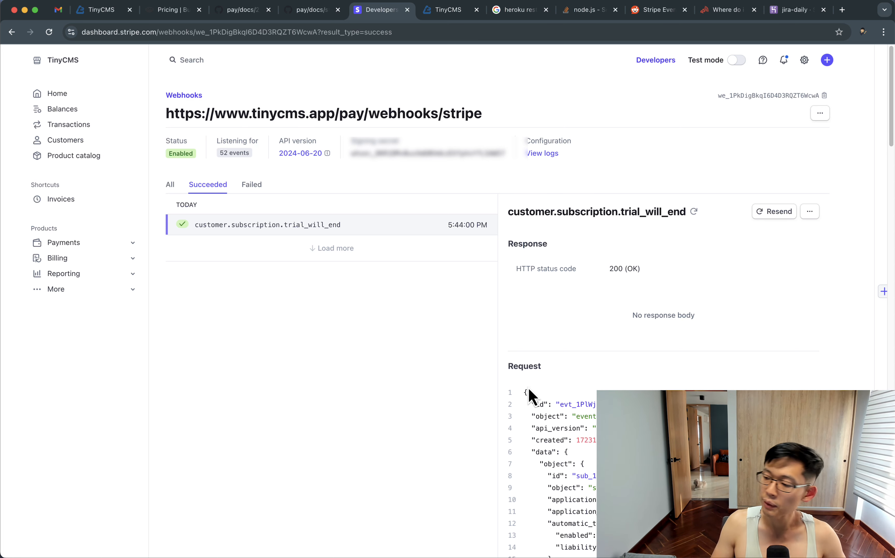